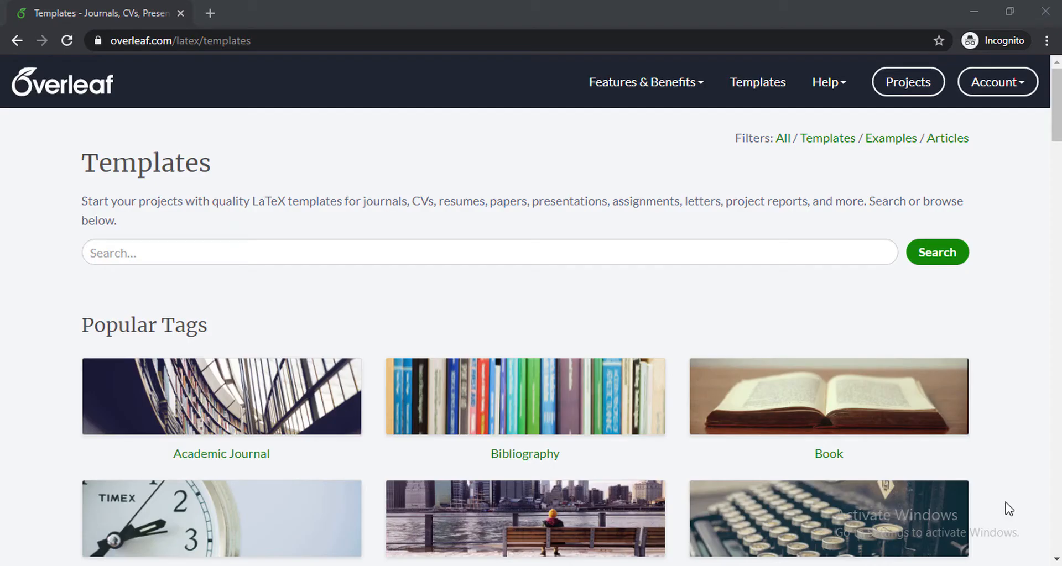
{"action": "mouse_move", "coordinate": [684, 233]}
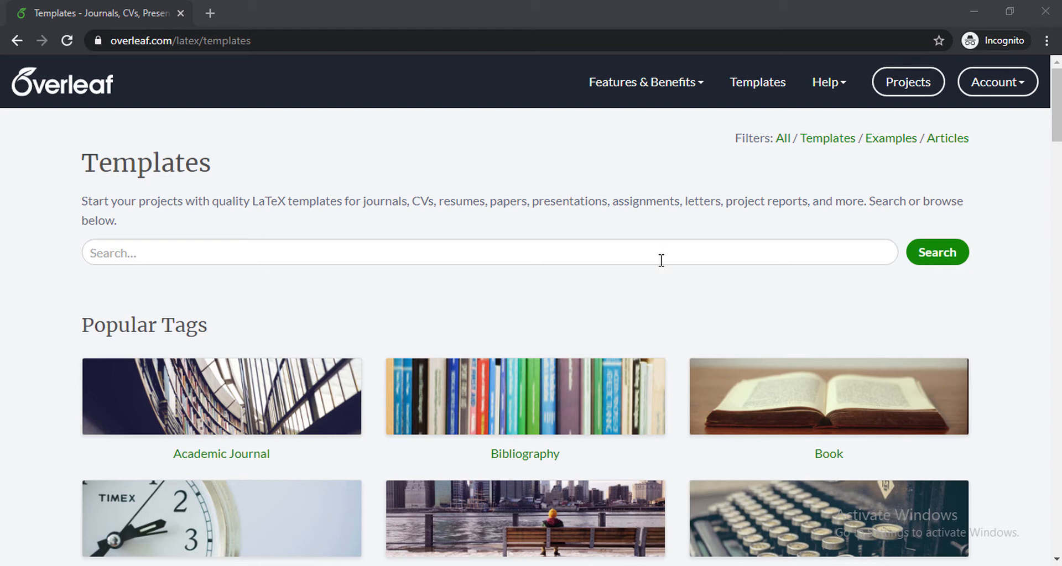
{"action": "mouse_move", "coordinate": [660, 278]}
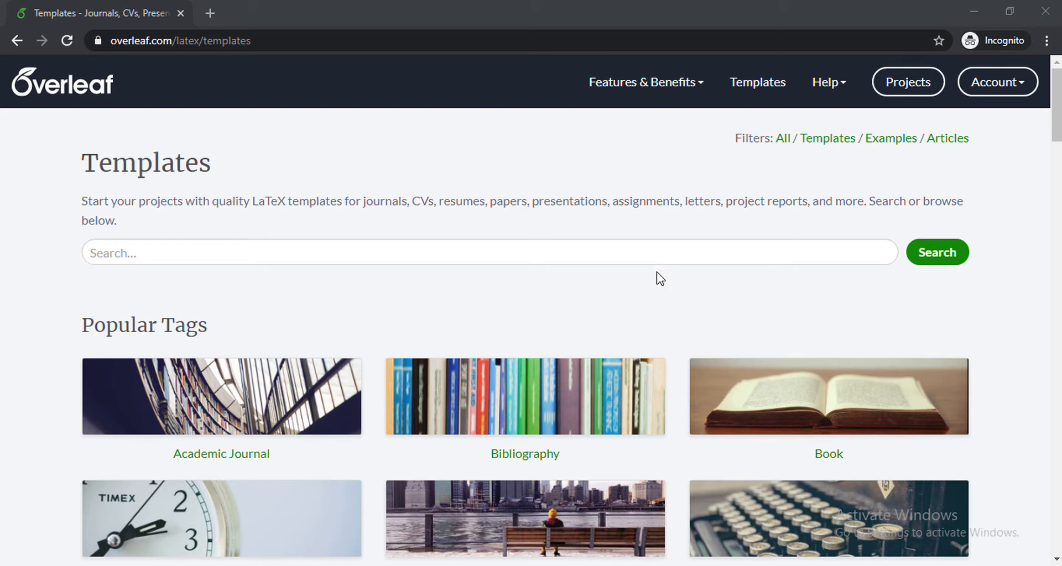
{"action": "mouse_move", "coordinate": [657, 283]}
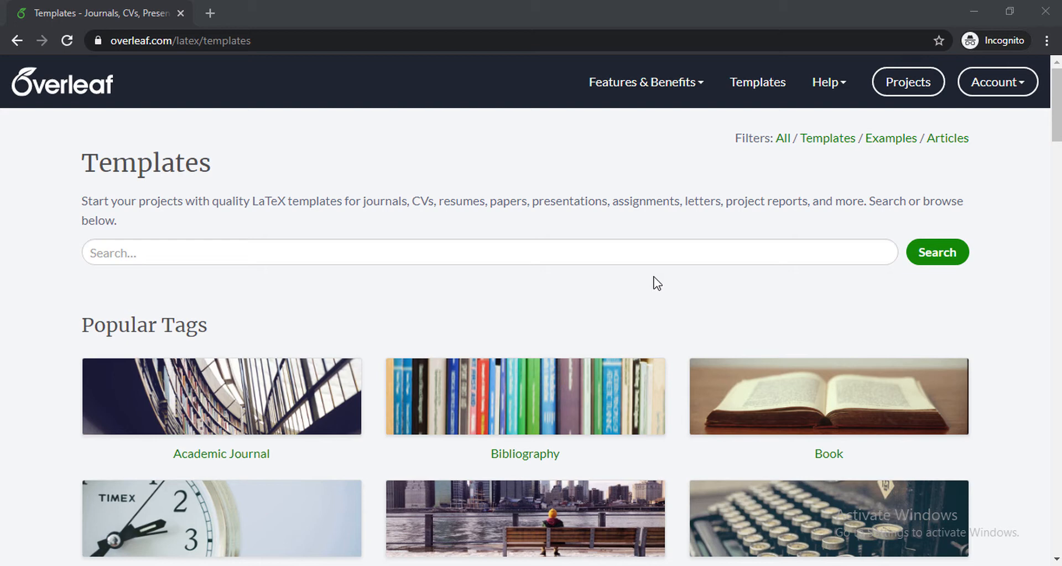
{"action": "mouse_move", "coordinate": [569, 263]}
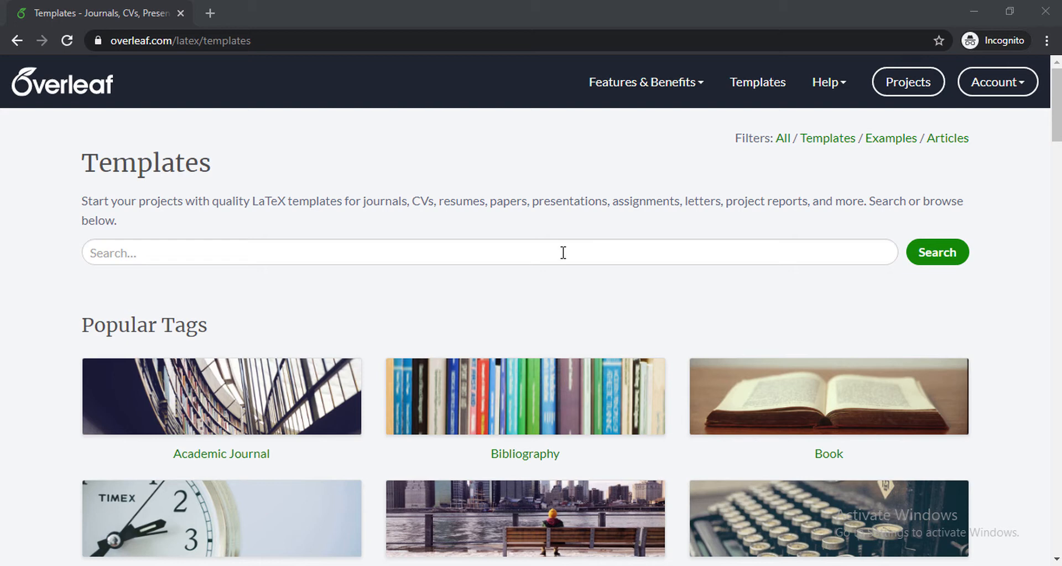
{"action": "mouse_move", "coordinate": [535, 166]}
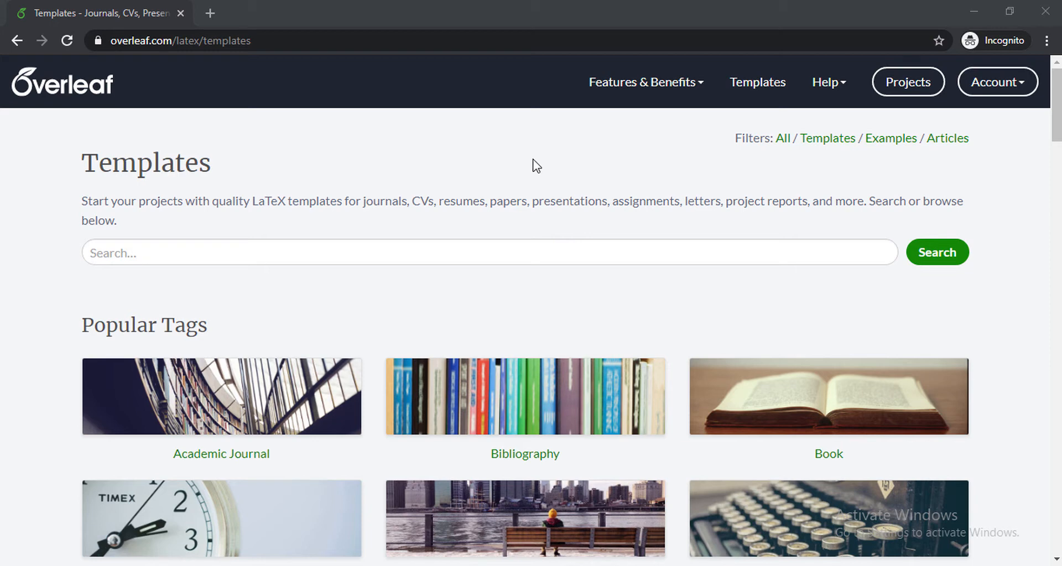
{"action": "mouse_move", "coordinate": [524, 163]}
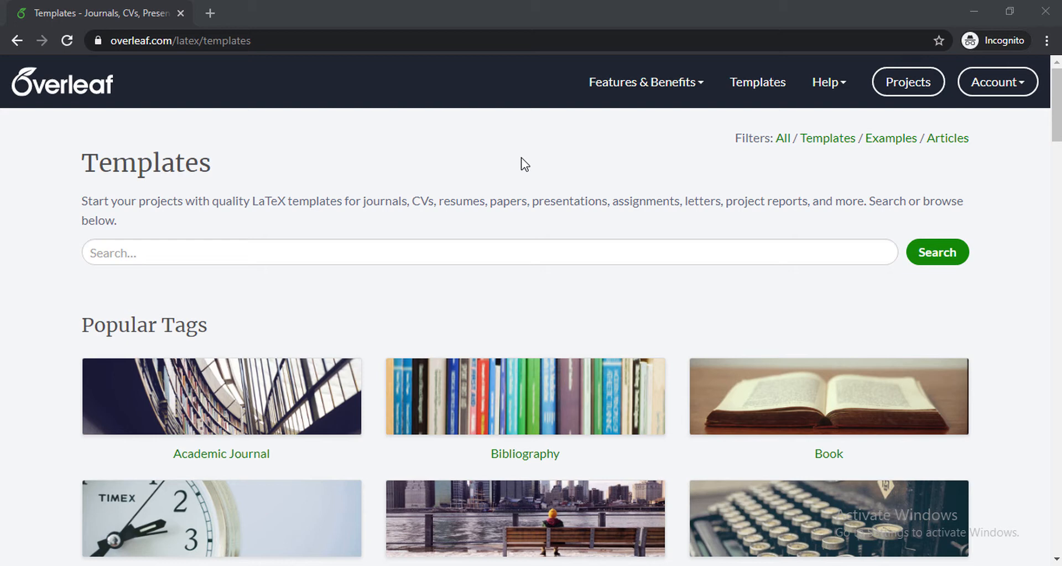
{"action": "mouse_move", "coordinate": [403, 112]}
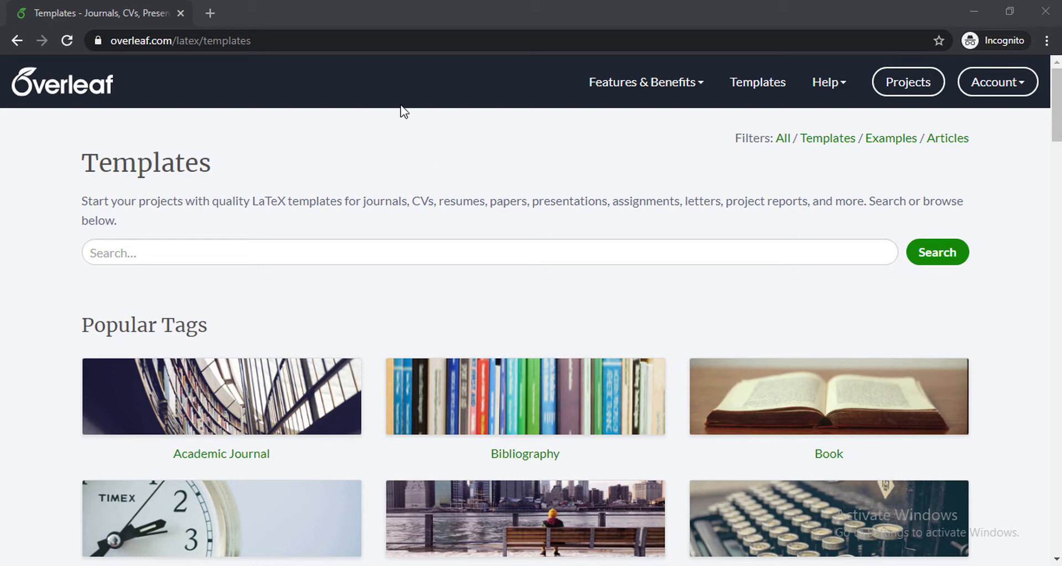
{"action": "mouse_move", "coordinate": [481, 107]}
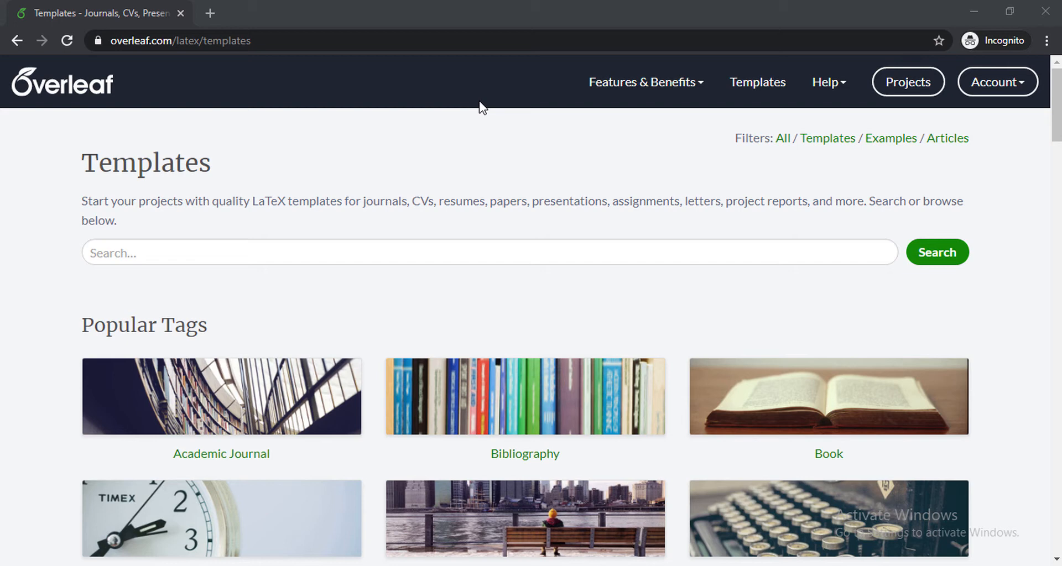
- Browse the Overleaf Templates page down to its Popular Tags categories
{"action": "left_click", "coordinate": [181, 40]}
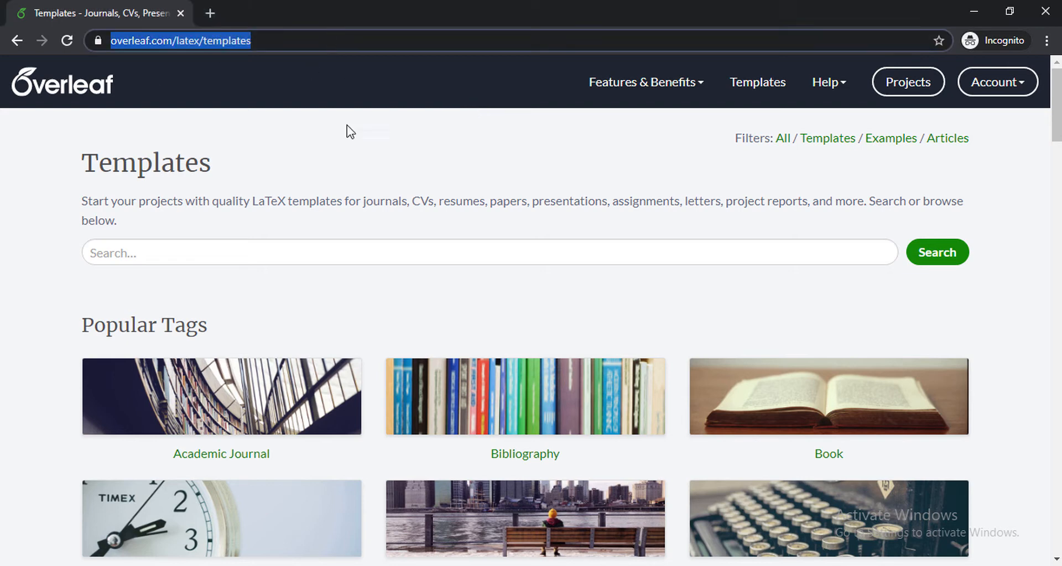
{"action": "mouse_move", "coordinate": [238, 103]}
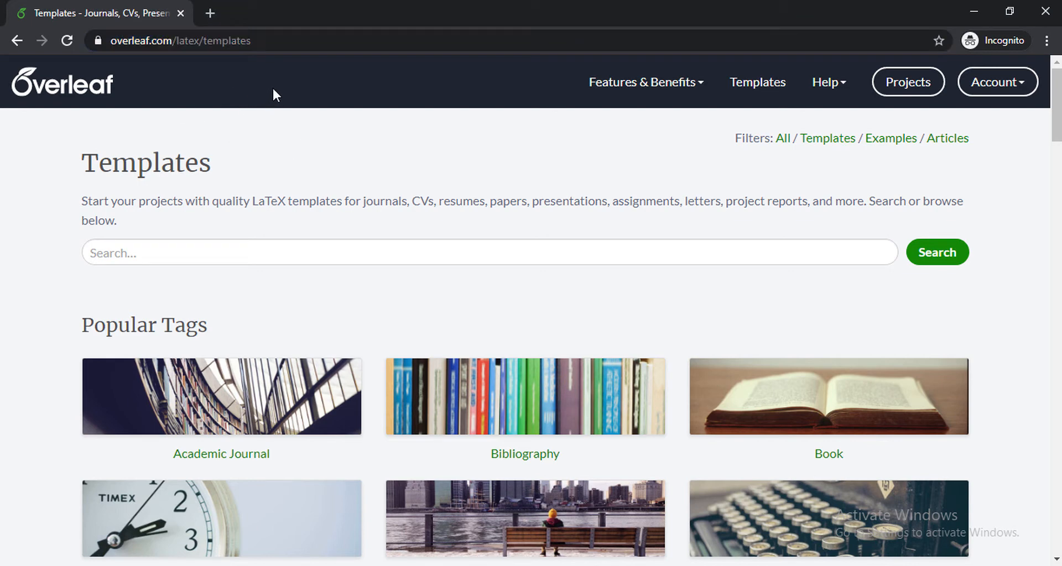
{"action": "left_click", "coordinate": [179, 40]}
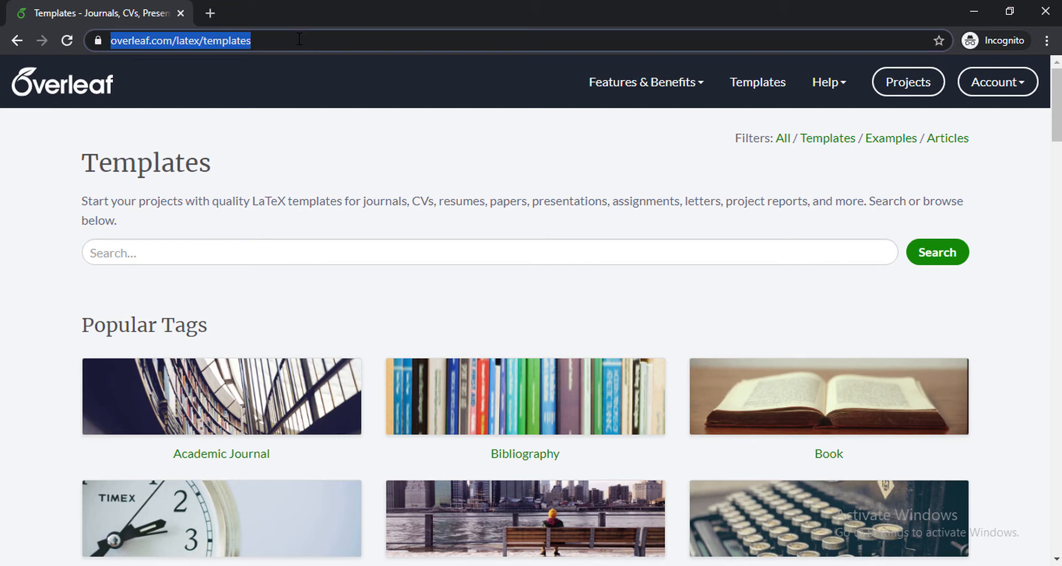
{"action": "mouse_move", "coordinate": [337, 85]}
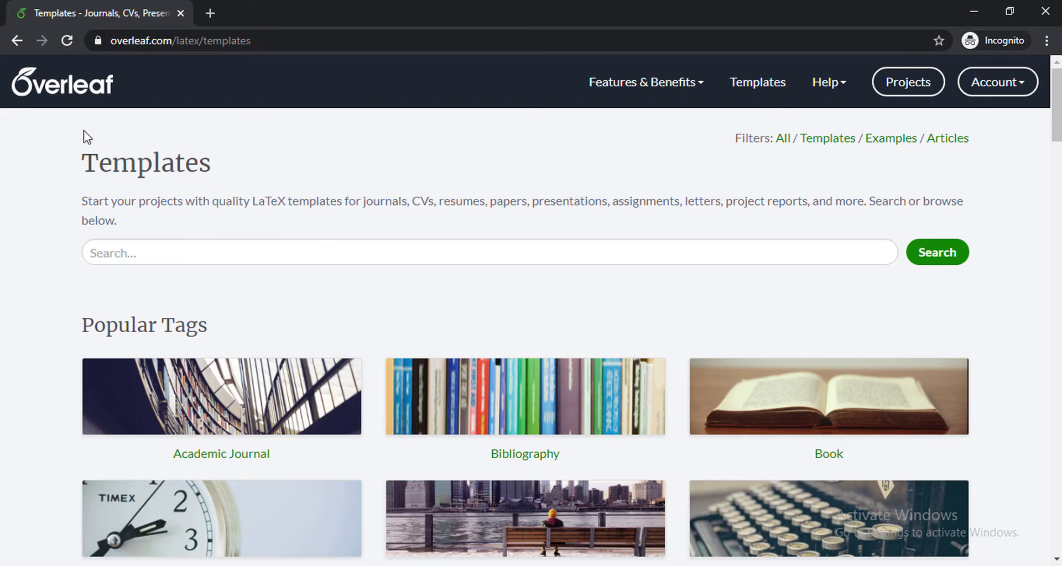
{"action": "scroll", "scroll_direction": "down", "scroll_amount": 3}
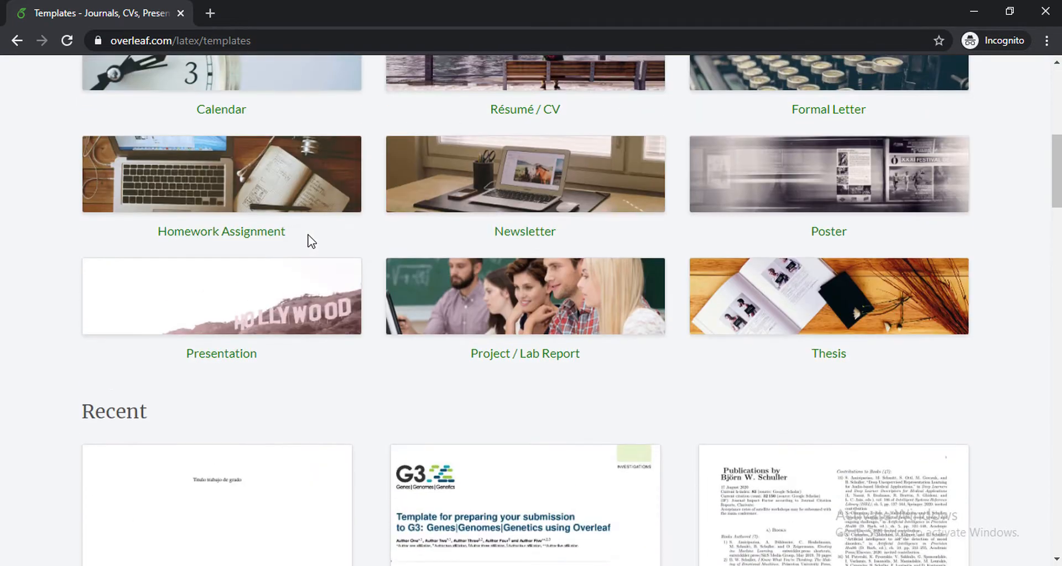
{"action": "scroll", "scroll_direction": "up", "scroll_amount": 3}
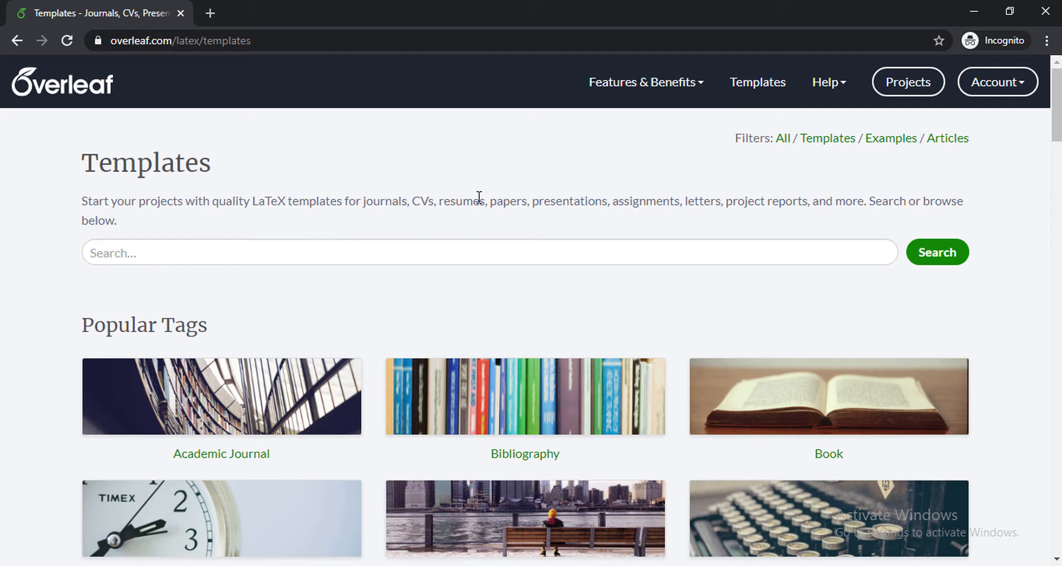
{"action": "mouse_move", "coordinate": [120, 191]}
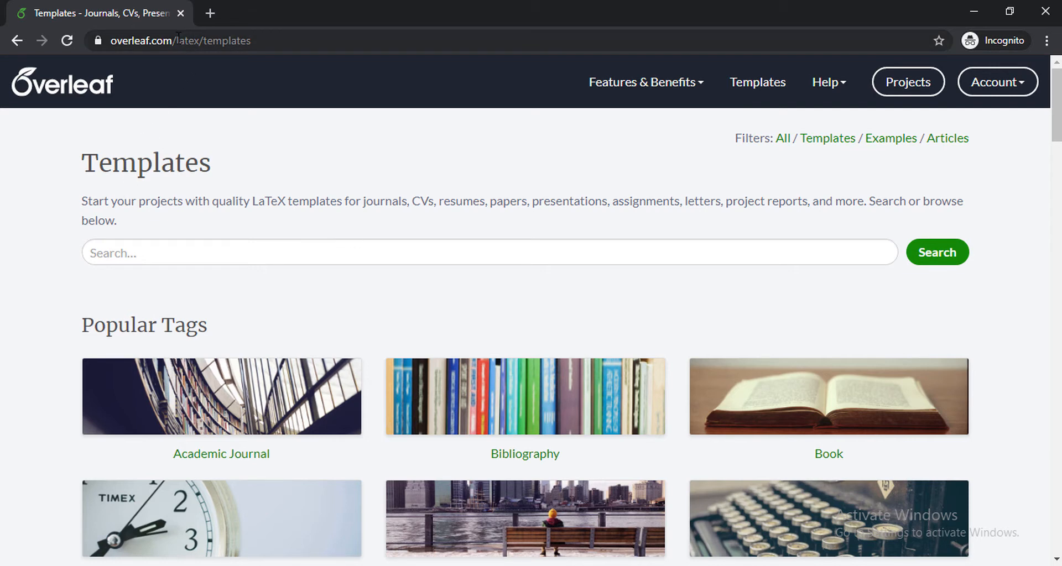
{"action": "mouse_move", "coordinate": [370, 32]}
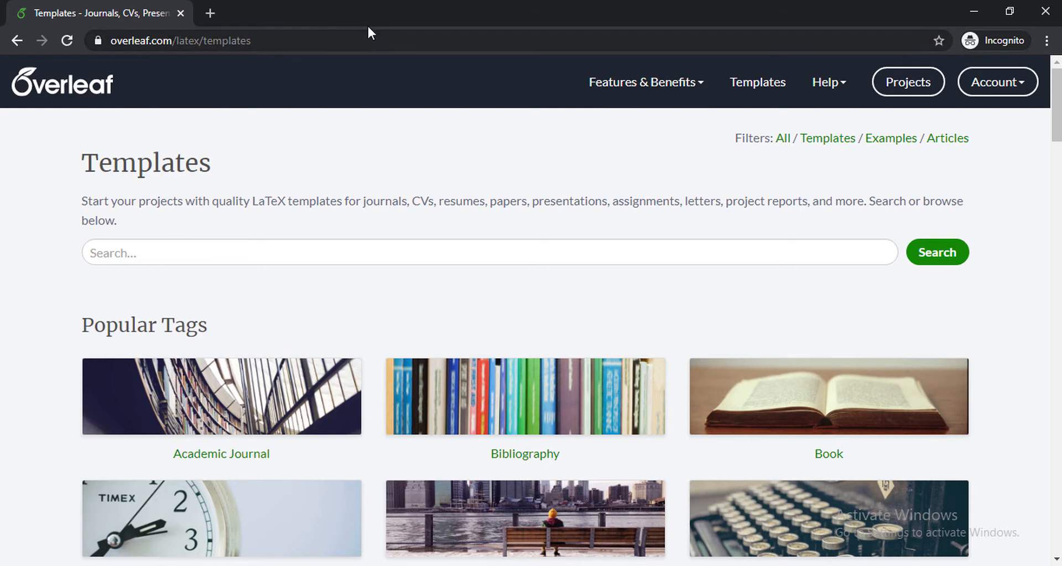
{"action": "mouse_move", "coordinate": [330, 96]}
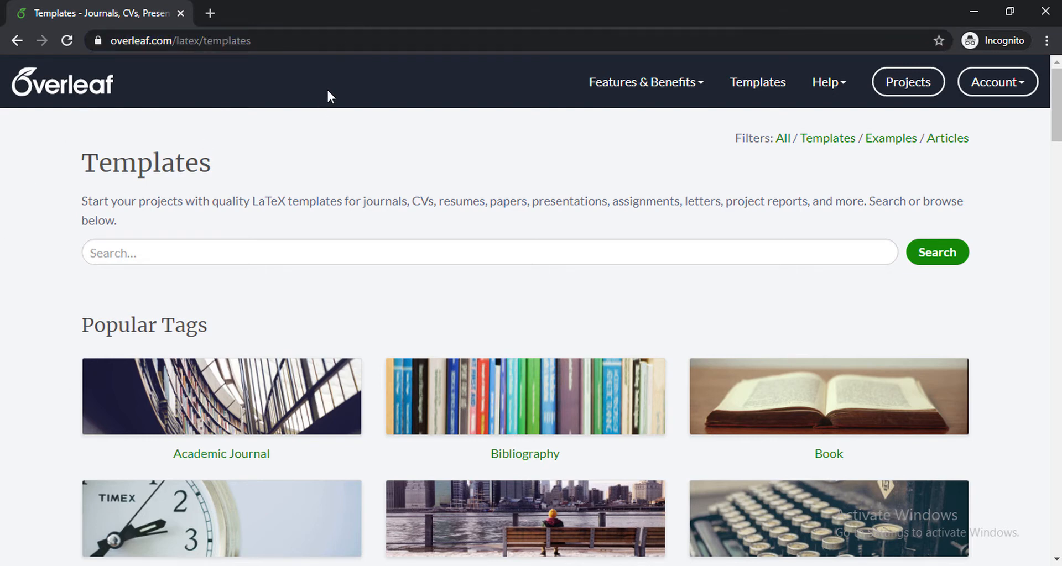
{"action": "scroll", "scroll_direction": "down", "scroll_amount": 3}
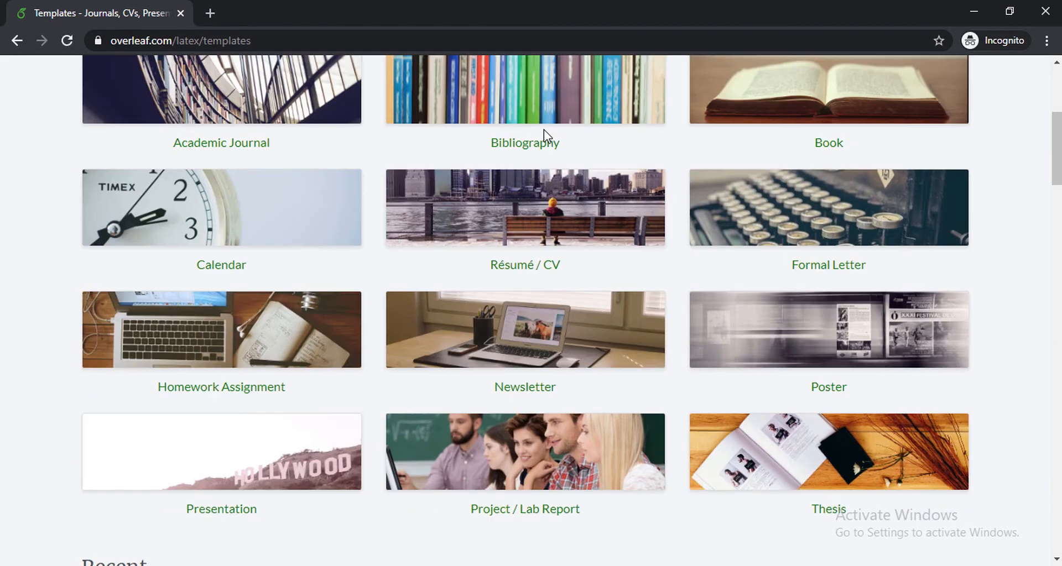
{"action": "mouse_move", "coordinate": [538, 270]}
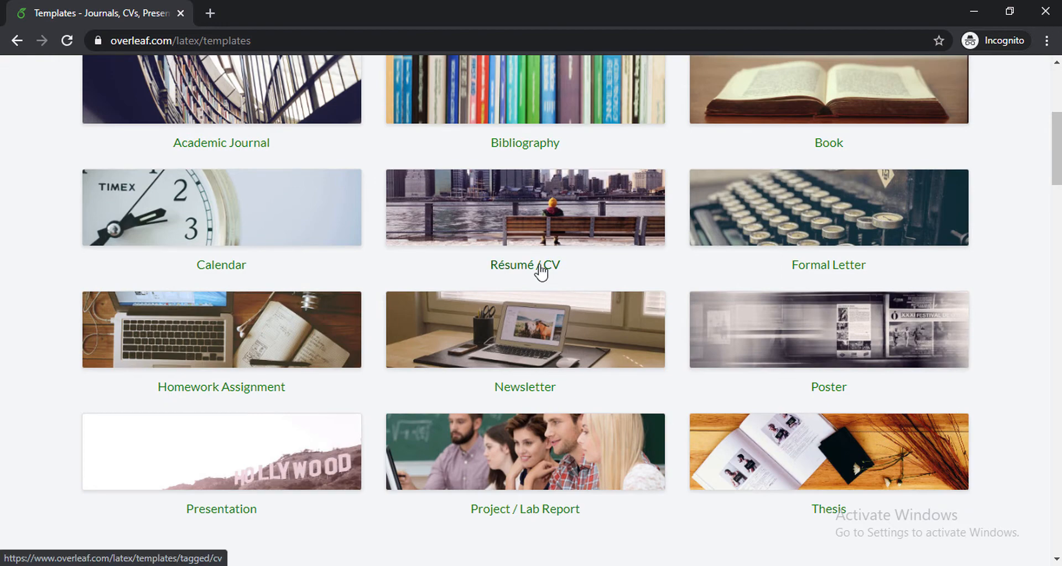
{"action": "scroll", "scroll_direction": "up", "scroll_amount": 3}
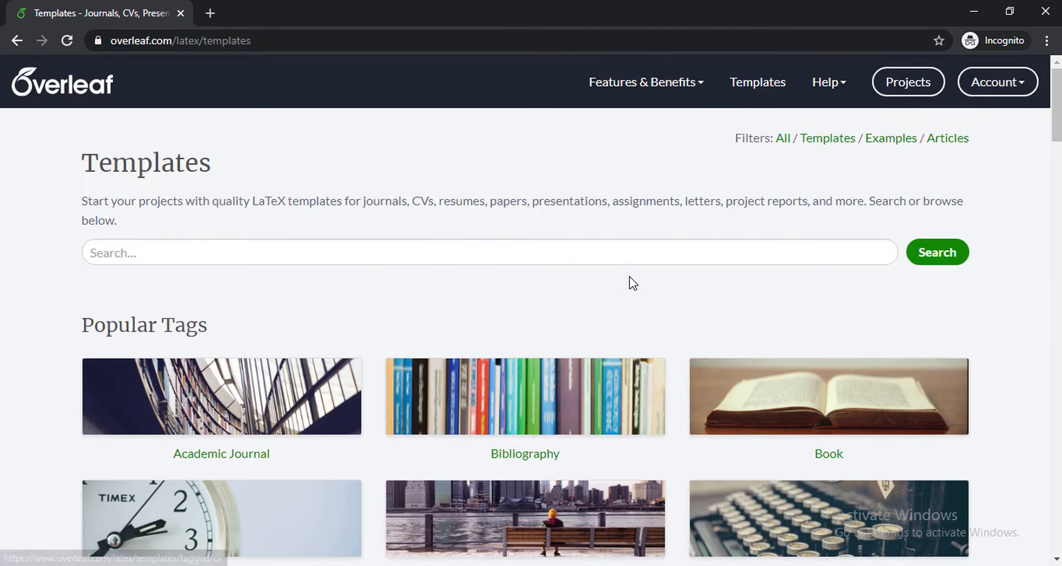
{"action": "mouse_move", "coordinate": [637, 299]}
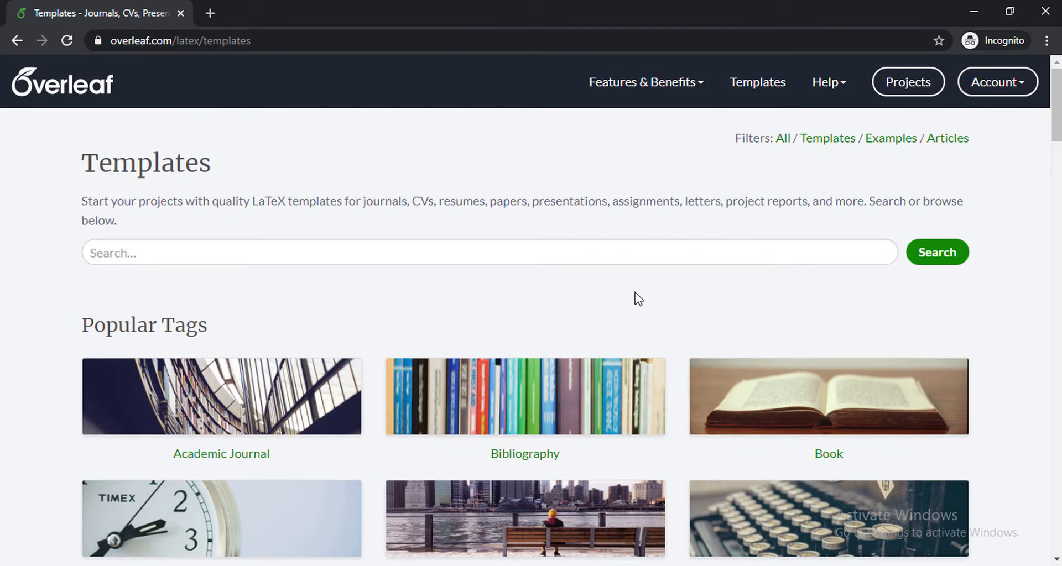
{"action": "scroll", "scroll_direction": "down", "scroll_amount": 3}
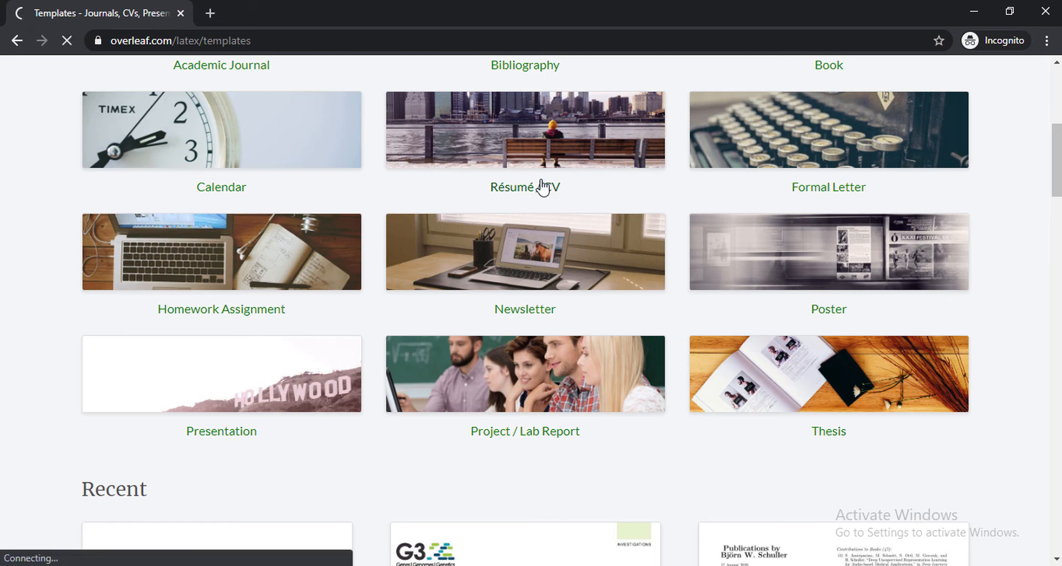
- Open the Résumé / CV category and scroll to page 1's pagination bar
{"action": "left_click", "coordinate": [524, 187]}
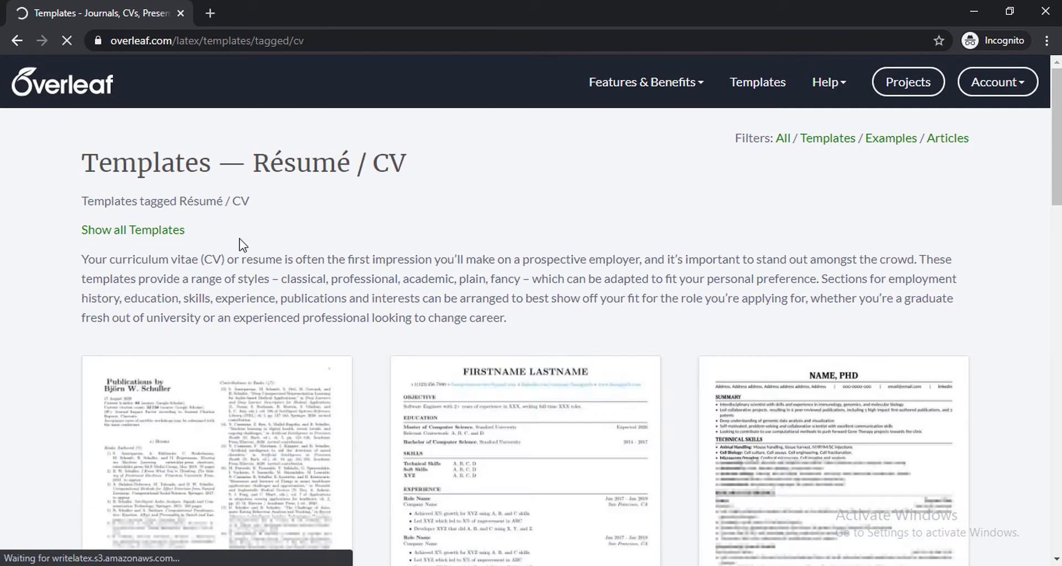
{"action": "mouse_move", "coordinate": [536, 206]}
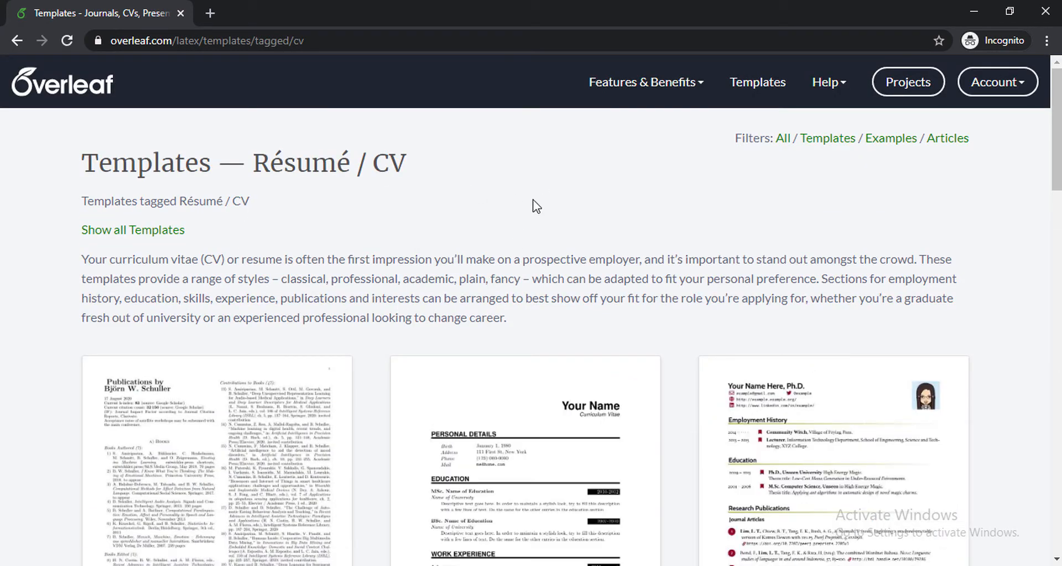
{"action": "scroll", "scroll_direction": "down", "scroll_amount": 3}
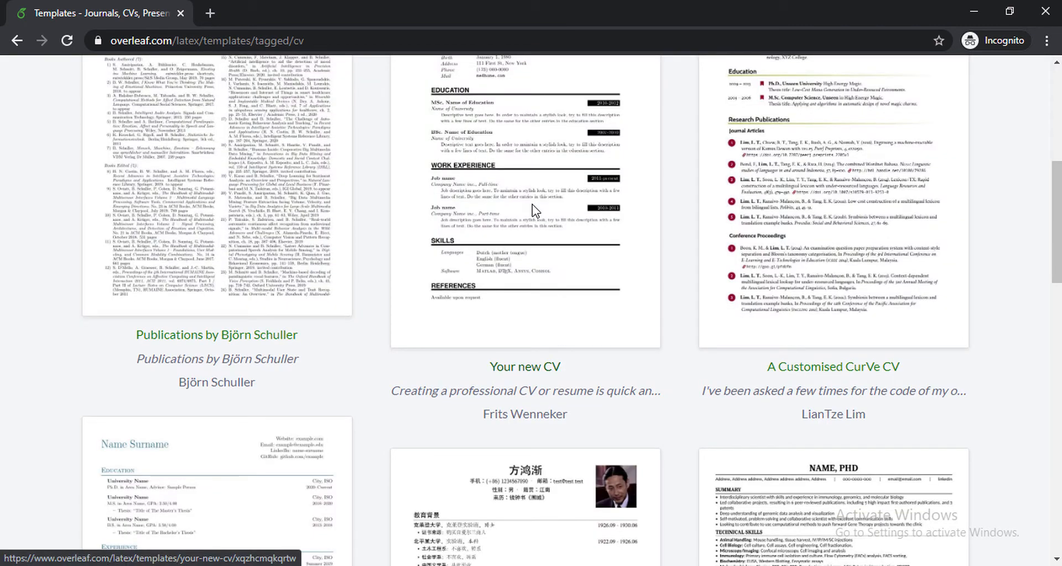
{"action": "mouse_move", "coordinate": [535, 220]}
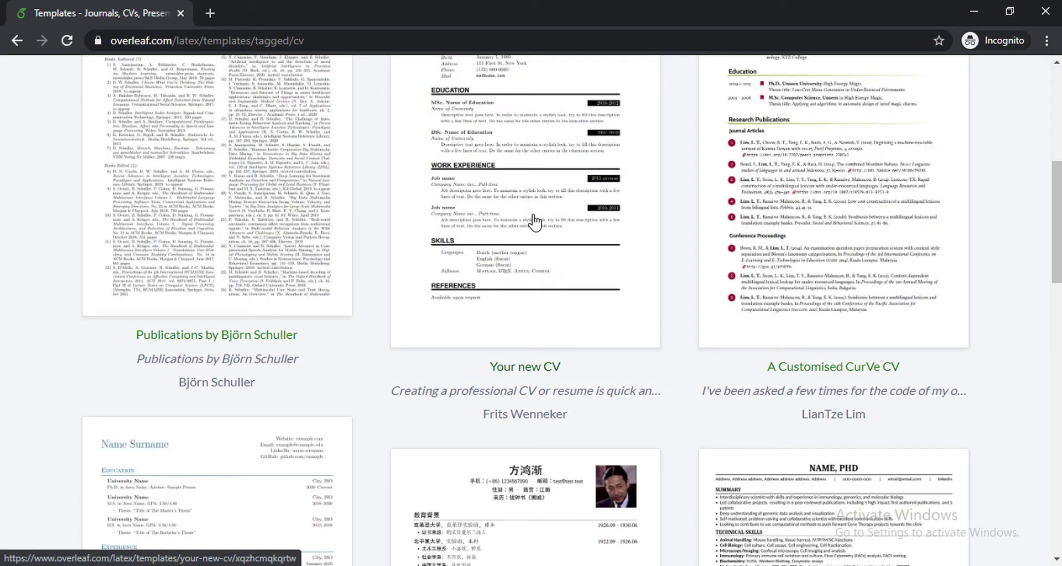
{"action": "scroll", "scroll_direction": "up", "scroll_amount": 3}
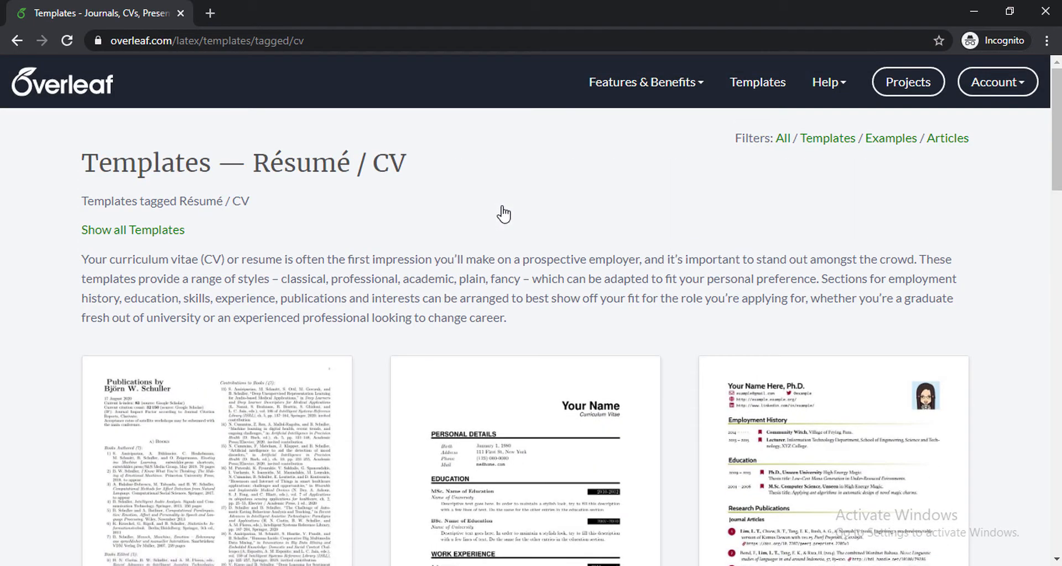
{"action": "scroll", "scroll_direction": "down", "scroll_amount": 3}
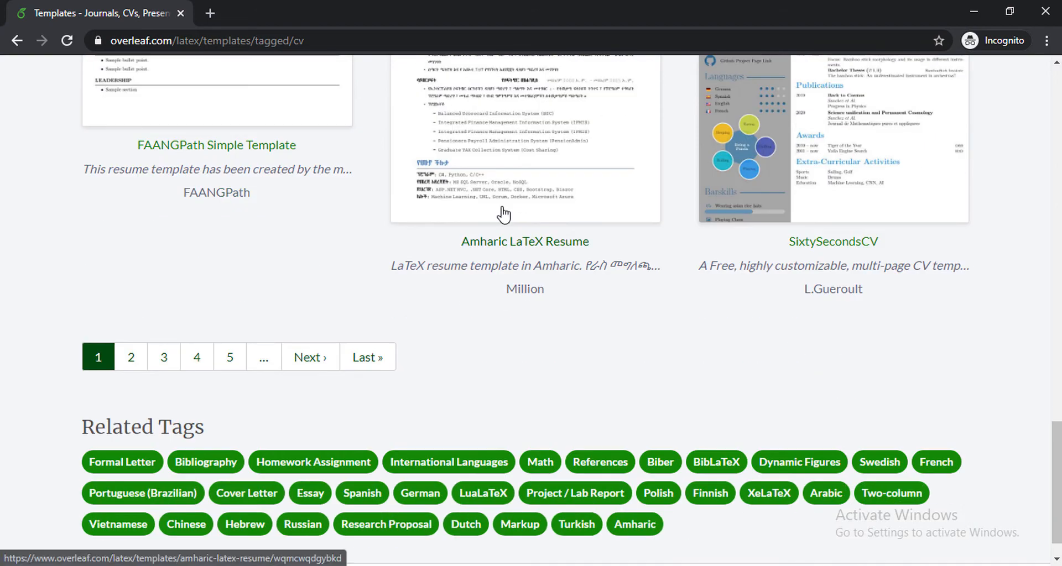
{"action": "scroll", "scroll_direction": "up", "scroll_amount": 3}
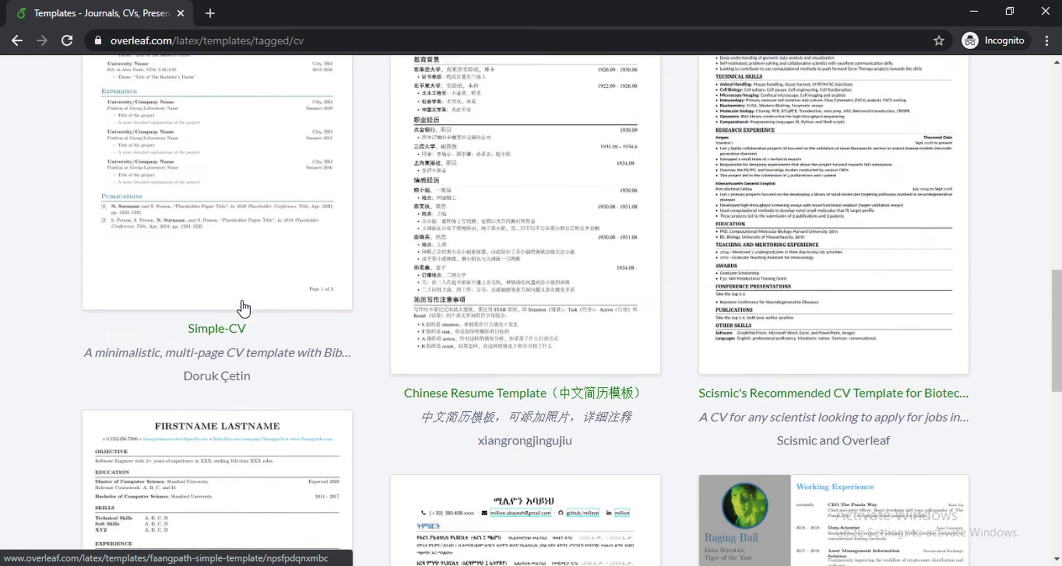
{"action": "scroll", "scroll_direction": "up", "scroll_amount": 3}
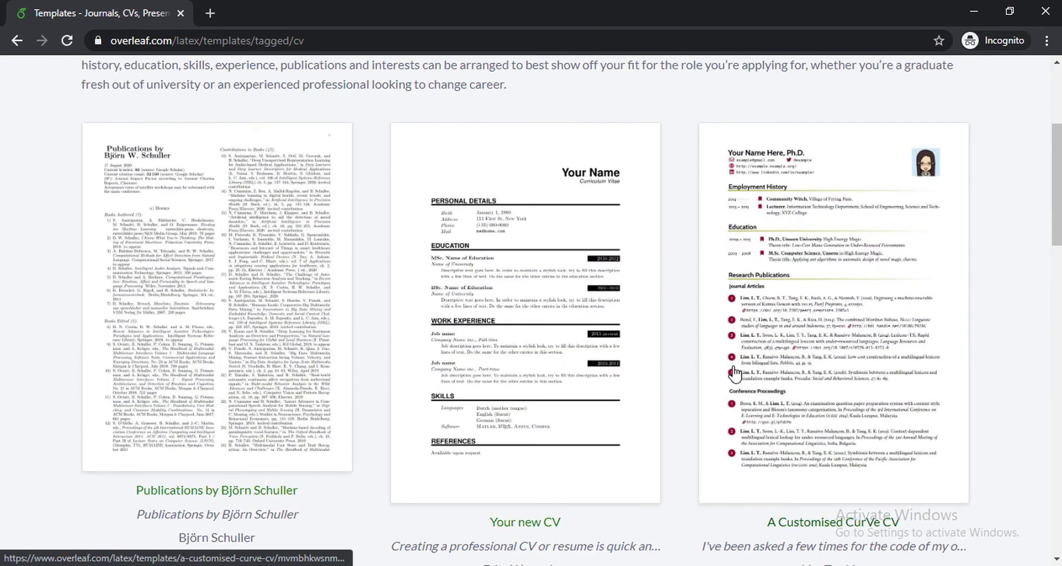
{"action": "scroll", "scroll_direction": "down", "scroll_amount": 3}
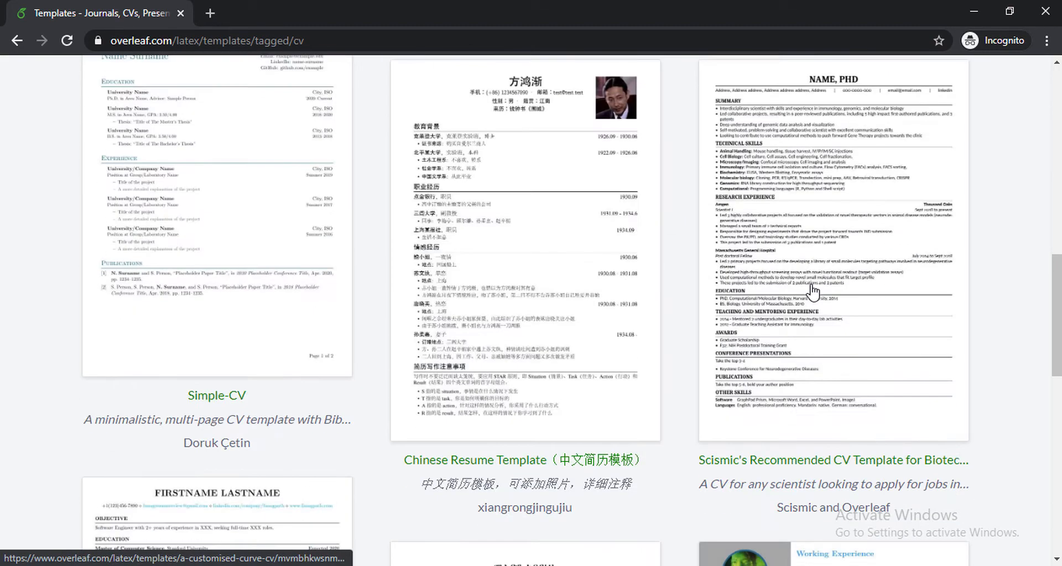
{"action": "scroll", "scroll_direction": "down", "scroll_amount": 3}
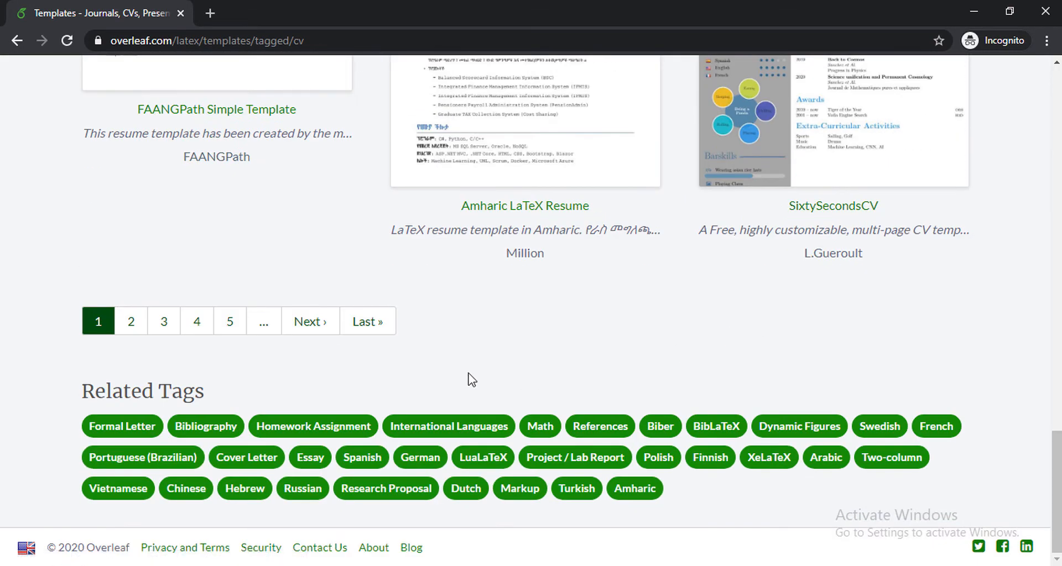
- Go to page 2 of CV templates and open the Marissa Mayer CV template
{"action": "left_click", "coordinate": [130, 321]}
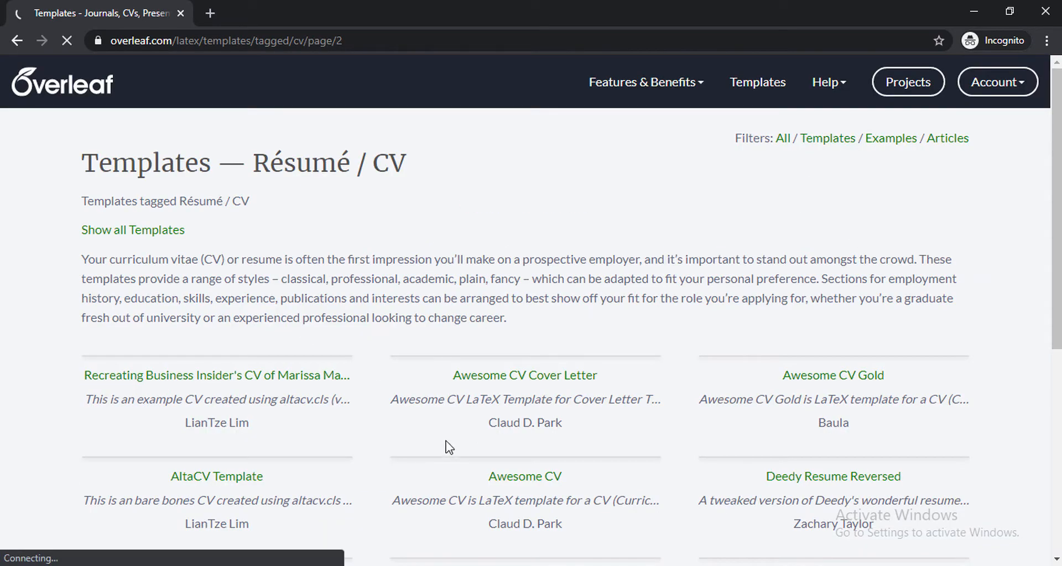
{"action": "scroll", "scroll_direction": "down", "scroll_amount": 3}
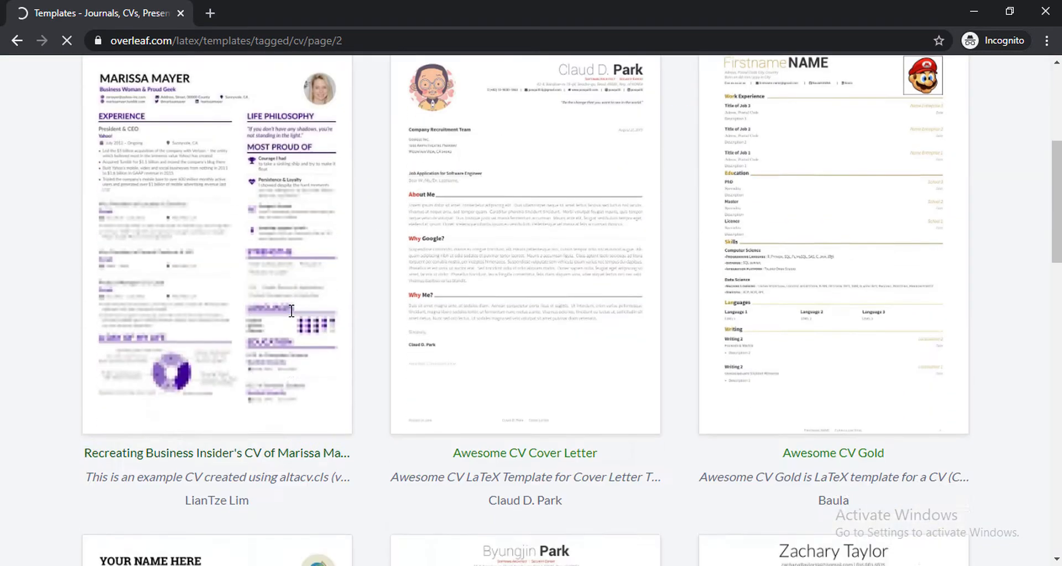
{"action": "scroll", "scroll_direction": "up", "scroll_amount": 3}
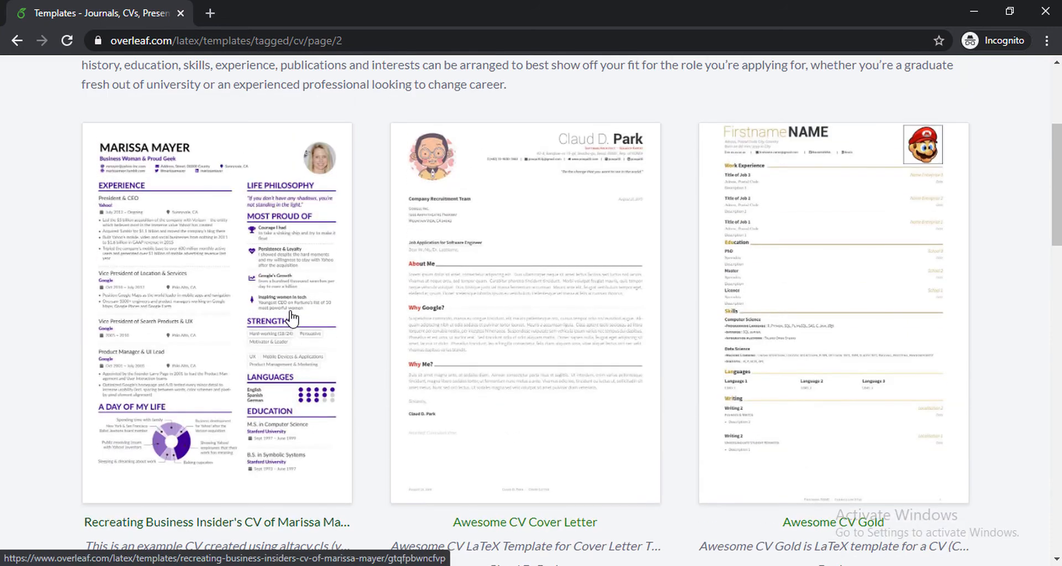
{"action": "mouse_move", "coordinate": [226, 342]}
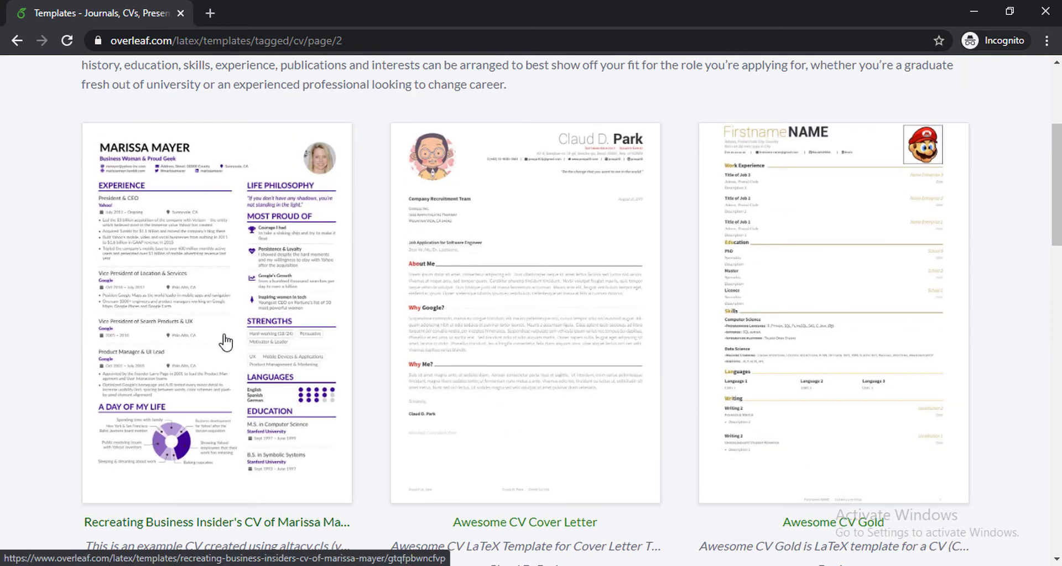
{"action": "scroll", "scroll_direction": "down", "scroll_amount": 3}
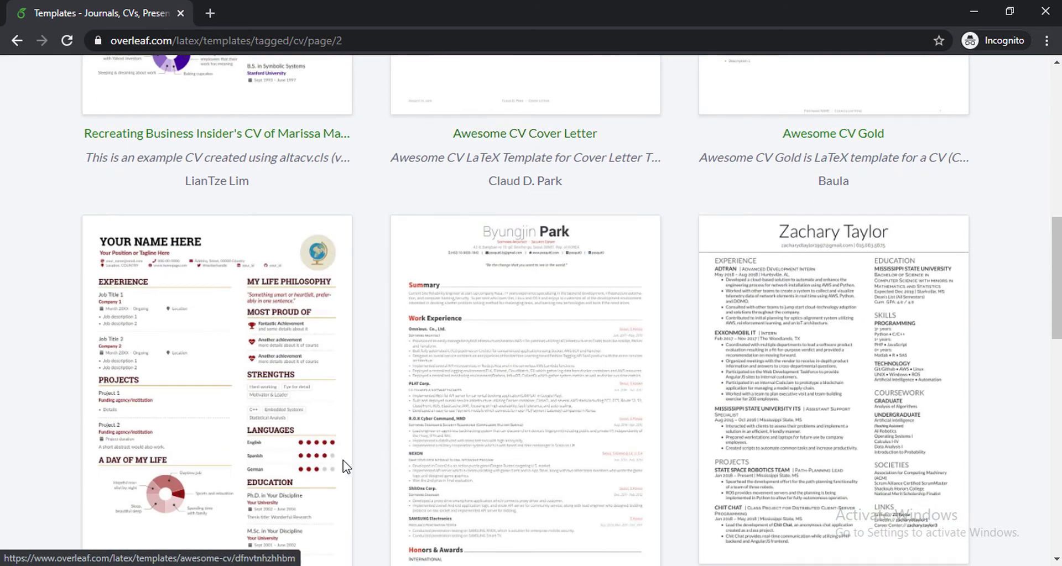
{"action": "mouse_move", "coordinate": [261, 362]}
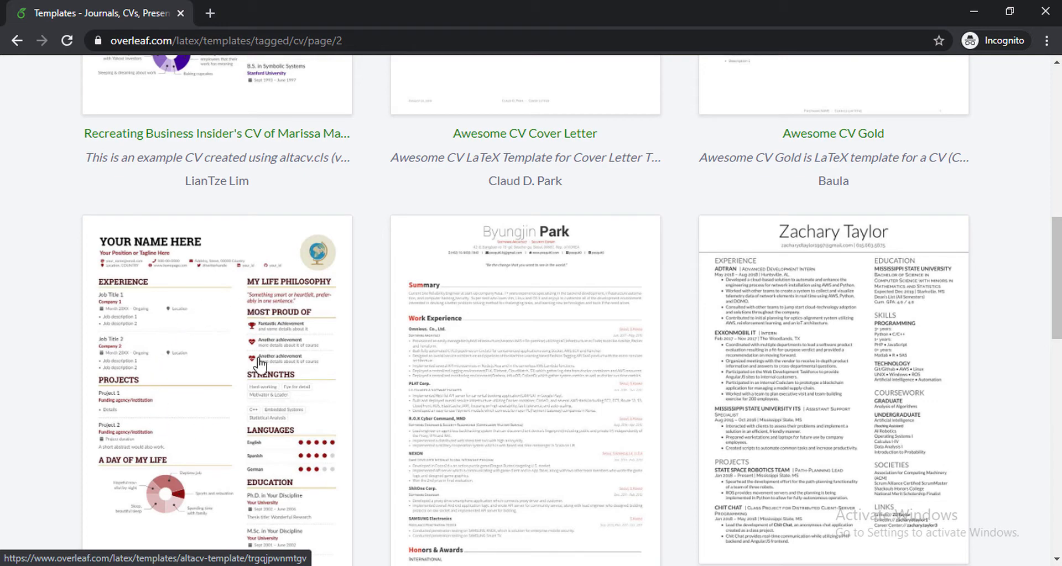
{"action": "scroll", "scroll_direction": "down", "scroll_amount": 3}
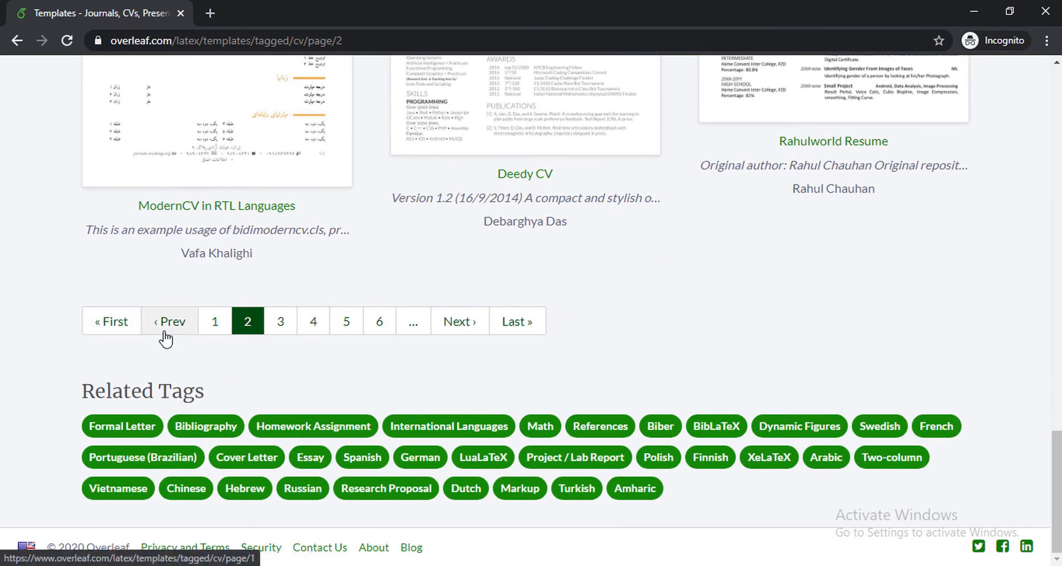
{"action": "mouse_move", "coordinate": [657, 287]}
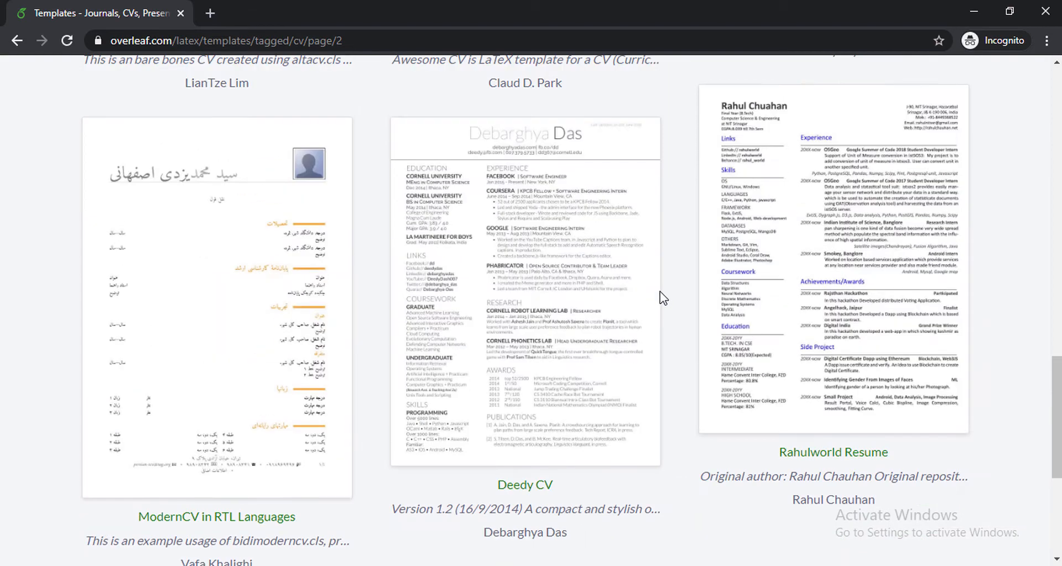
{"action": "scroll", "scroll_direction": "up", "scroll_amount": 3}
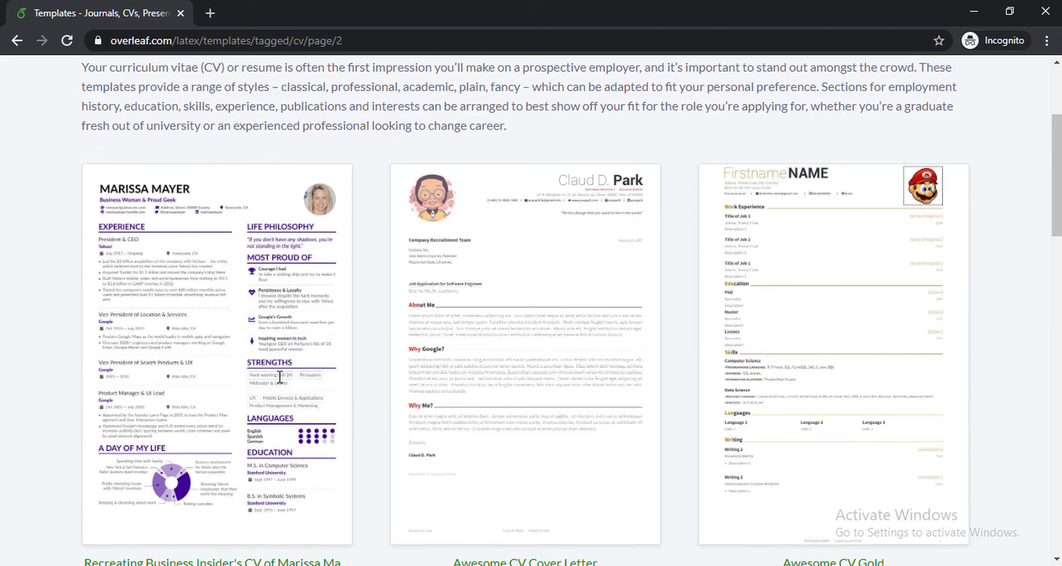
{"action": "mouse_move", "coordinate": [218, 276]}
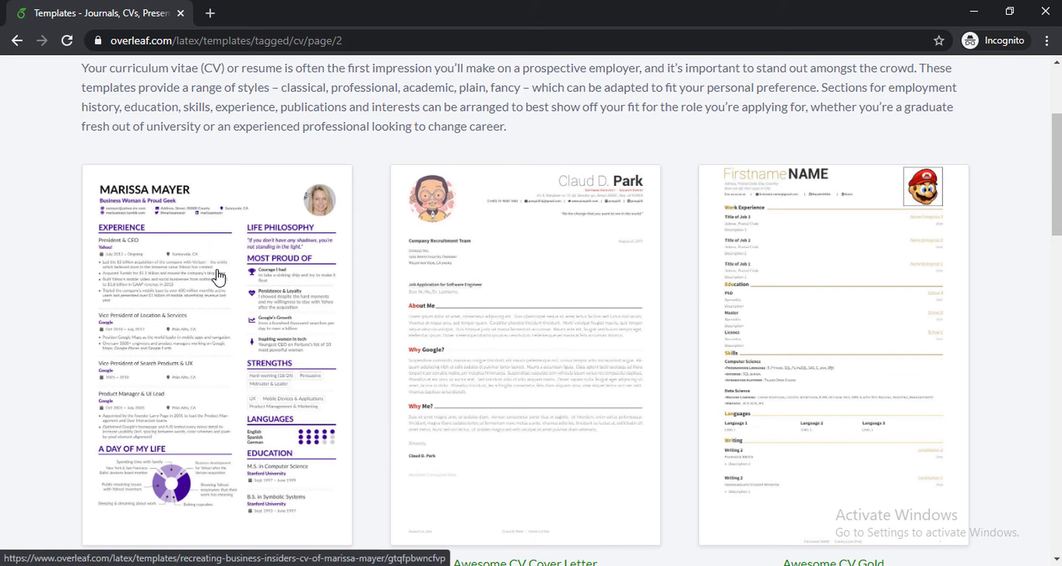
{"action": "mouse_move", "coordinate": [225, 343]}
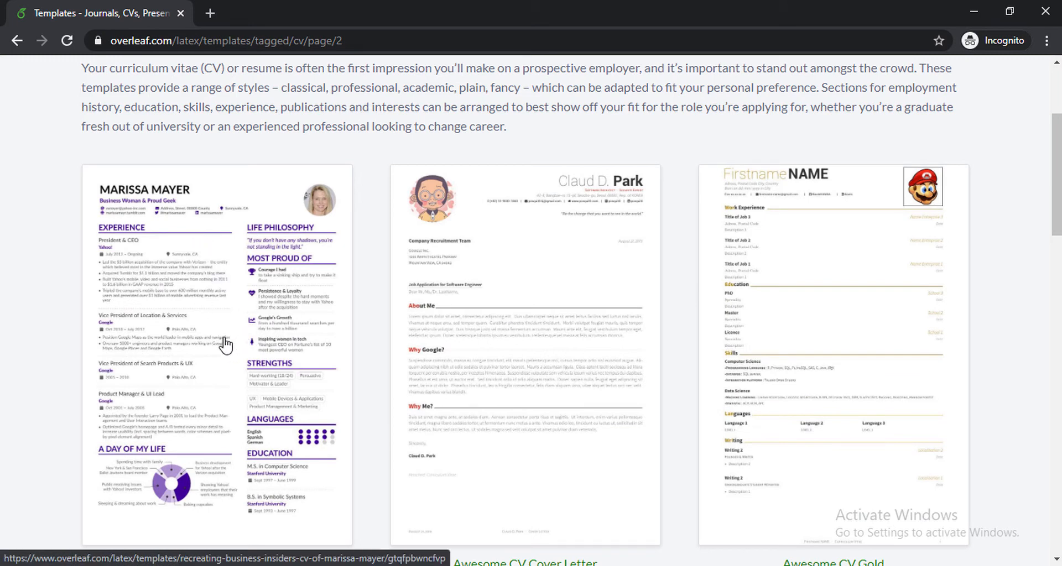
{"action": "left_click", "coordinate": [217, 352]}
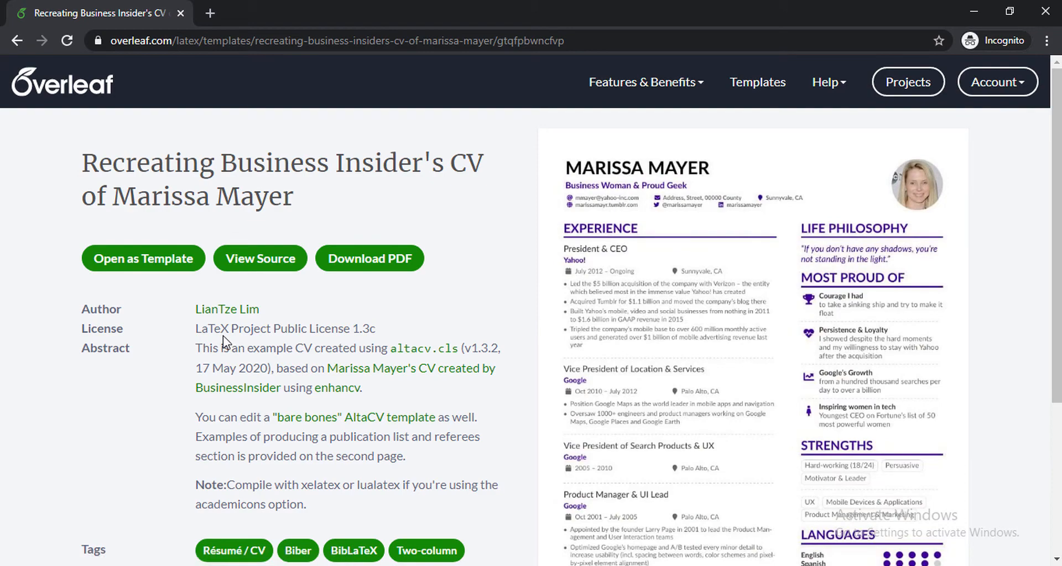
{"action": "mouse_move", "coordinate": [388, 203]}
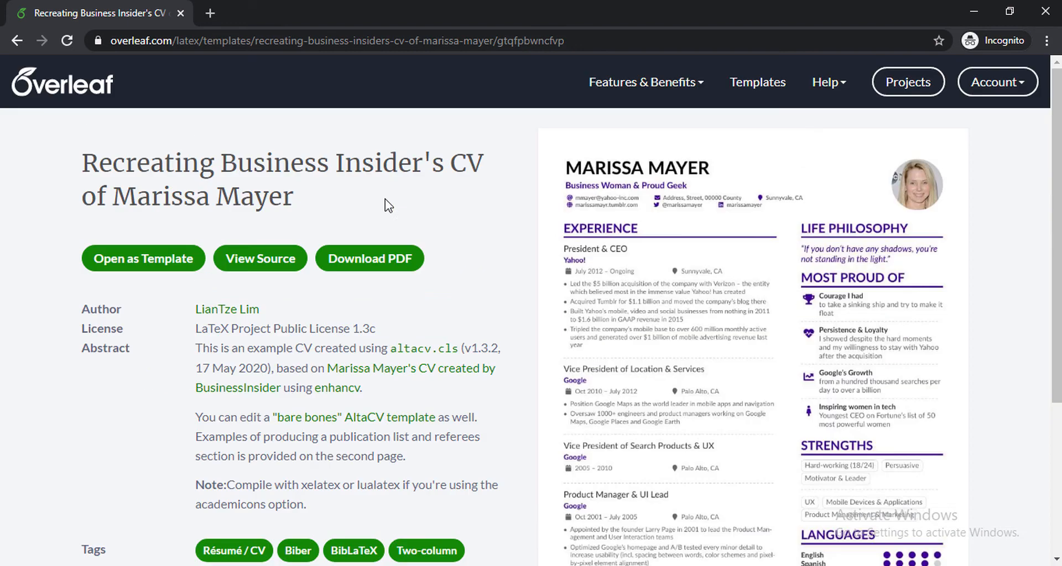
{"action": "mouse_move", "coordinate": [370, 224]}
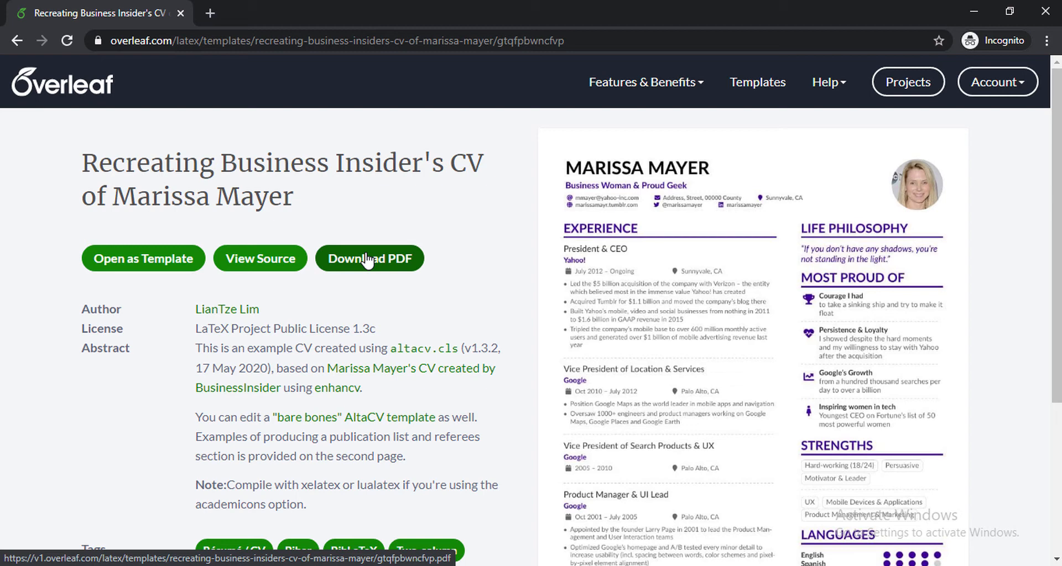
{"action": "mouse_move", "coordinate": [651, 331]}
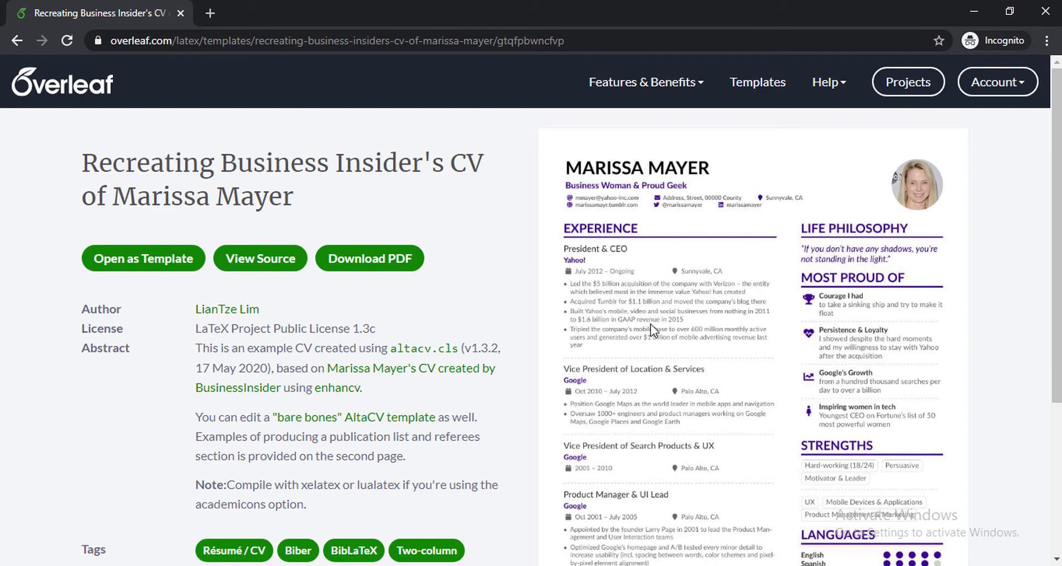
{"action": "scroll", "scroll_direction": "down", "scroll_amount": 3}
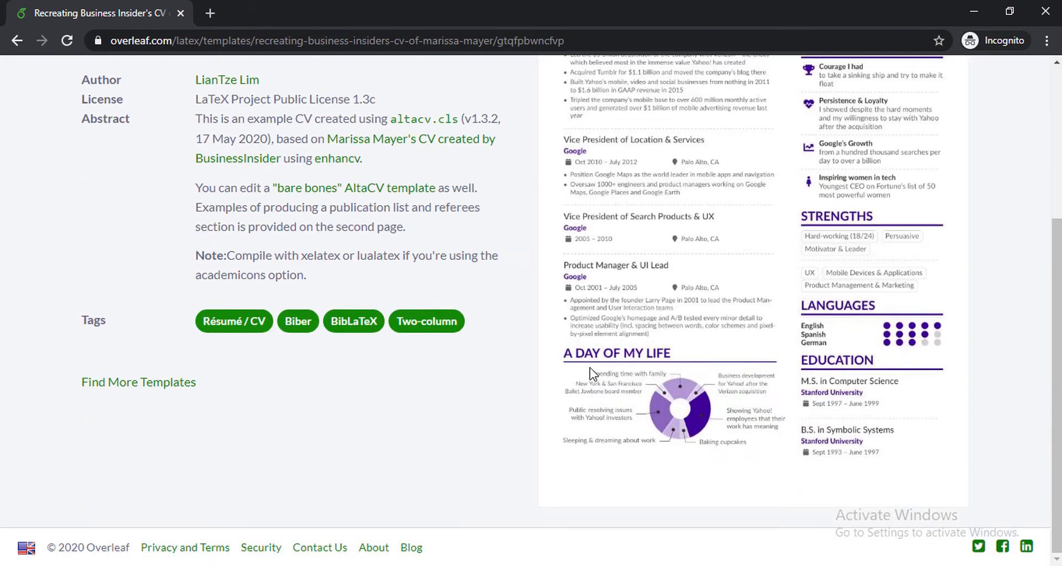
{"action": "scroll", "scroll_direction": "up", "scroll_amount": 3}
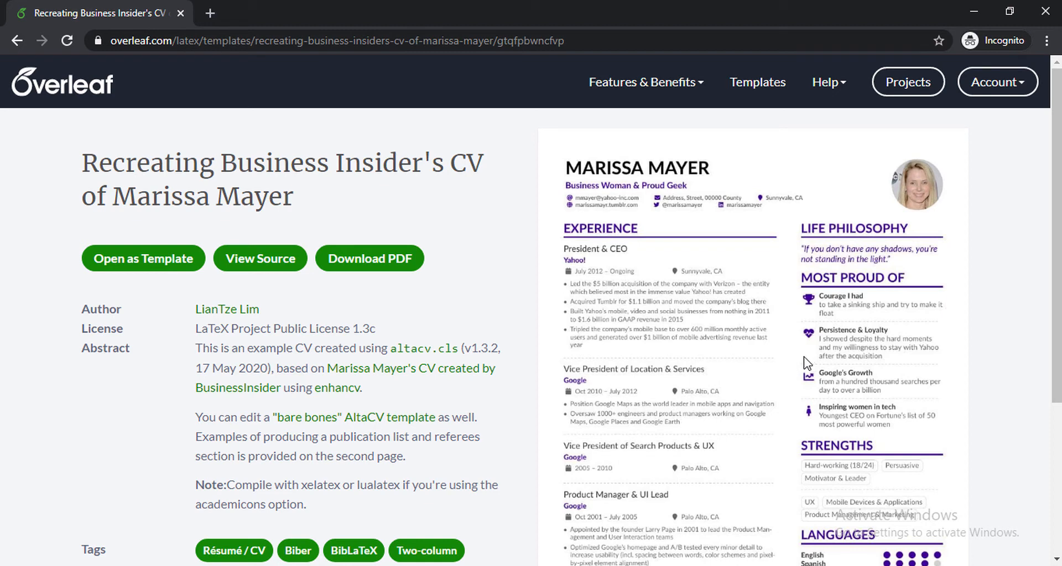
{"action": "mouse_move", "coordinate": [315, 207]}
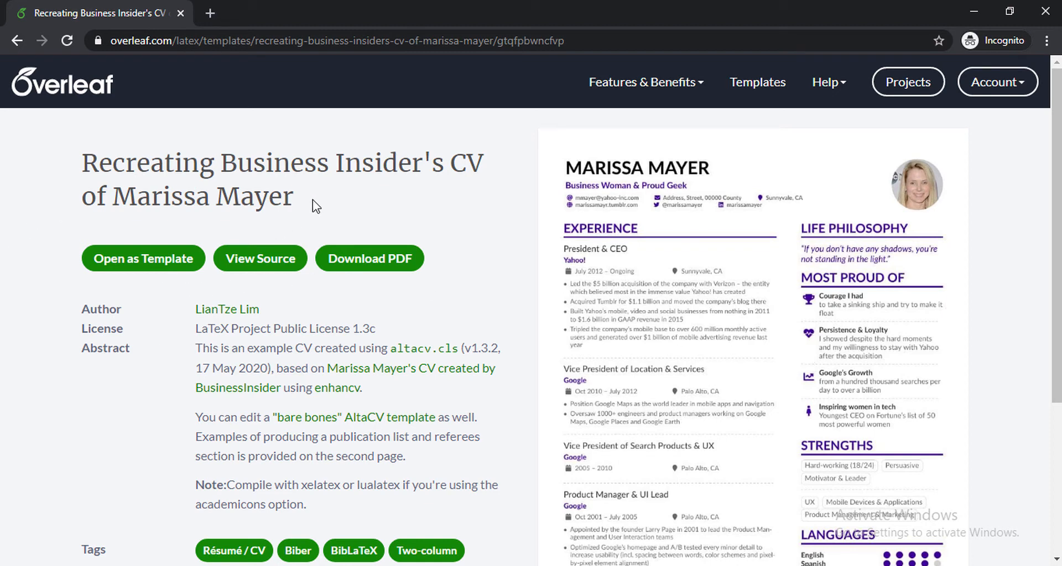
{"action": "mouse_move", "coordinate": [336, 388]}
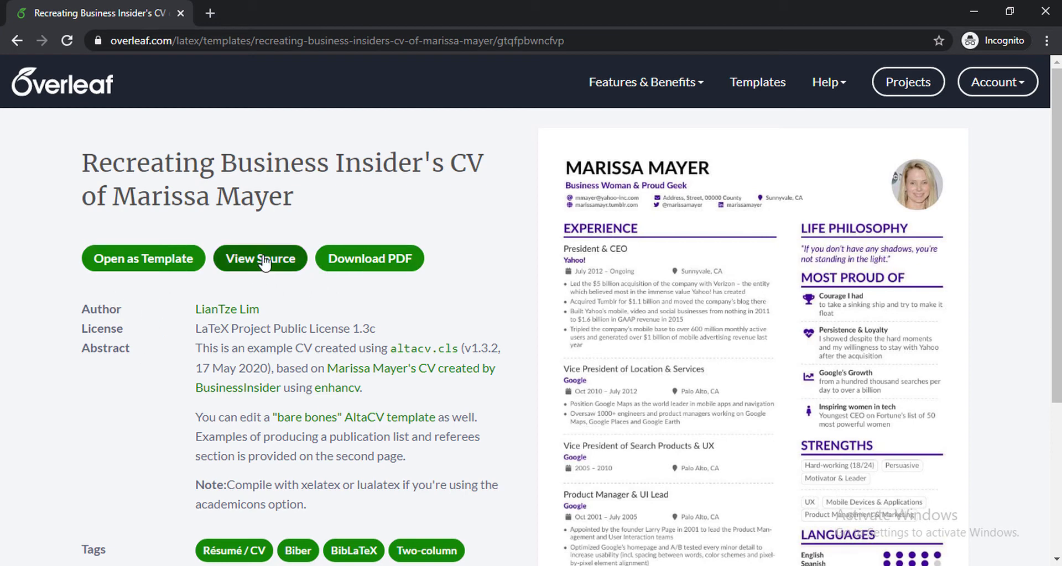
{"action": "mouse_move", "coordinate": [439, 278]}
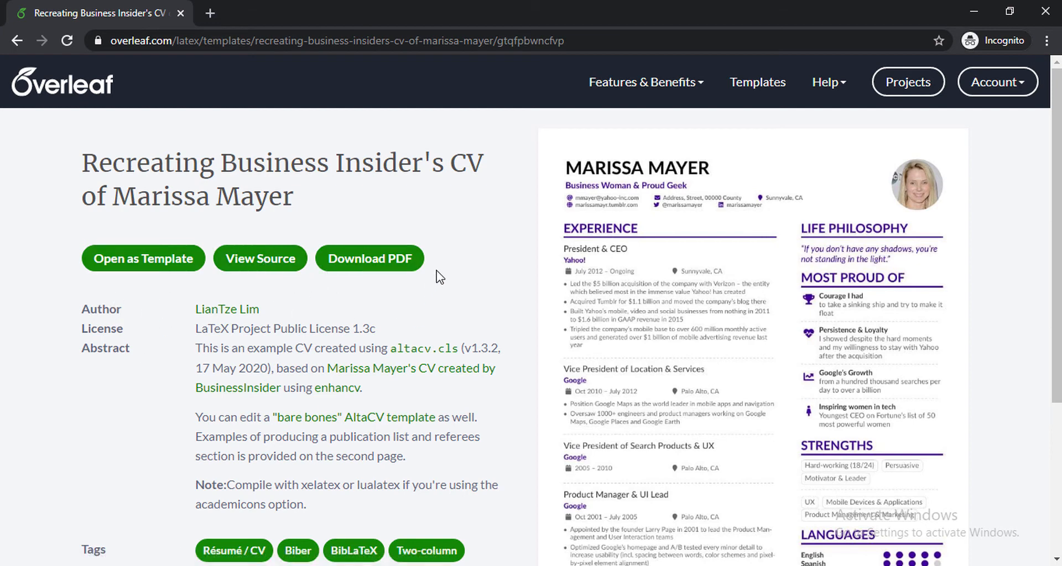
{"action": "mouse_move", "coordinate": [371, 301]}
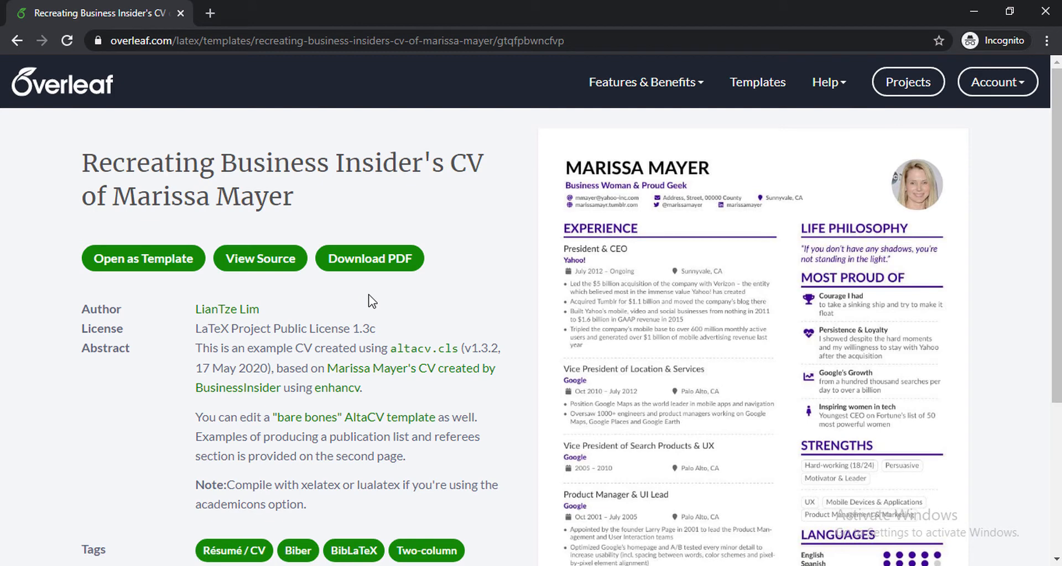
{"action": "mouse_move", "coordinate": [994, 190]}
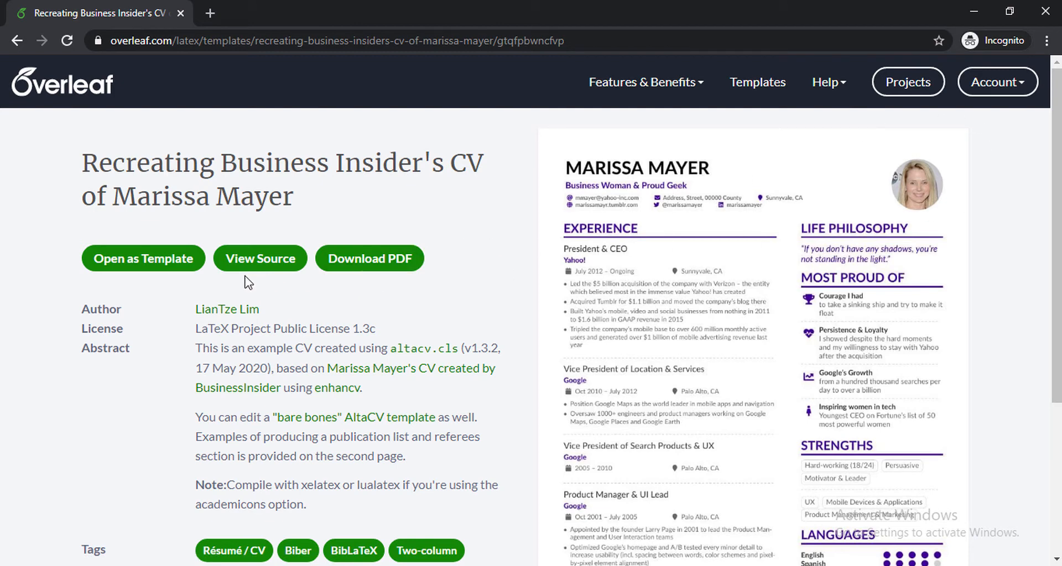
{"action": "mouse_move", "coordinate": [205, 291]}
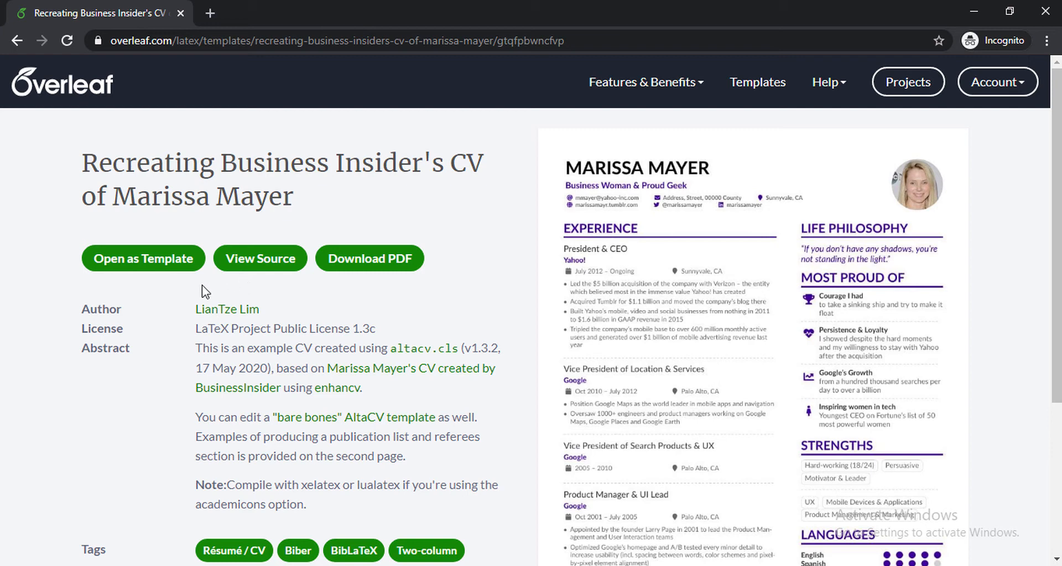
{"action": "mouse_move", "coordinate": [511, 382]}
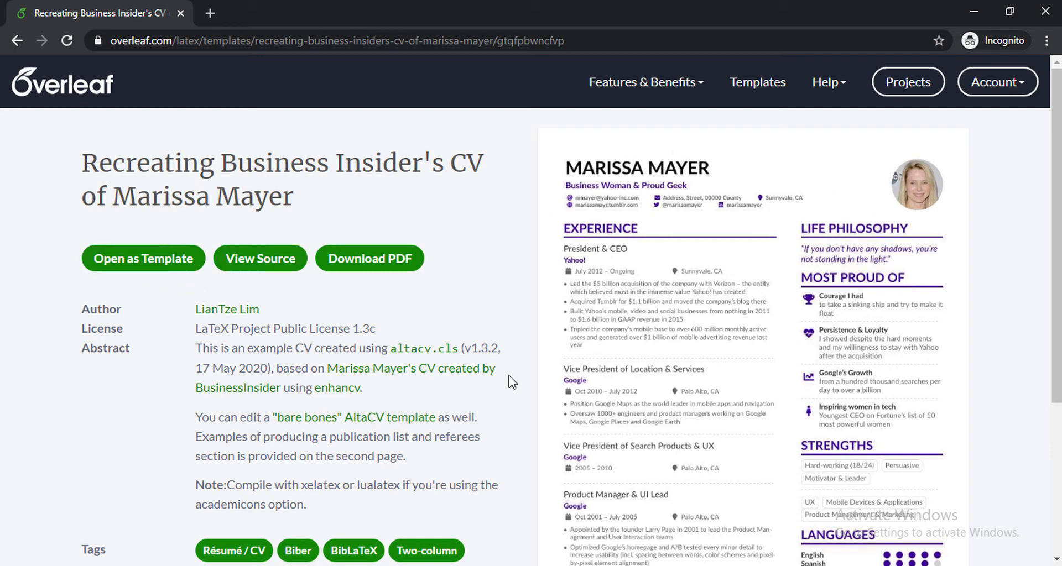
{"action": "mouse_move", "coordinate": [260, 258]}
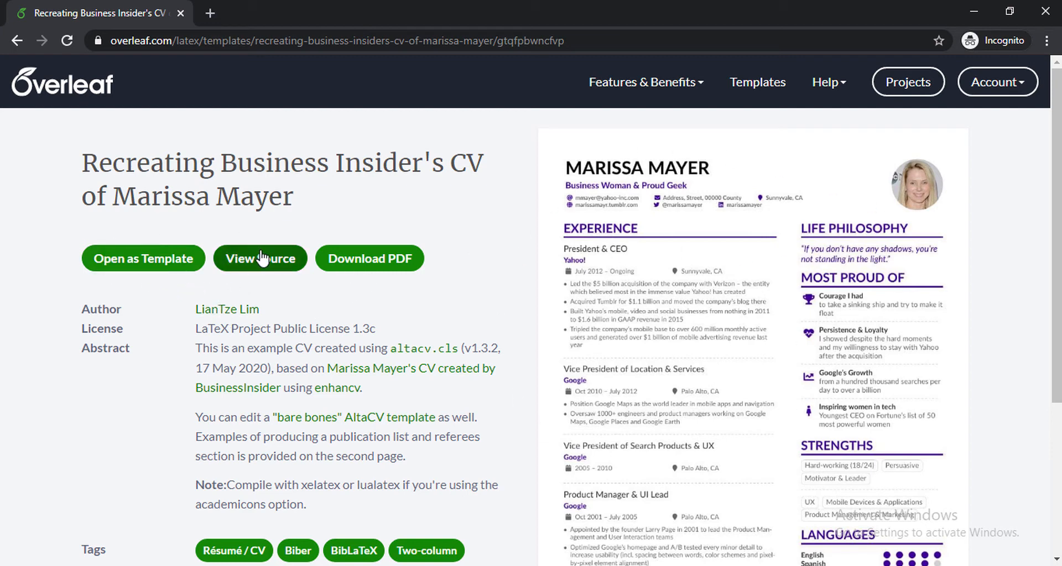
{"action": "mouse_move", "coordinate": [270, 289]}
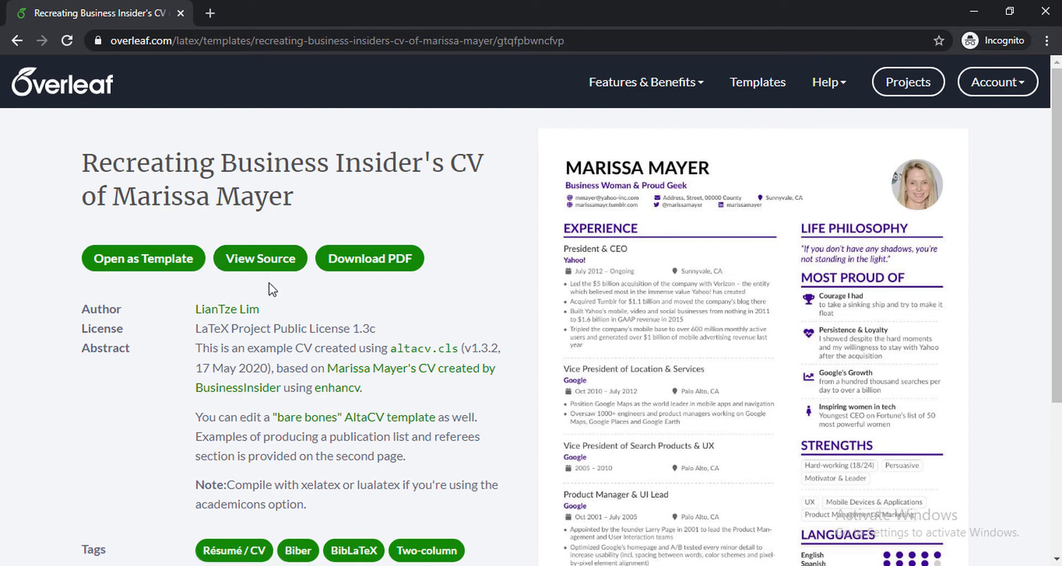
{"action": "mouse_move", "coordinate": [281, 293]}
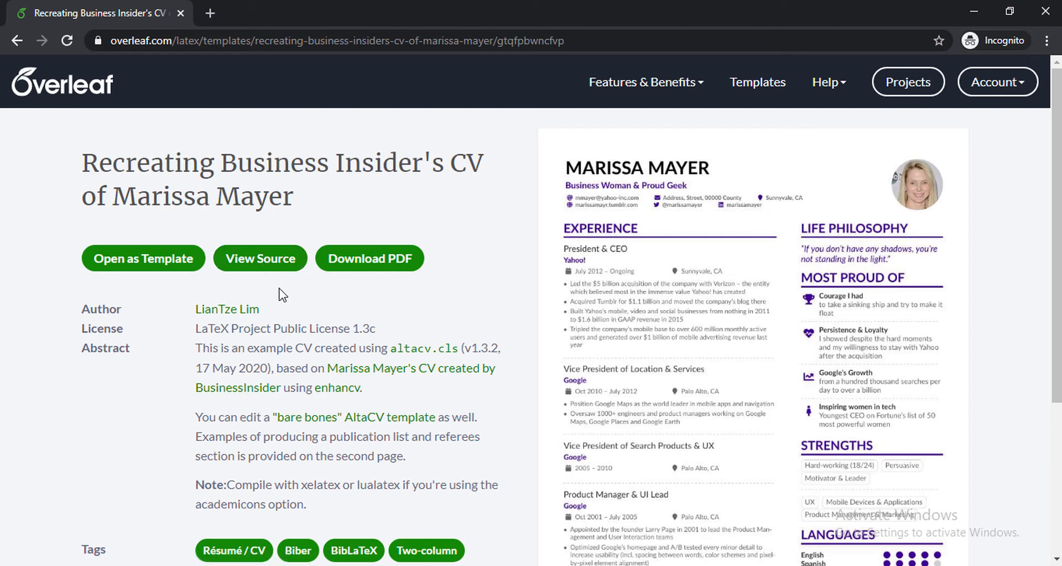
{"action": "mouse_move", "coordinate": [266, 281]}
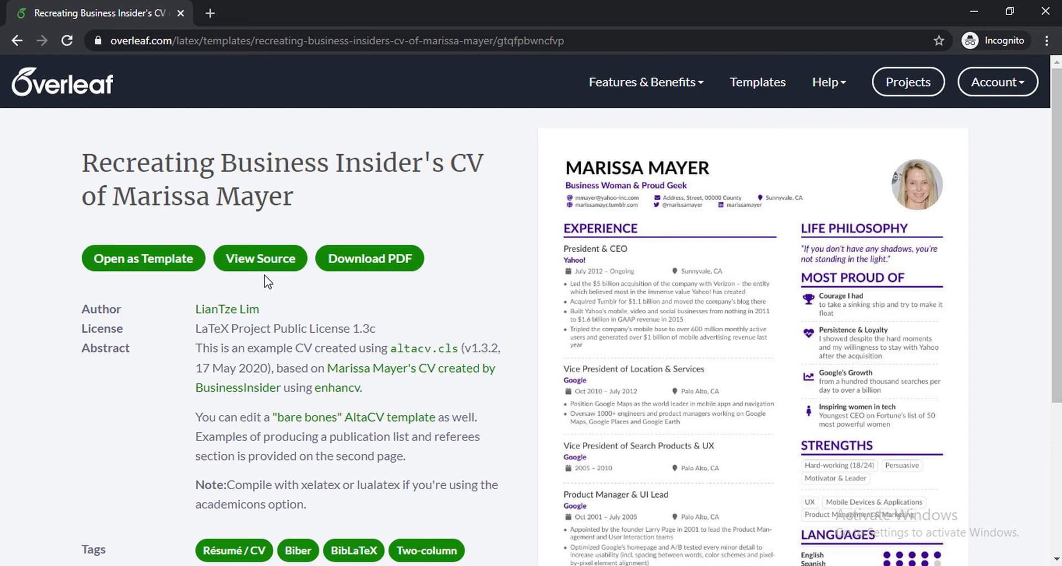
{"action": "mouse_move", "coordinate": [644, 290]}
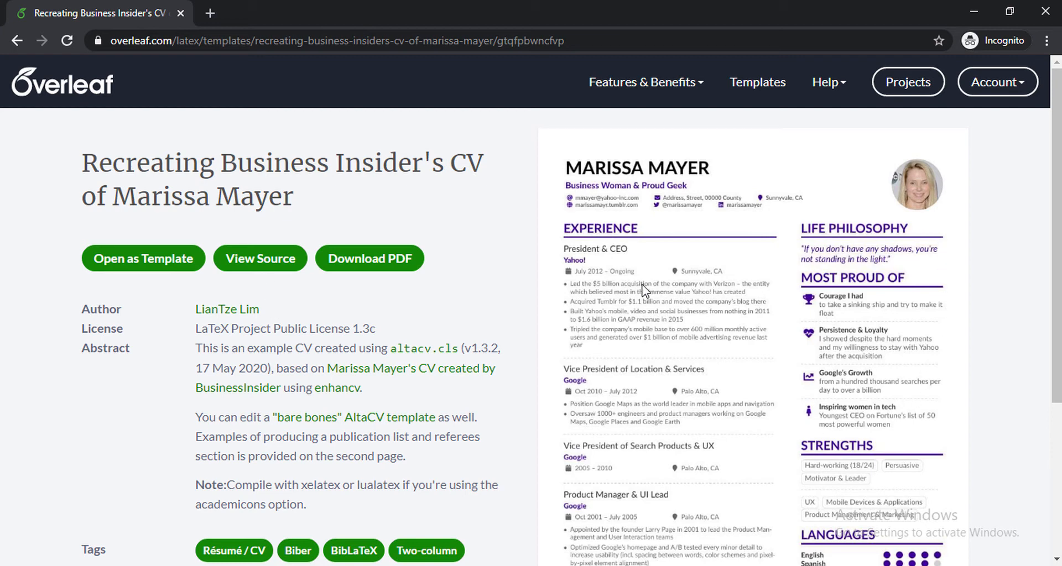
{"action": "mouse_move", "coordinate": [258, 325]}
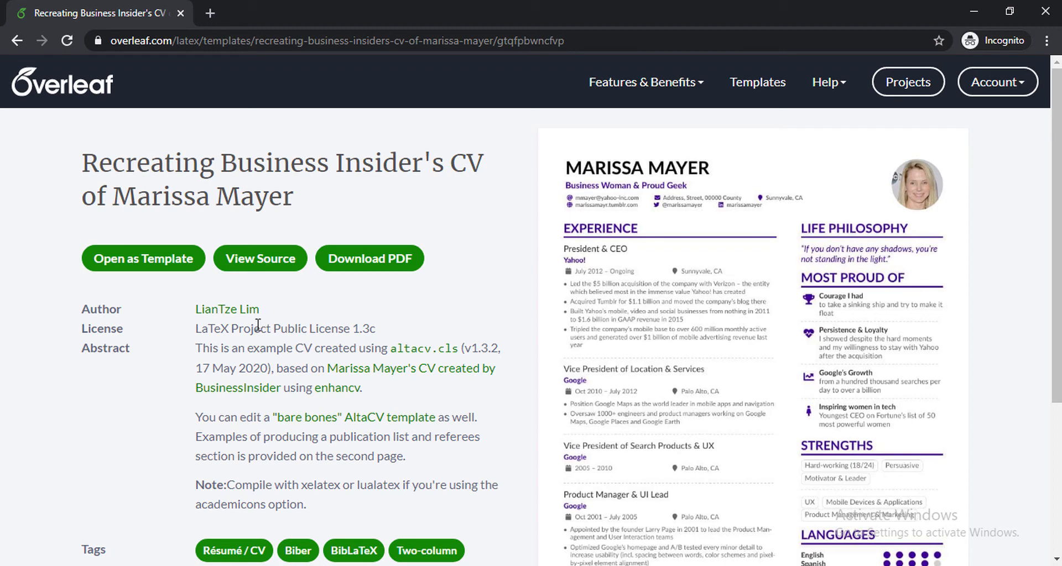
{"action": "mouse_move", "coordinate": [763, 226]}
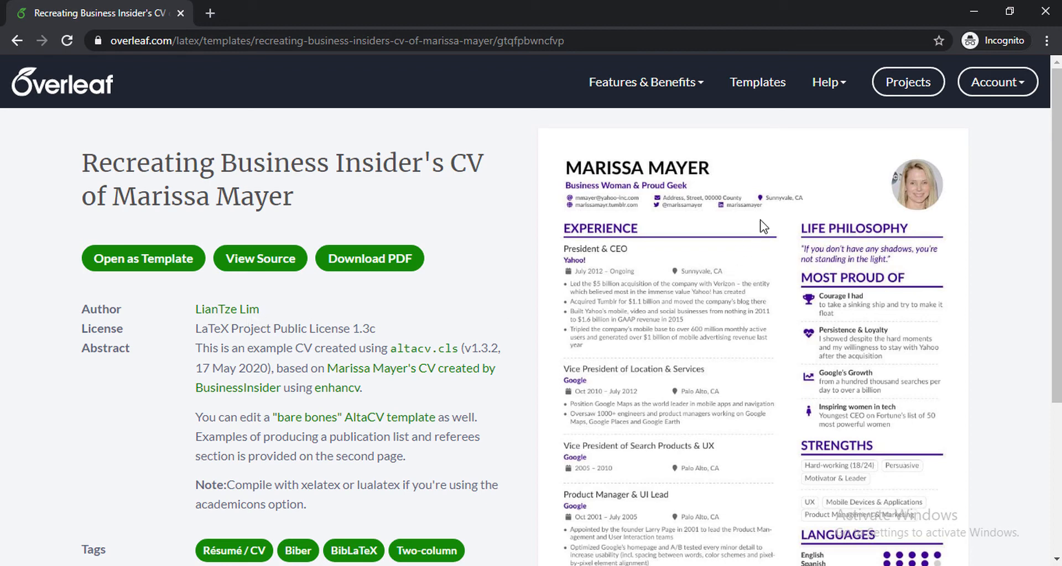
{"action": "mouse_move", "coordinate": [521, 201]}
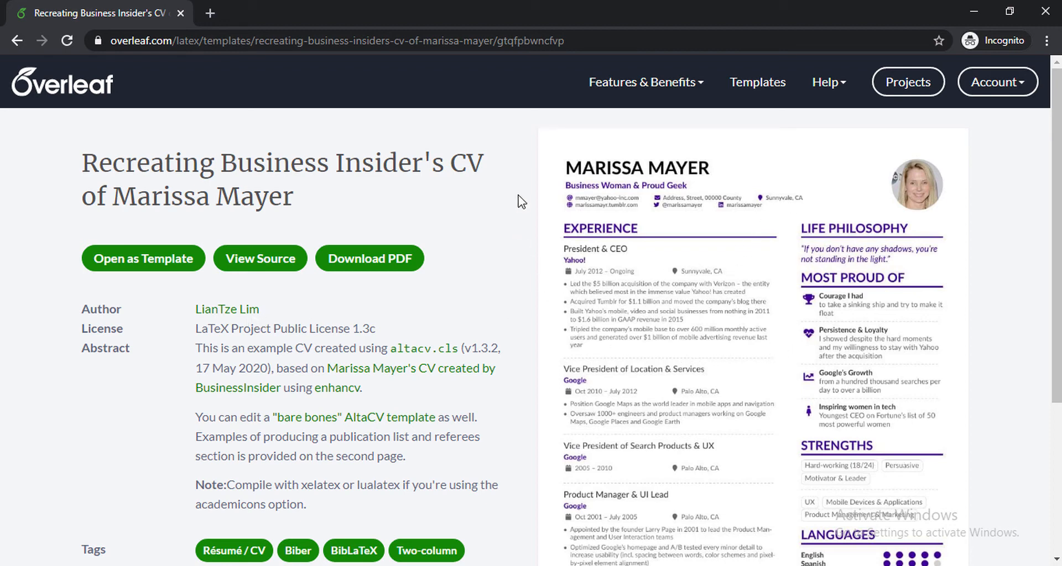
{"action": "mouse_move", "coordinate": [304, 207]}
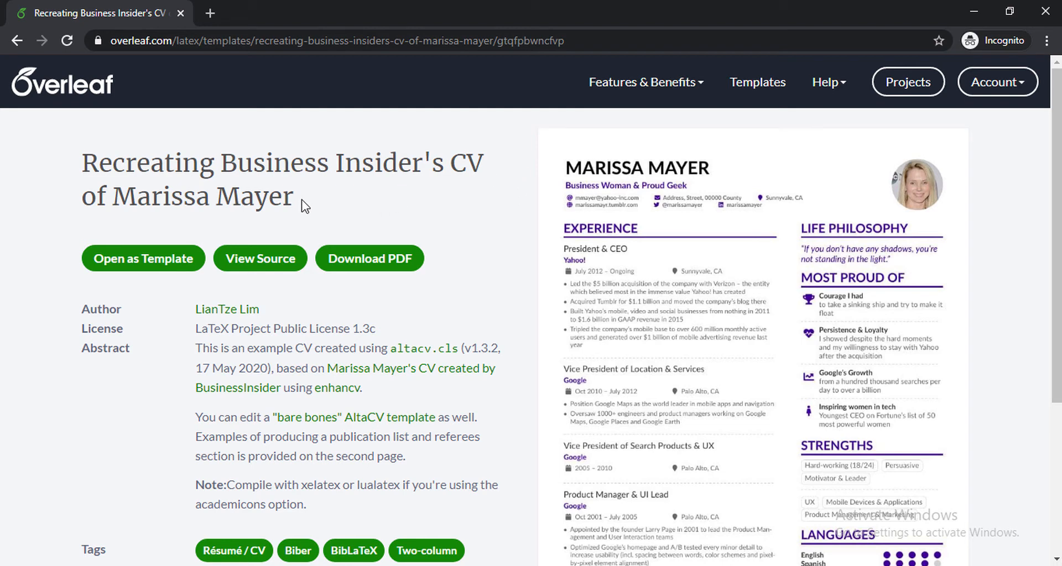
{"action": "mouse_move", "coordinate": [188, 316]}
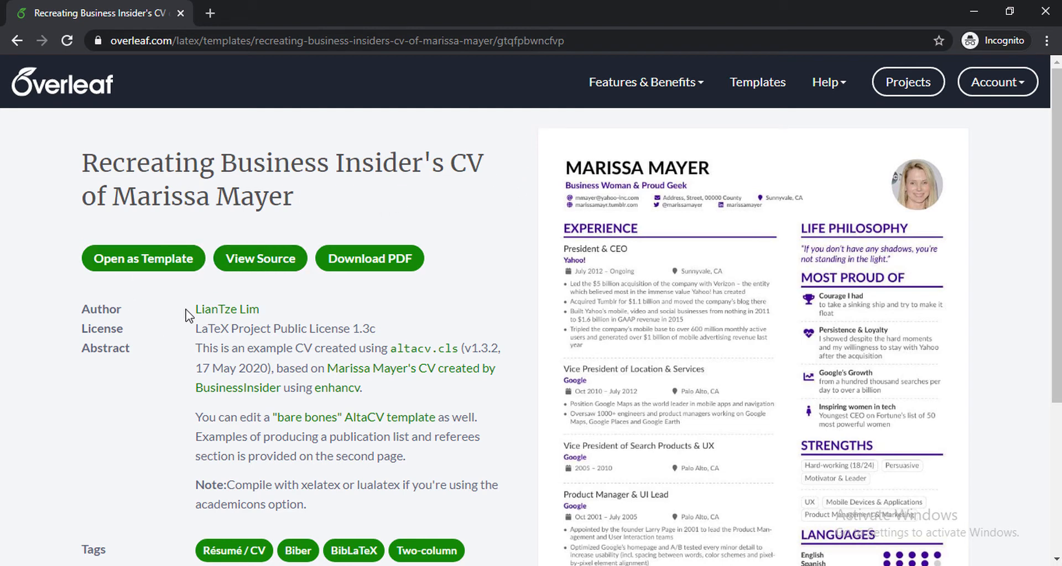
{"action": "mouse_move", "coordinate": [163, 266]}
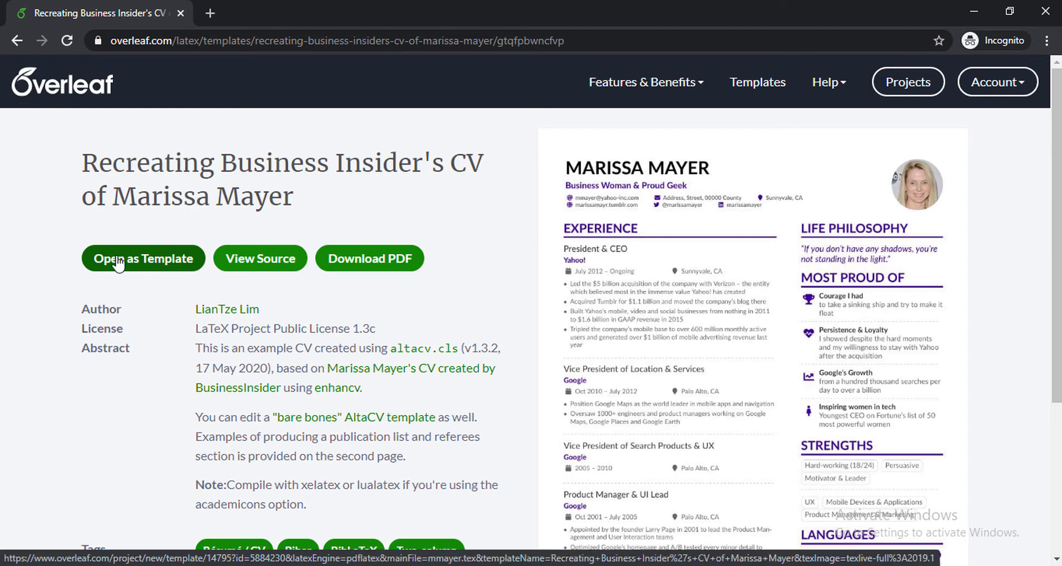
{"action": "mouse_move", "coordinate": [199, 253]}
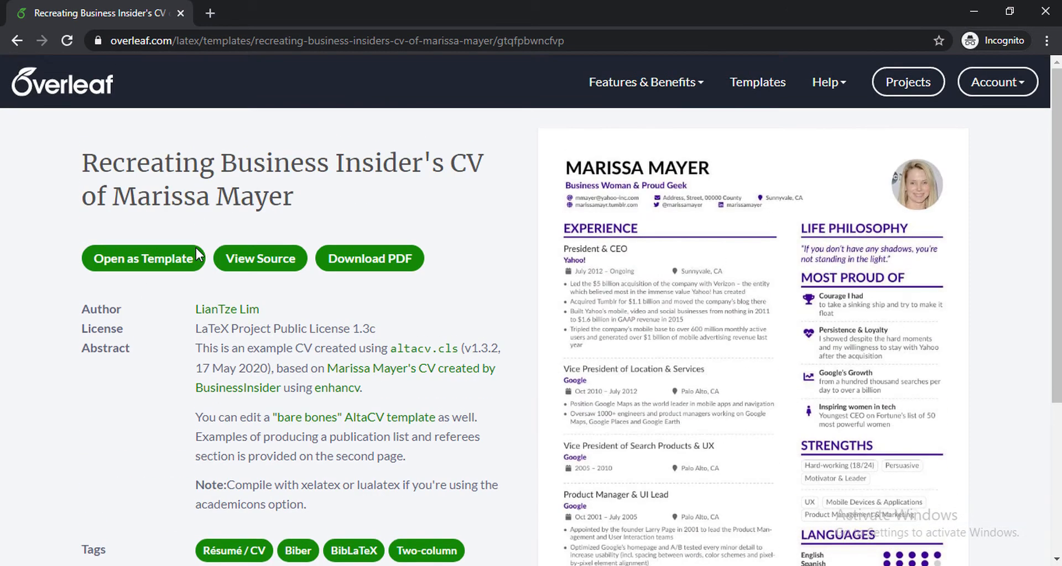
{"action": "mouse_move", "coordinate": [925, 316]}
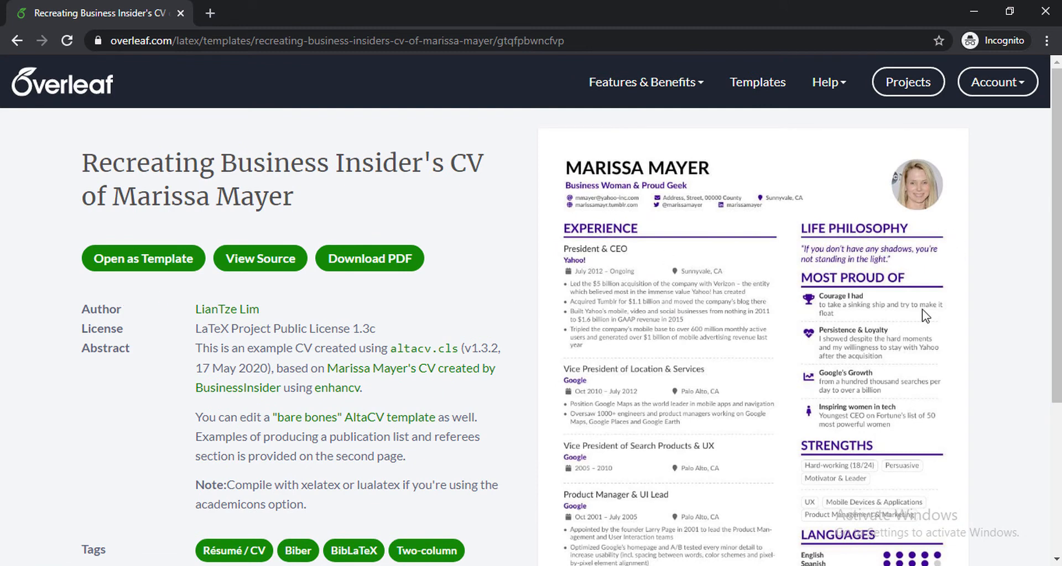
- Create a new project from the Marissa Mayer CV template via Open as Template
{"action": "left_click", "coordinate": [142, 258]}
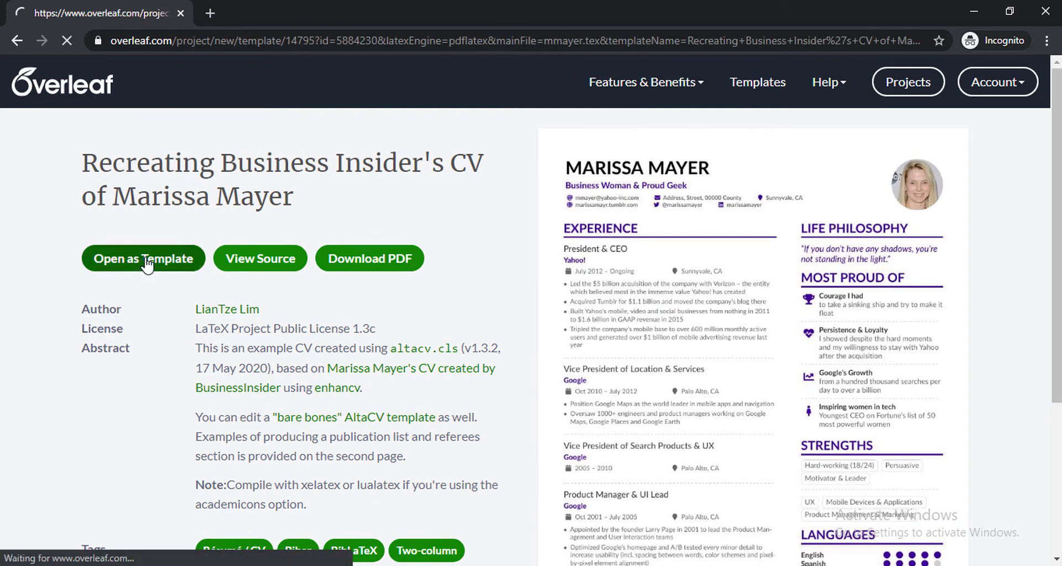
{"action": "left_click", "coordinate": [143, 258]}
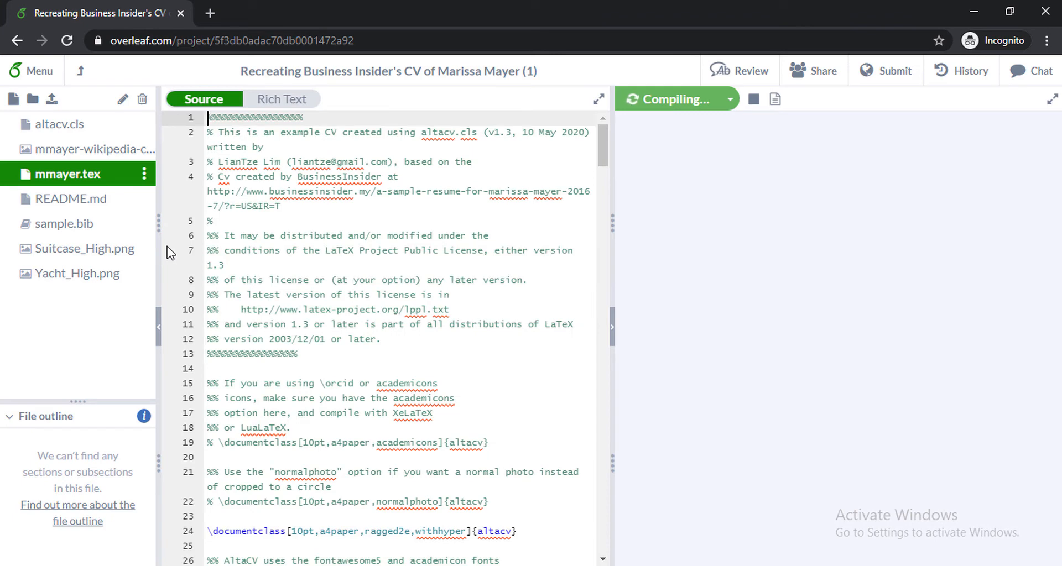
{"action": "mouse_move", "coordinate": [550, 71]}
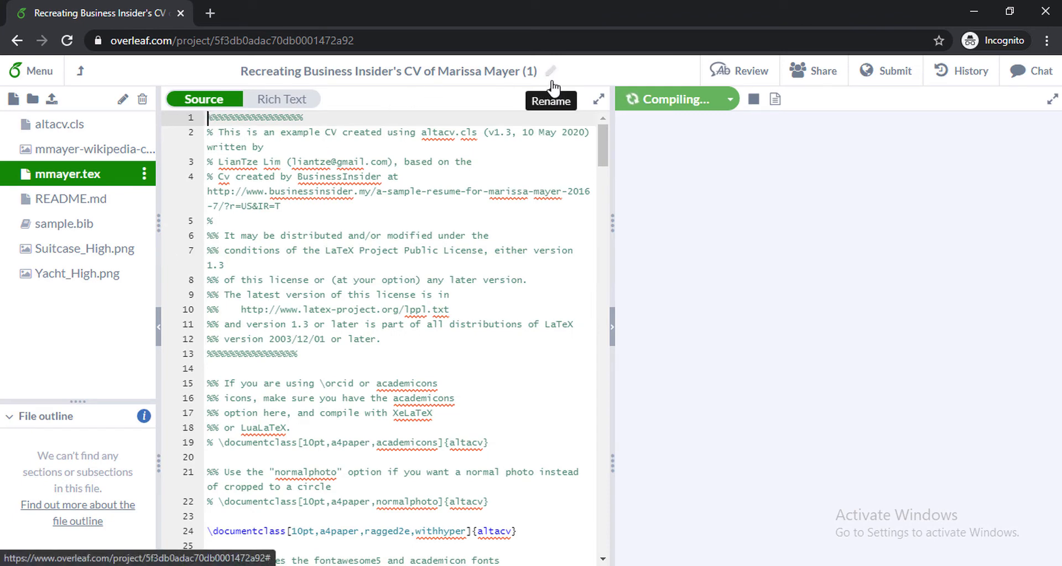
- Rename the project 'My Name - Software engineer' and scroll mmayer.tex to the \name line
{"action": "left_click", "coordinate": [550, 71]}
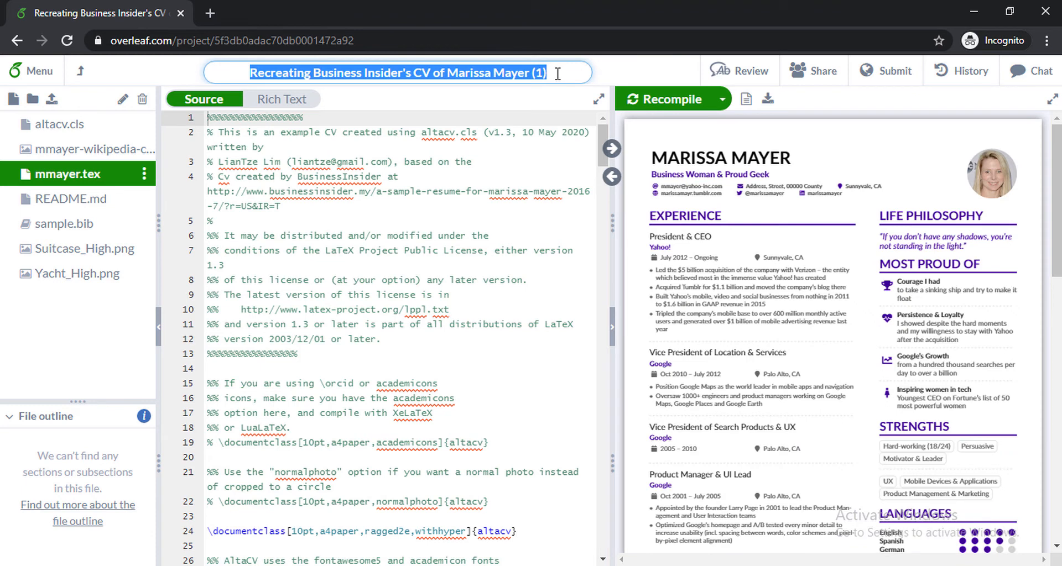
{"action": "type", "text": "M"}
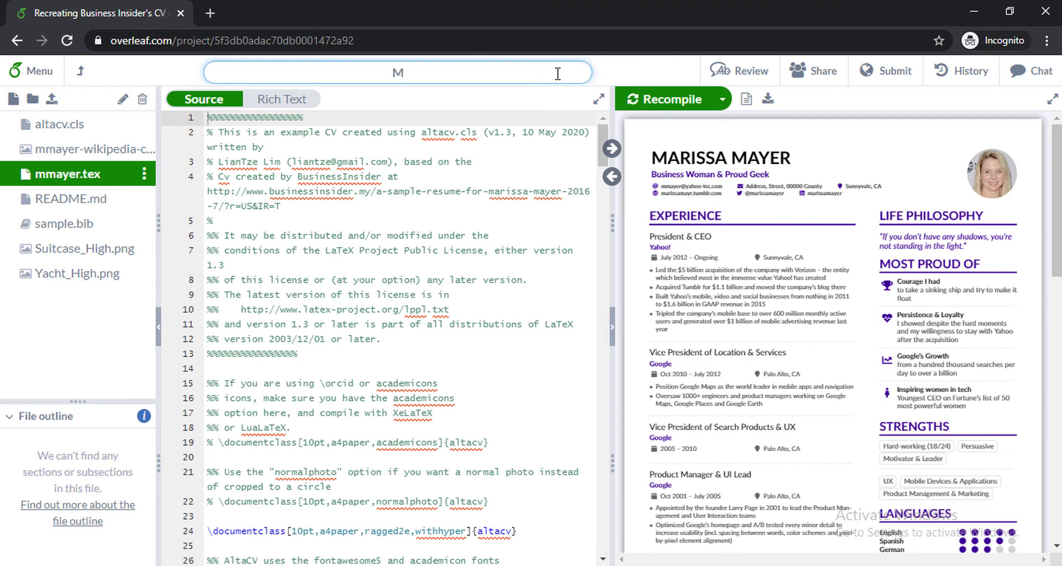
{"action": "type", "text": "My Name - Software engineer"}
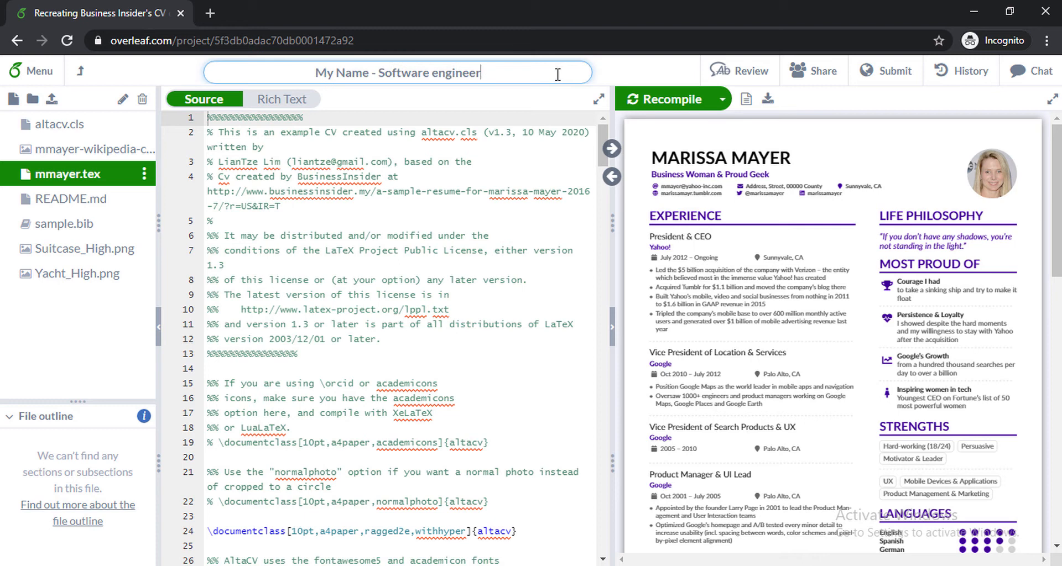
{"action": "key", "text": "Return"}
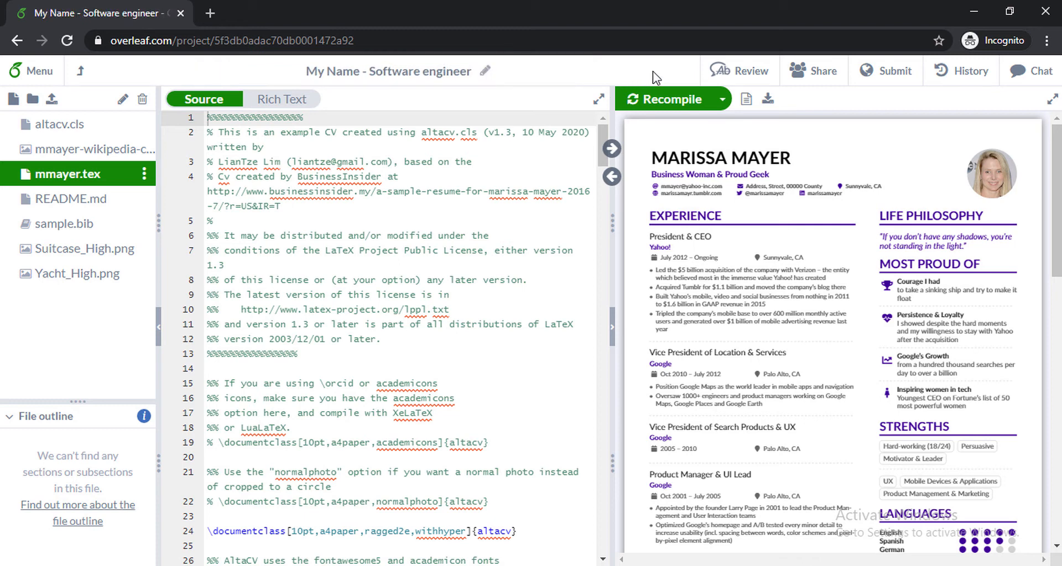
{"action": "mouse_move", "coordinate": [565, 295]}
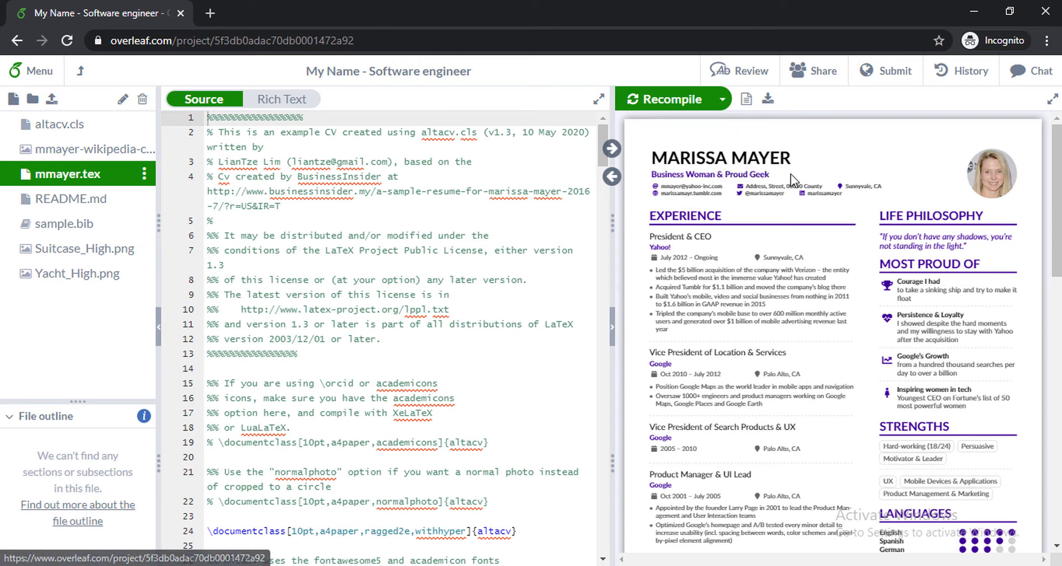
{"action": "mouse_move", "coordinate": [764, 245]}
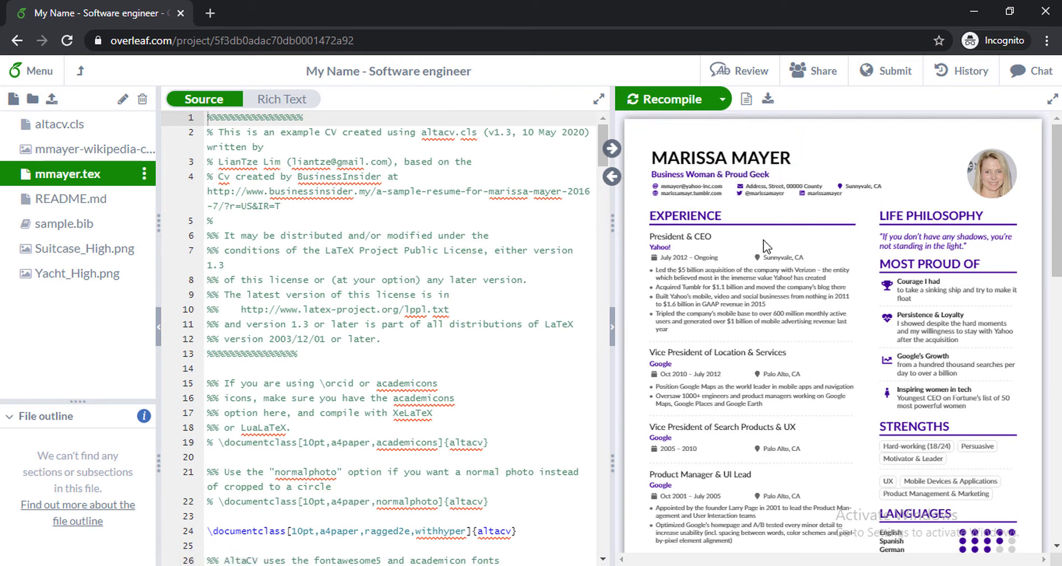
{"action": "mouse_move", "coordinate": [639, 319]}
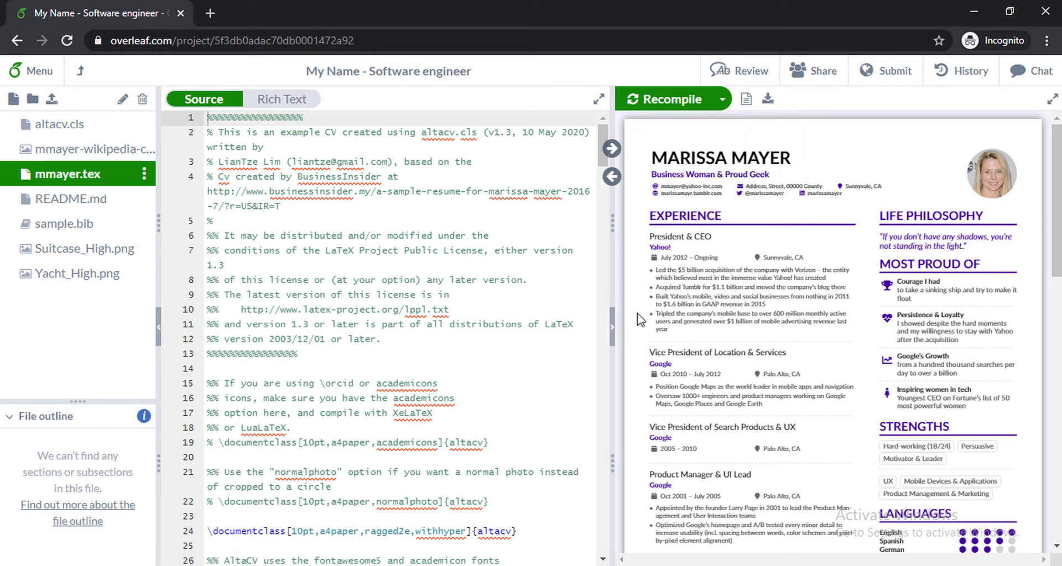
{"action": "scroll", "scroll_direction": "down", "scroll_amount": 3}
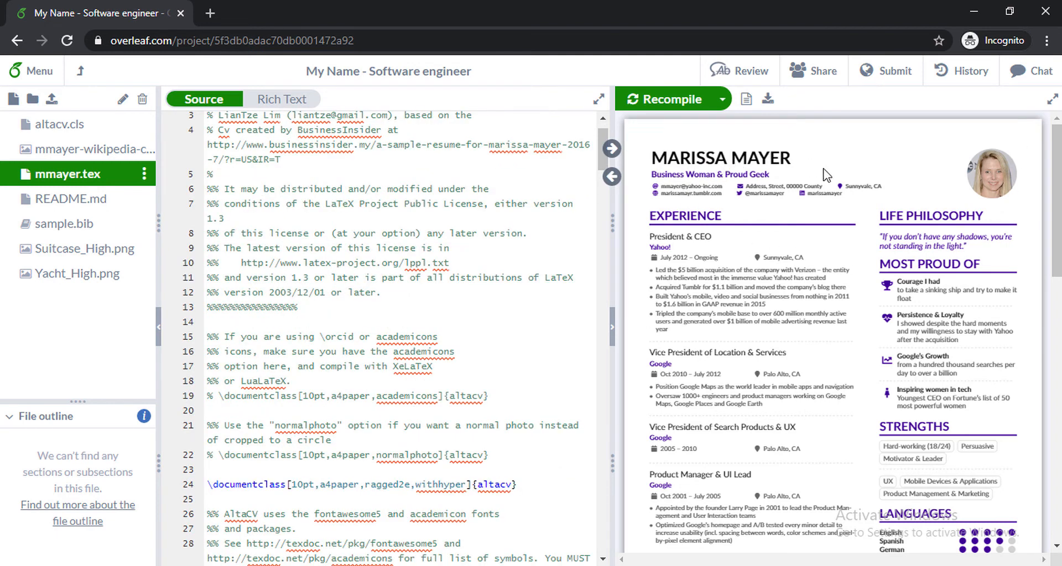
{"action": "mouse_move", "coordinate": [840, 288]}
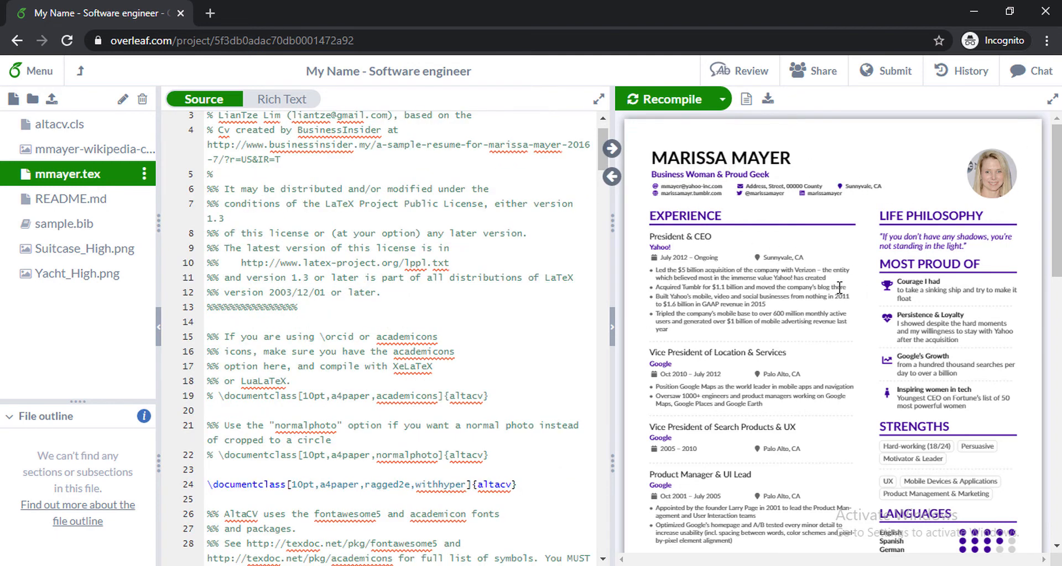
{"action": "mouse_move", "coordinate": [782, 185]}
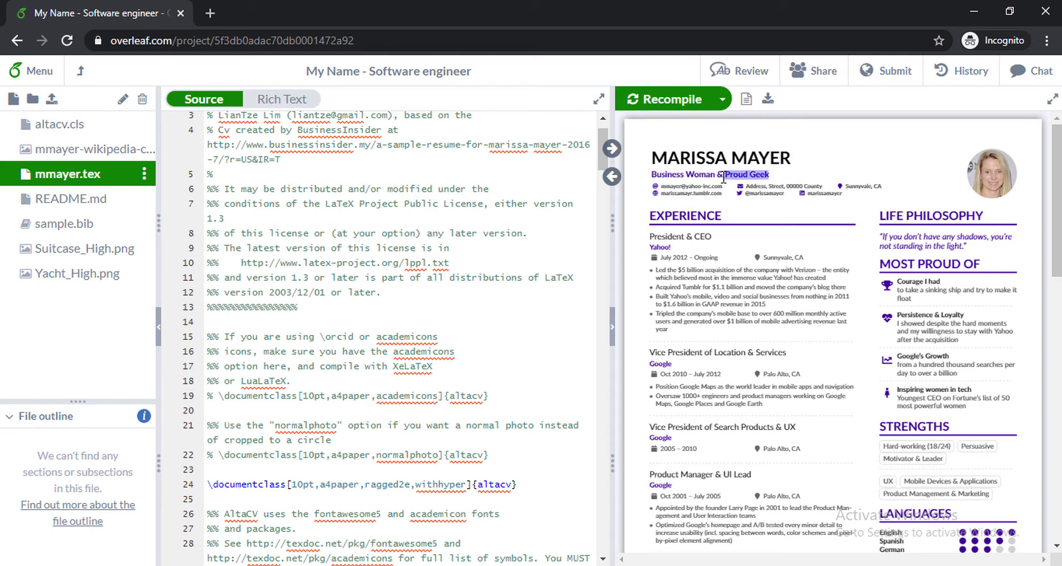
{"action": "scroll", "scroll_direction": "down", "scroll_amount": 3}
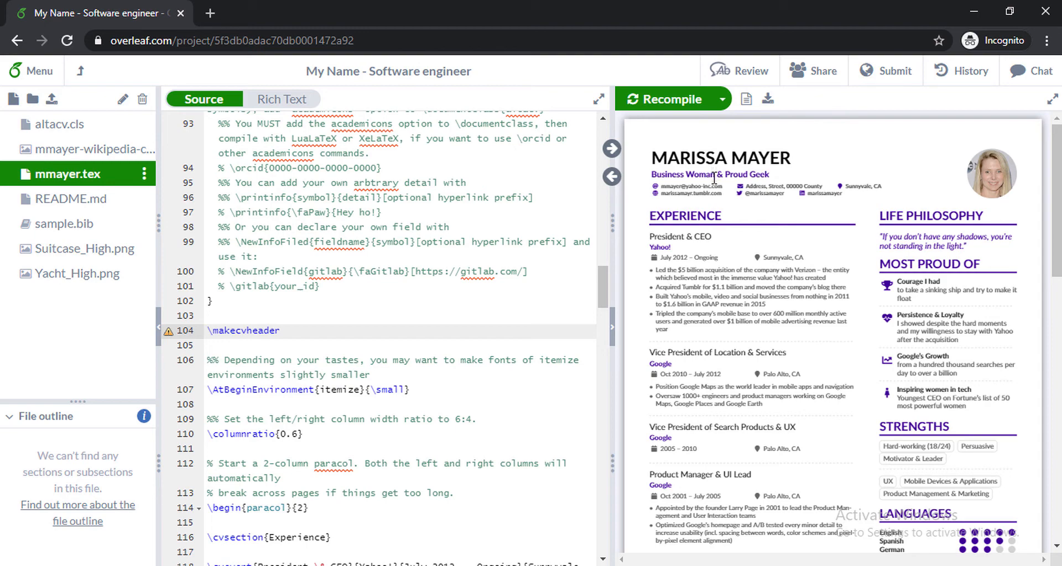
{"action": "scroll", "scroll_direction": "up", "scroll_amount": 3}
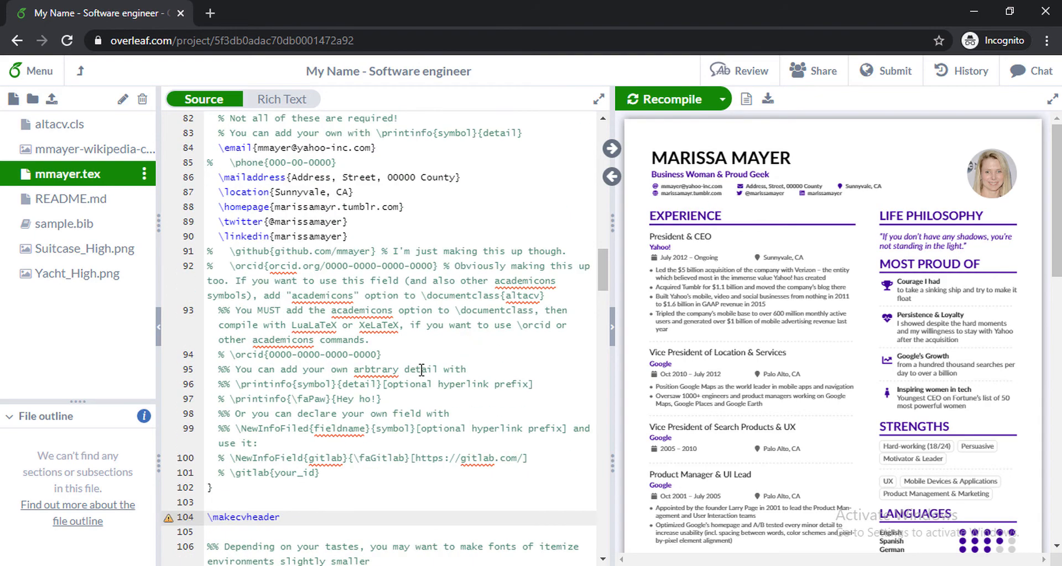
{"action": "scroll", "scroll_direction": "up", "scroll_amount": 3}
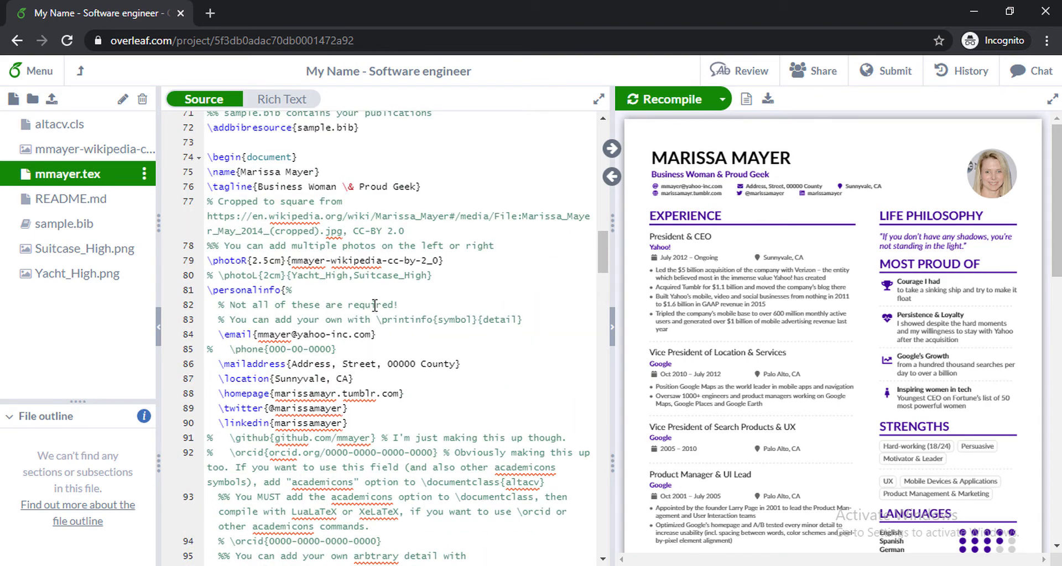
- In mmayer.tex, set \name to 'Your Resume' and \tagline to 'Software Engineer'
{"action": "left_click", "coordinate": [315, 172]}
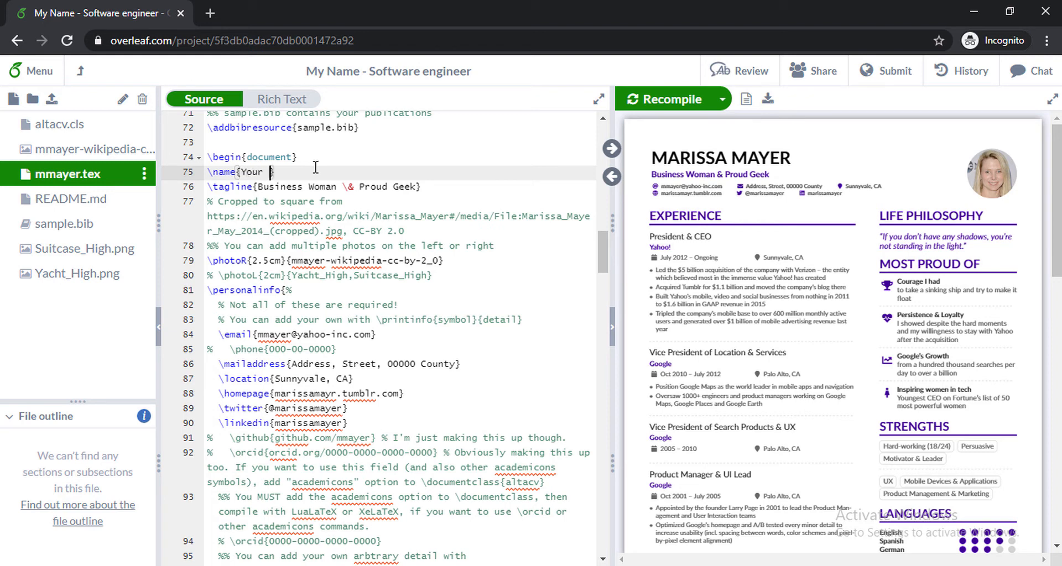
{"action": "type", "text": "Res"}
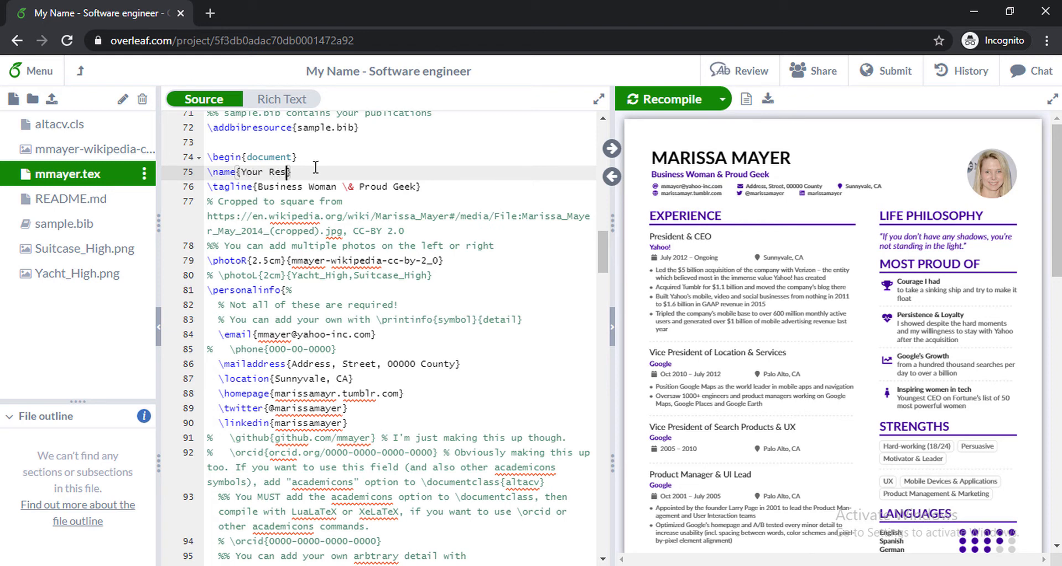
{"action": "type", "text": "u"}
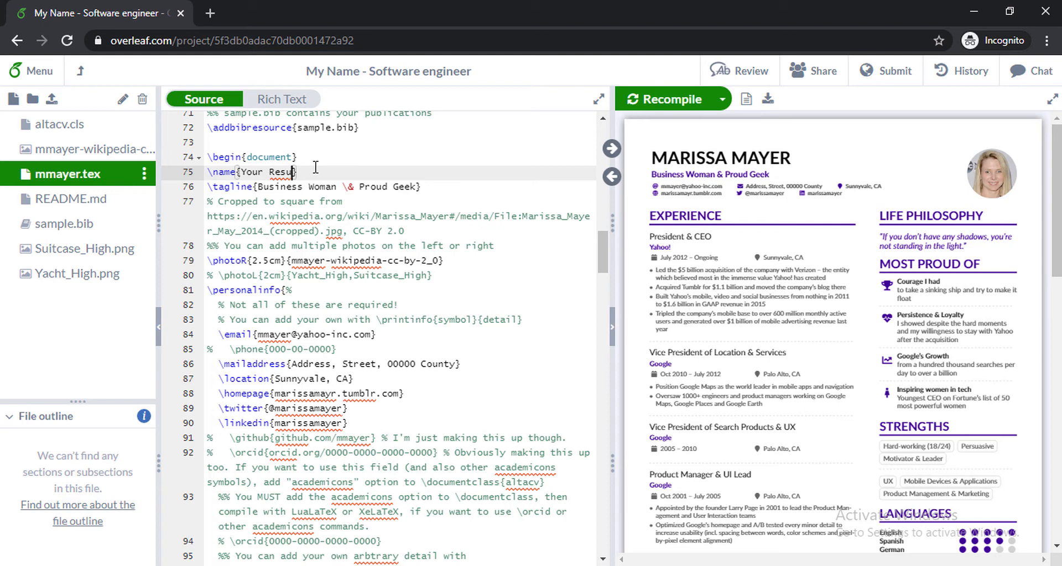
{"action": "type", "text": "me"}
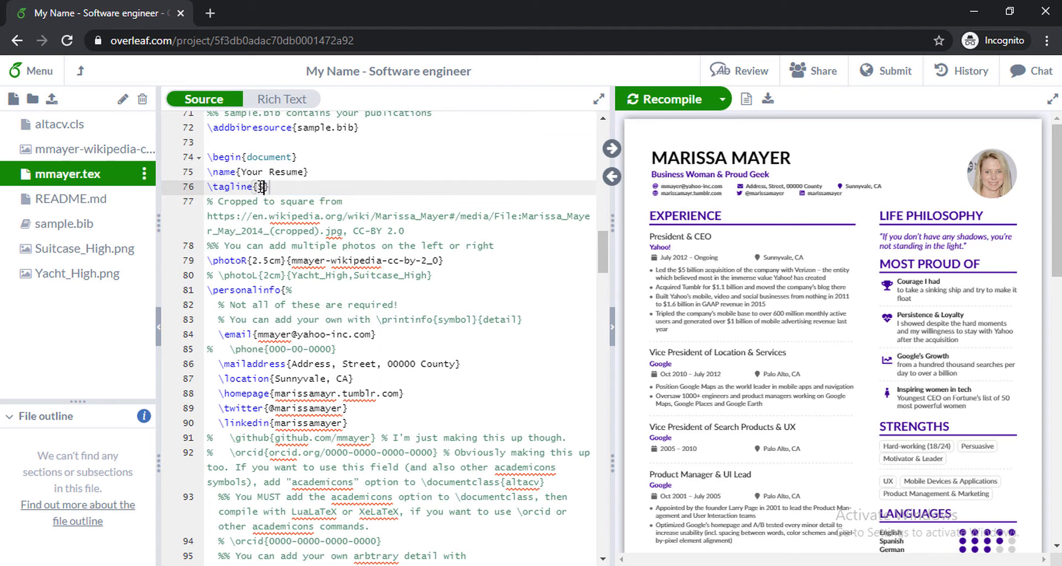
{"action": "type", "text": "Software"}
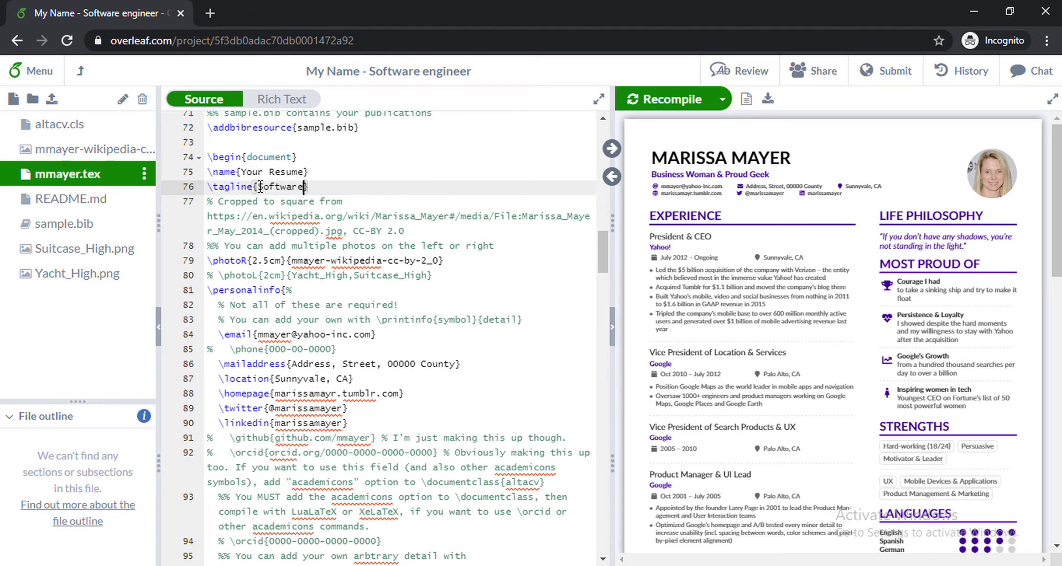
{"action": "type", "text": "Engi"}
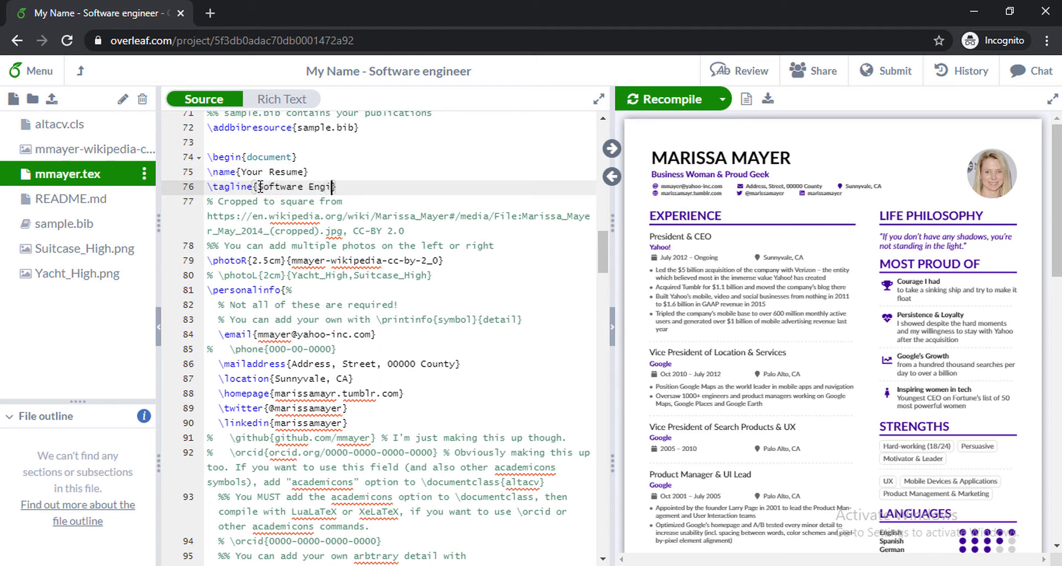
{"action": "type", "text": "neer"}
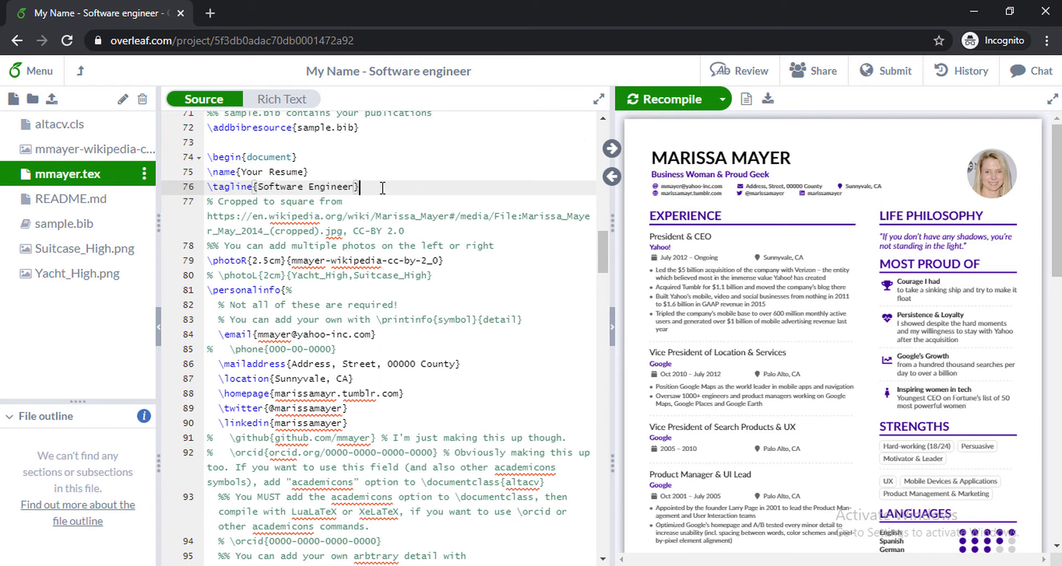
- Recompile and scroll the preview to check the YOUR RESUME header
{"action": "left_click", "coordinate": [665, 99]}
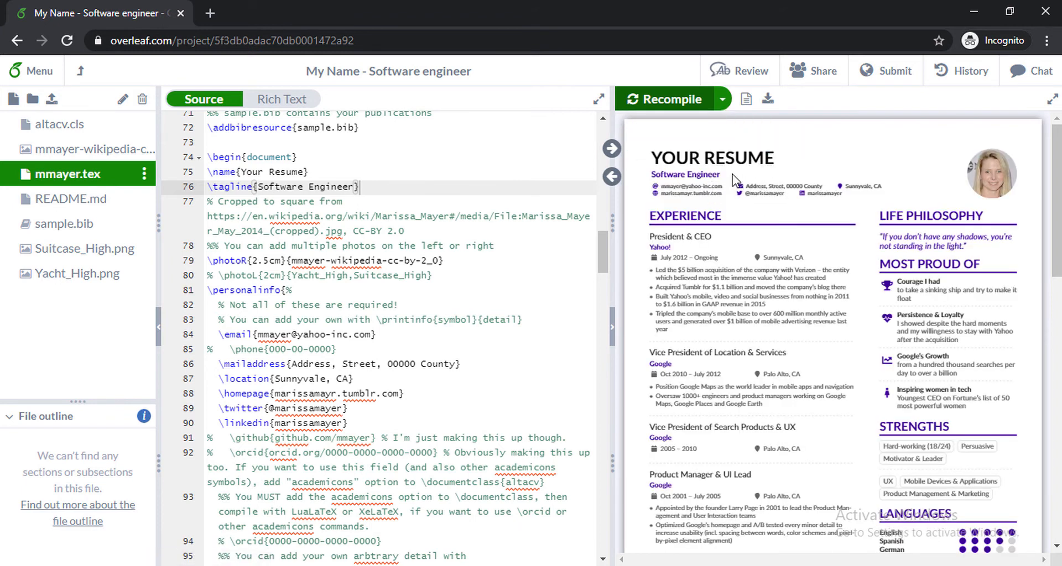
{"action": "mouse_move", "coordinate": [860, 274]}
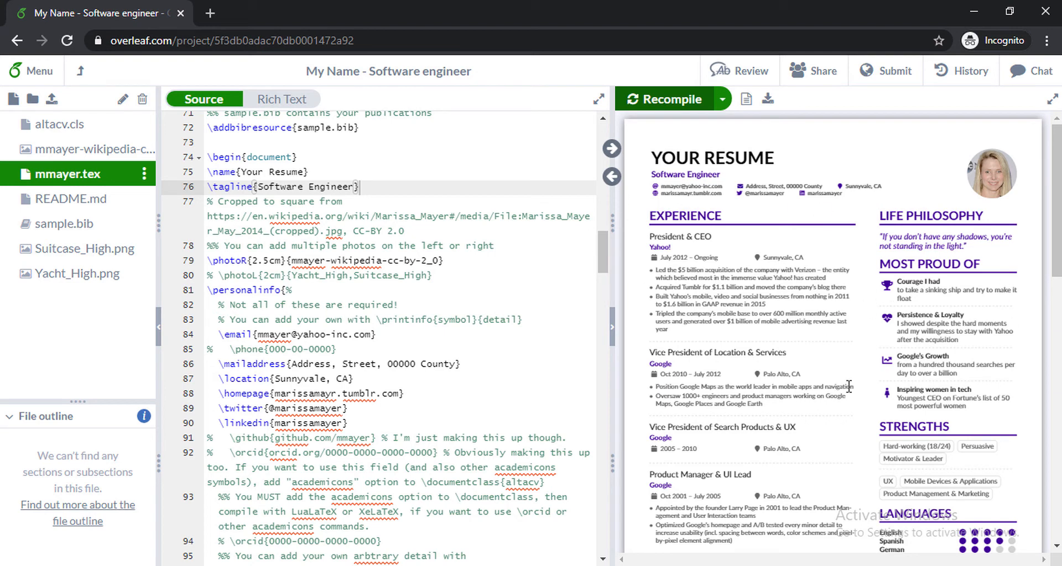
{"action": "scroll", "scroll_direction": "down", "scroll_amount": 3}
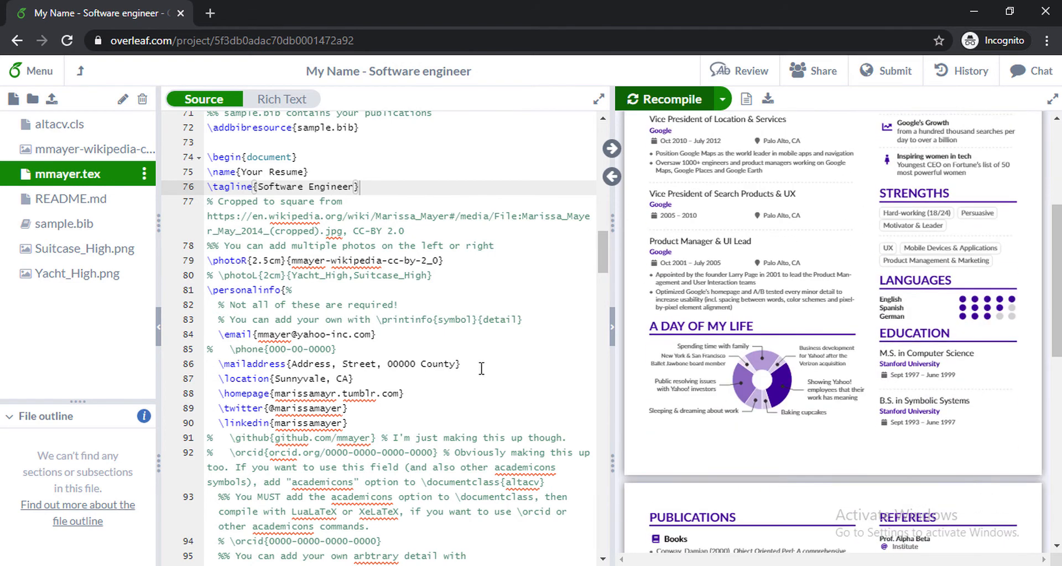
{"action": "mouse_move", "coordinate": [465, 332]}
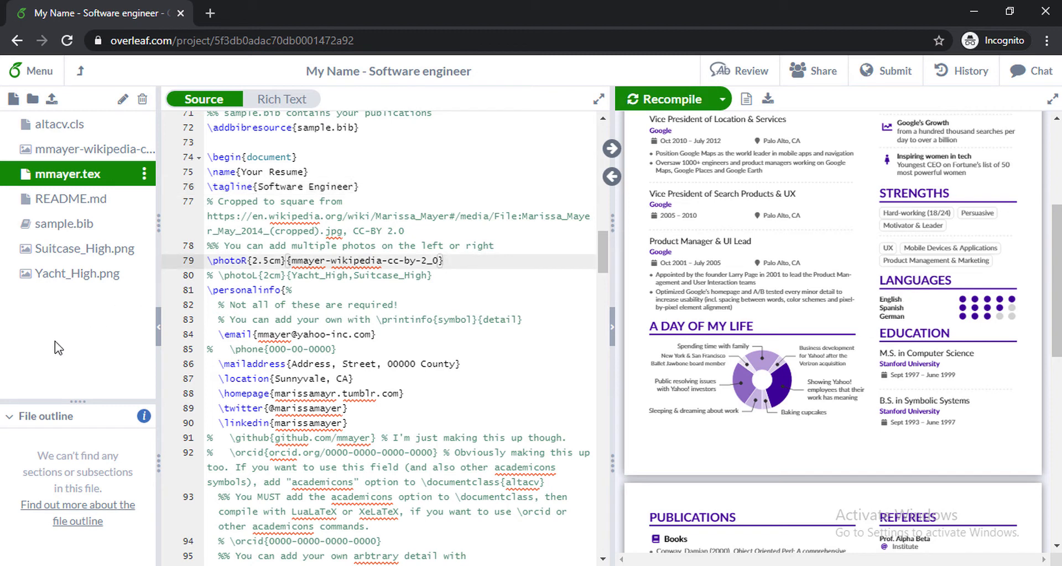
- View Yacht_High.png, Suitcase_High.png, README.md and the mmayer-wikipedia portrait in the file tree
{"action": "left_click", "coordinate": [82, 273]}
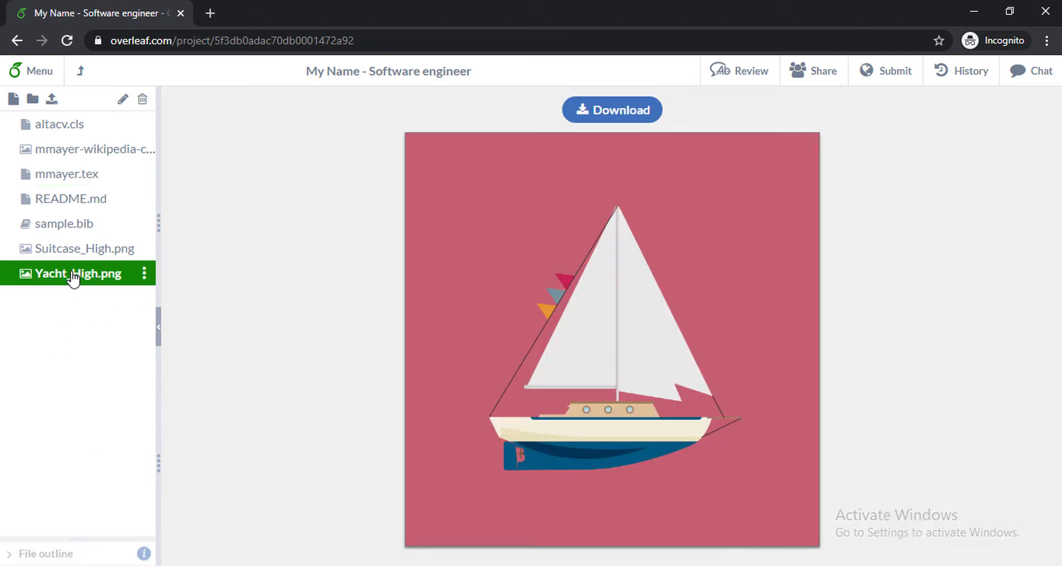
{"action": "mouse_move", "coordinate": [73, 339]}
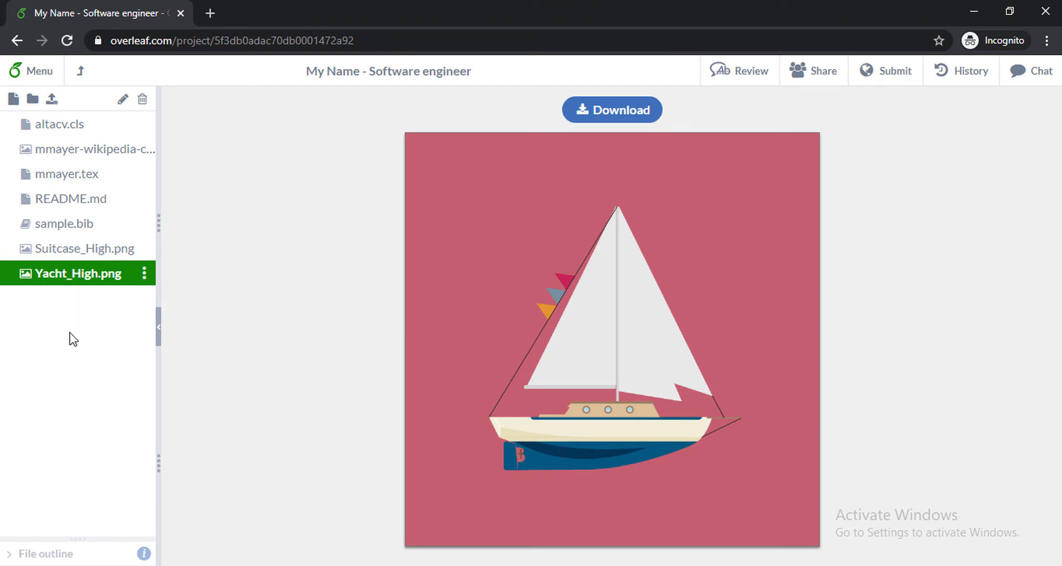
{"action": "left_click", "coordinate": [81, 249]}
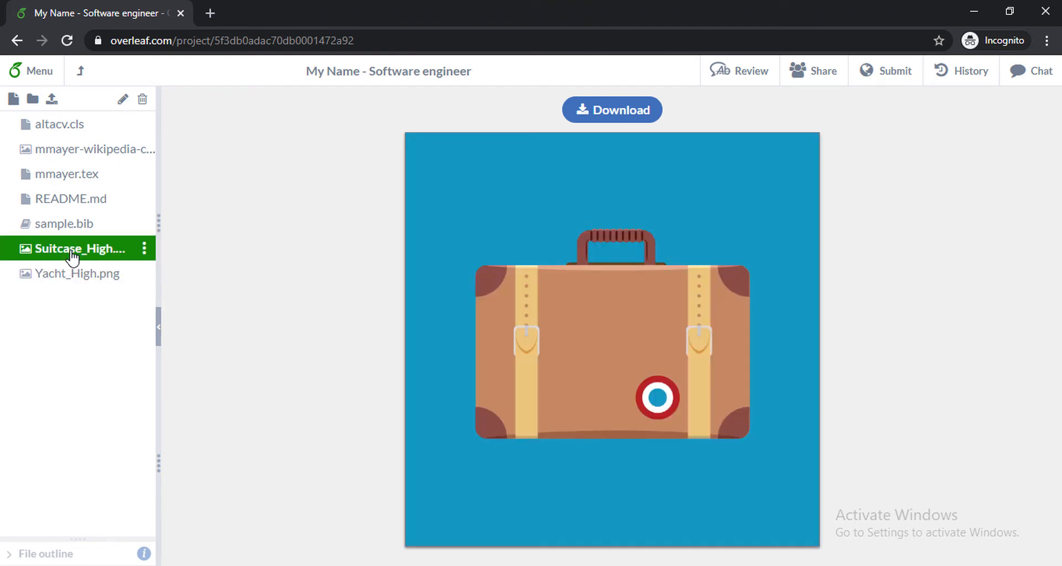
{"action": "left_click", "coordinate": [70, 199]}
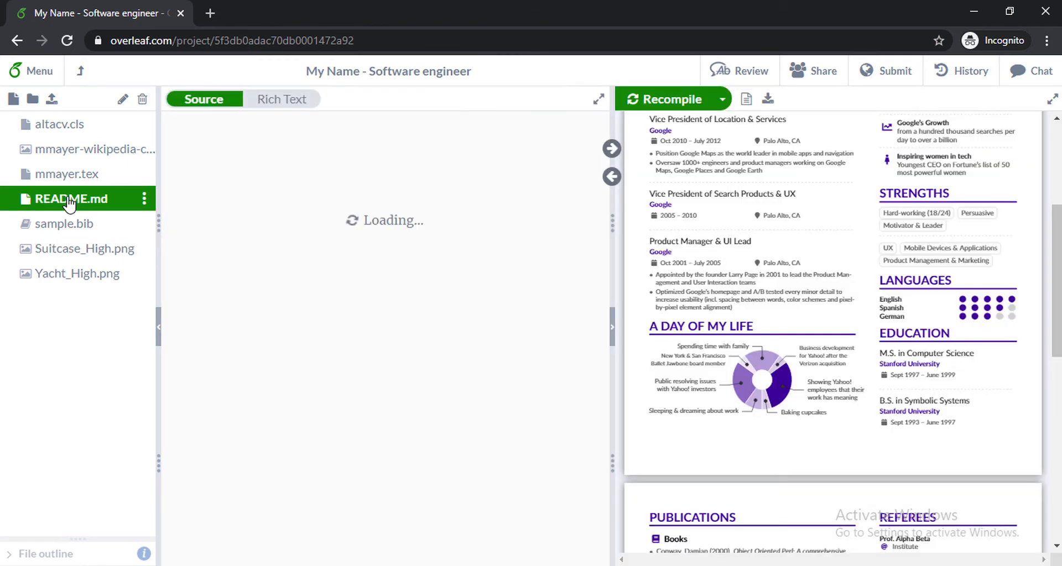
{"action": "left_click", "coordinate": [70, 199]}
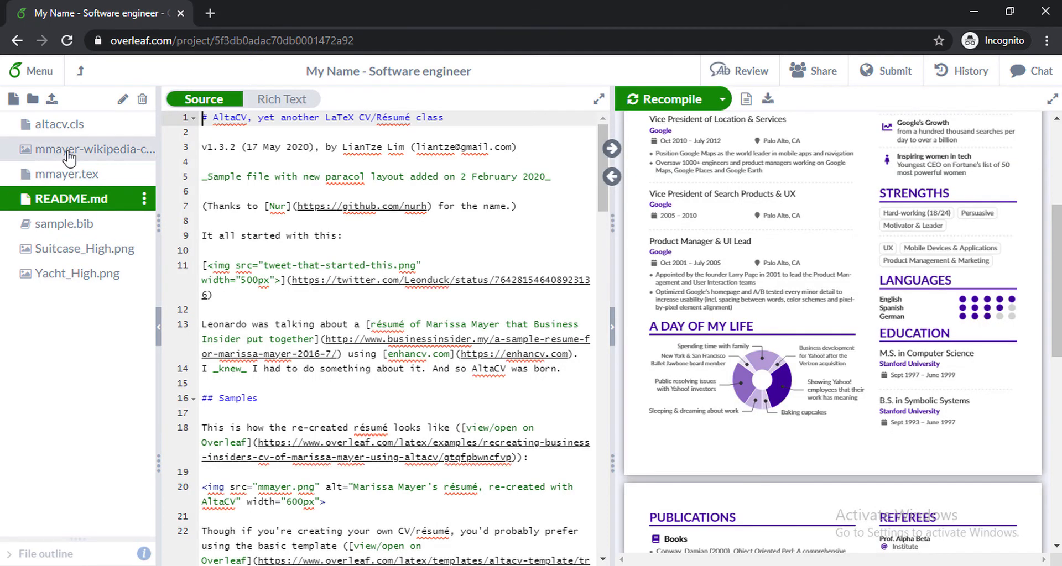
{"action": "left_click", "coordinate": [95, 148]}
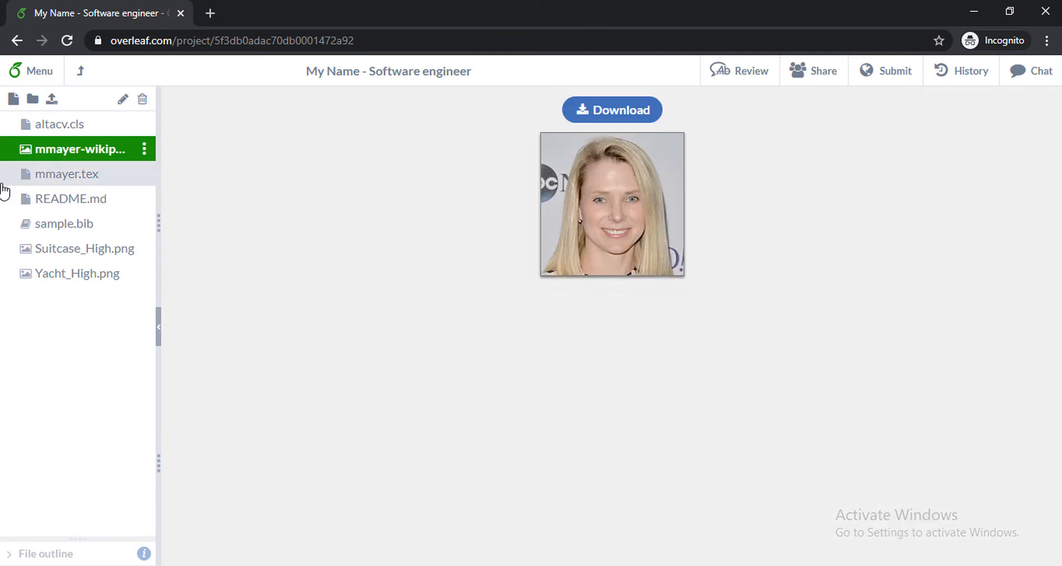
{"action": "mouse_move", "coordinate": [117, 178]}
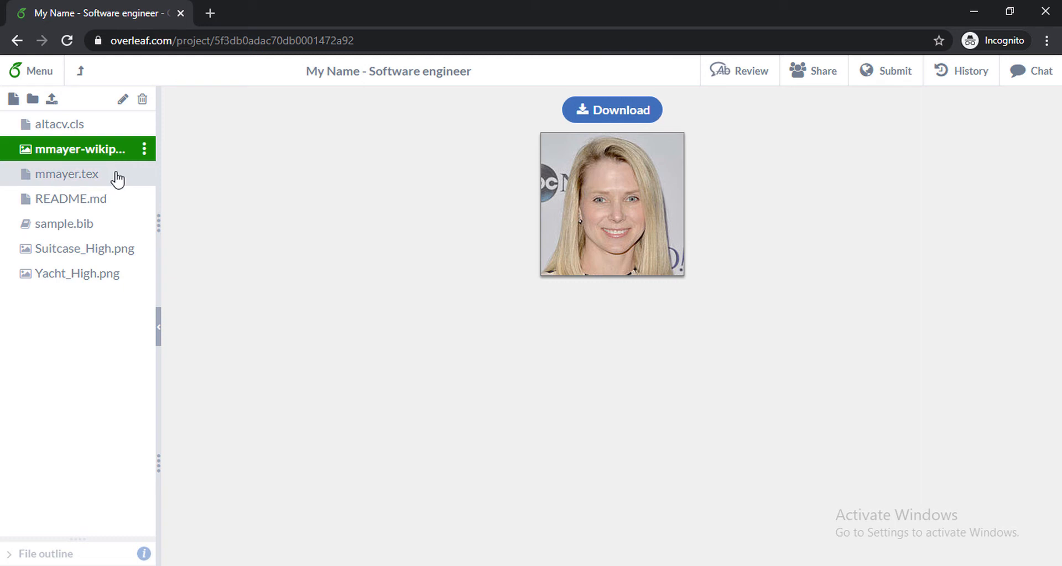
{"action": "mouse_move", "coordinate": [51, 195]}
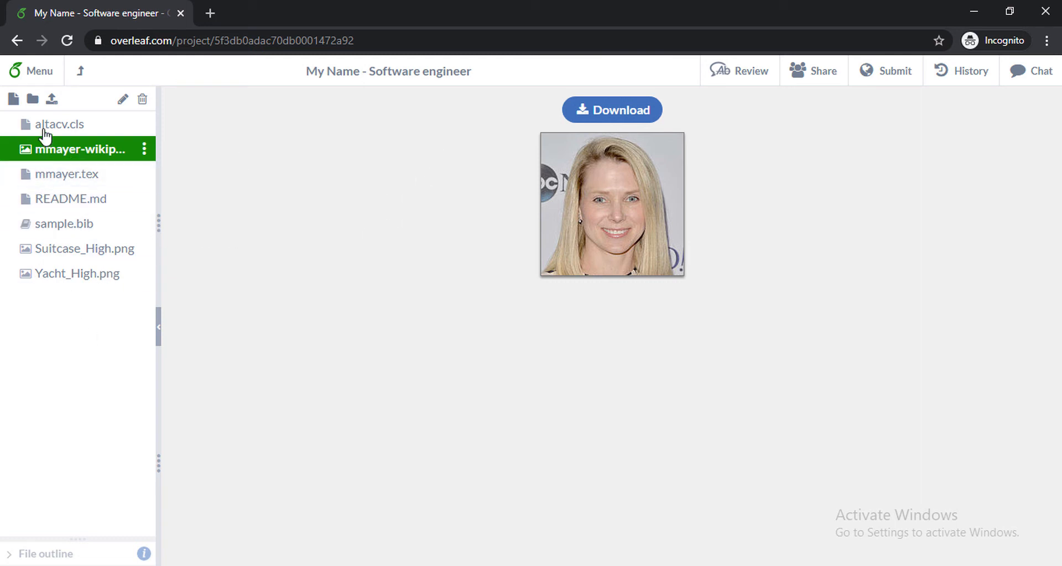
- Open the Upload dialog, cancel it, and bring up the project Menu
{"action": "left_click", "coordinate": [51, 98]}
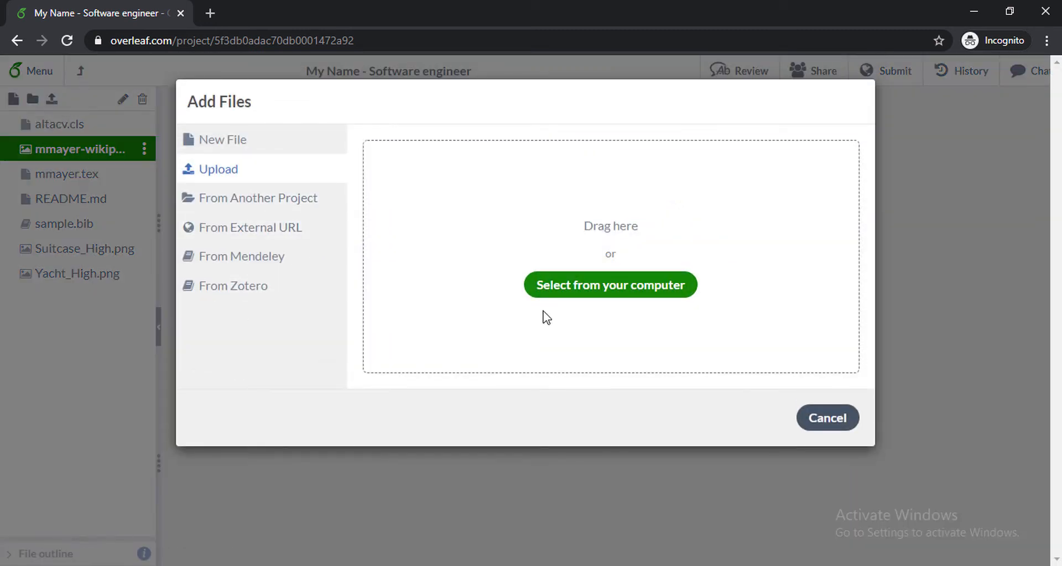
{"action": "left_click", "coordinate": [827, 418]}
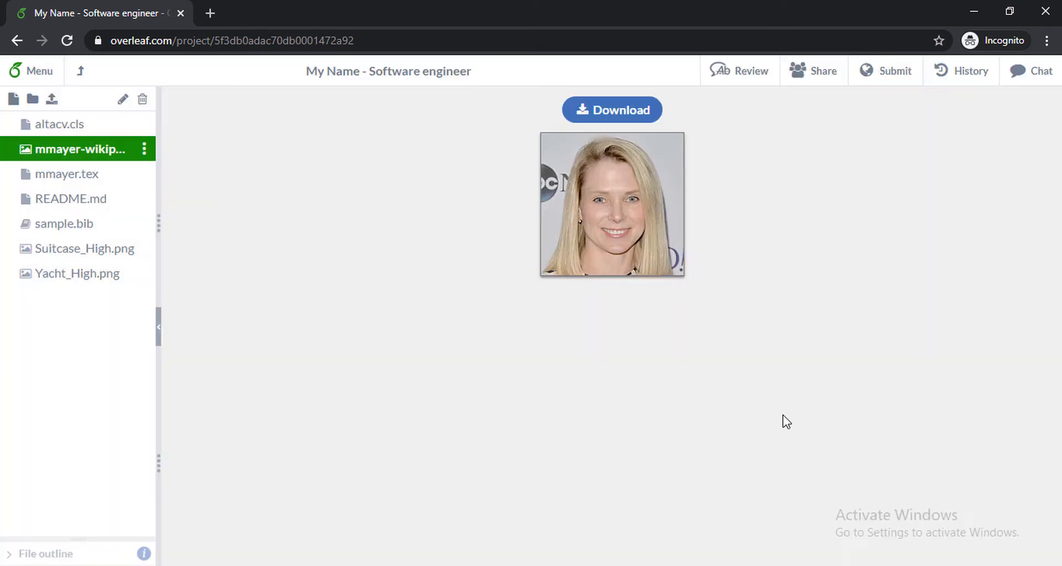
{"action": "left_click", "coordinate": [31, 70]}
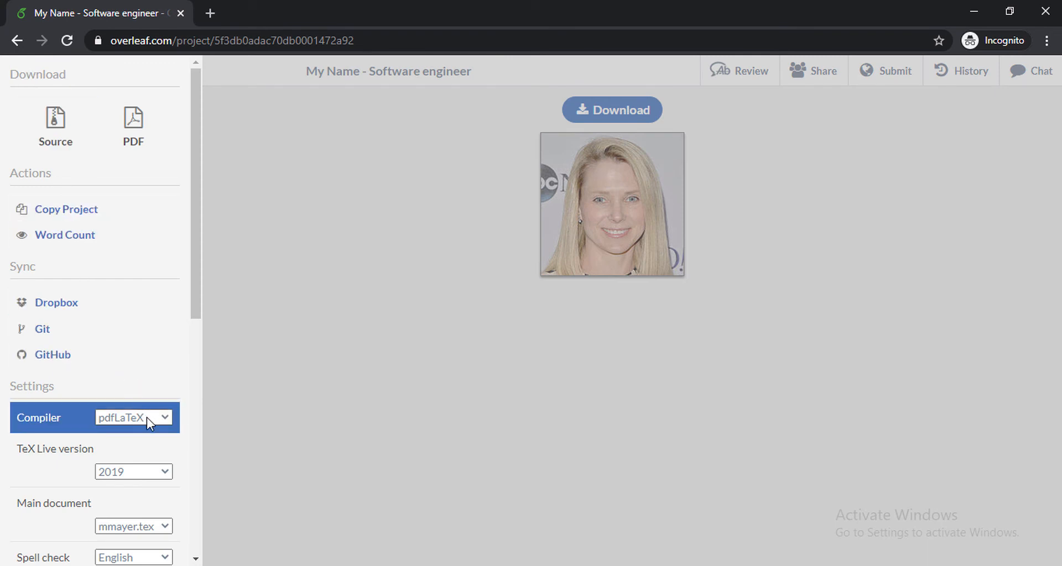
- Check the project's Compiler dropdown, which is set to pdfLaTeX
{"action": "left_click", "coordinate": [133, 417]}
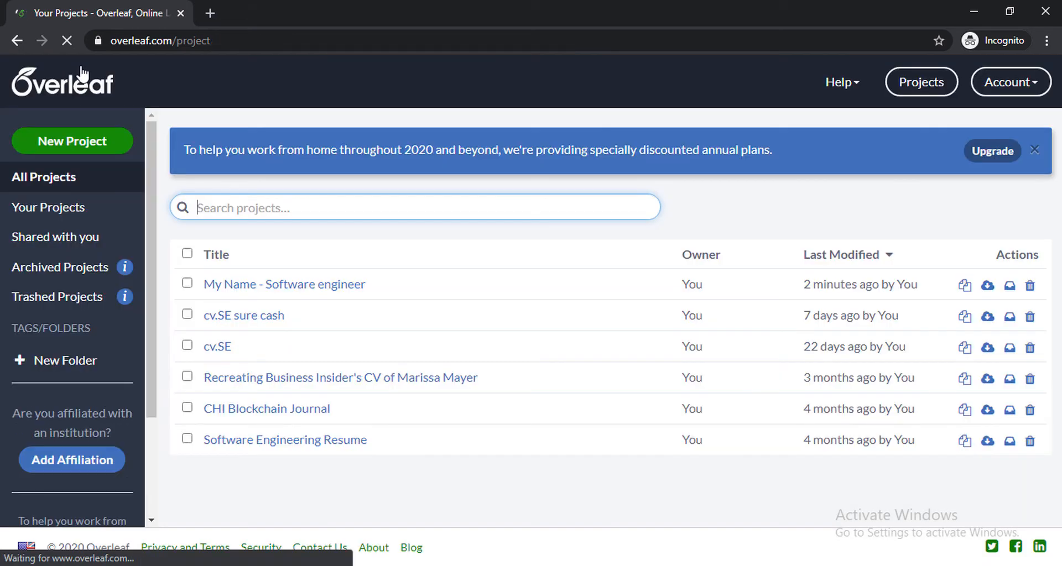
- Reopen 'My Name - Software engineer' from the projects dashboard
{"action": "left_click", "coordinate": [283, 283]}
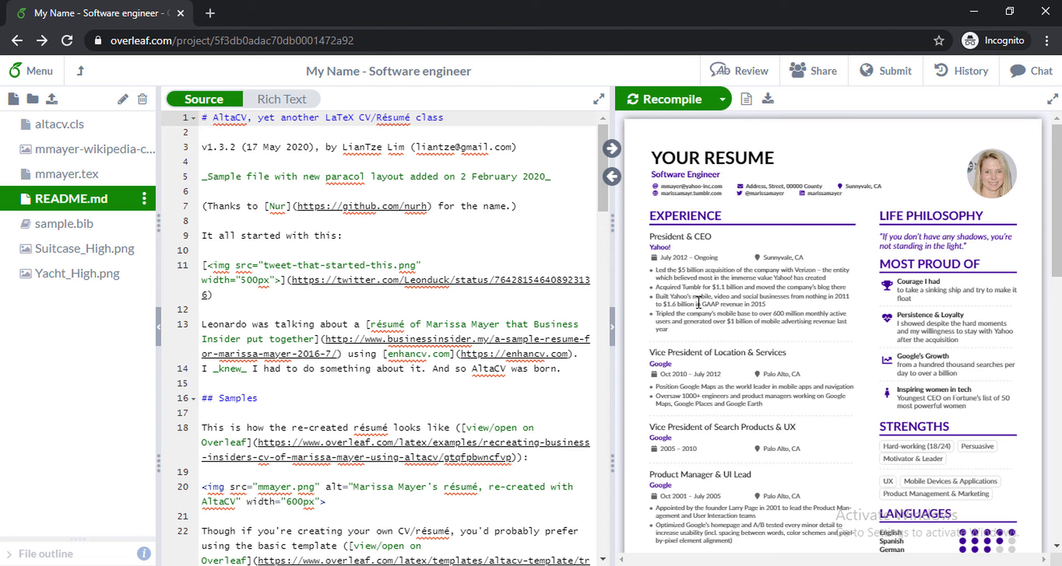
{"action": "left_click", "coordinate": [202, 117]}
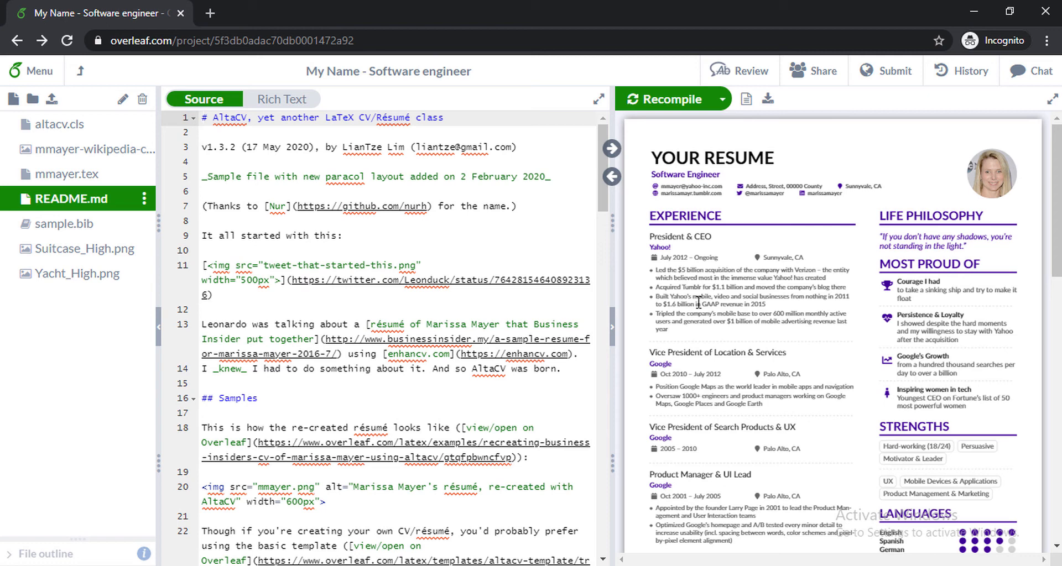
{"action": "left_click", "coordinate": [203, 118]}
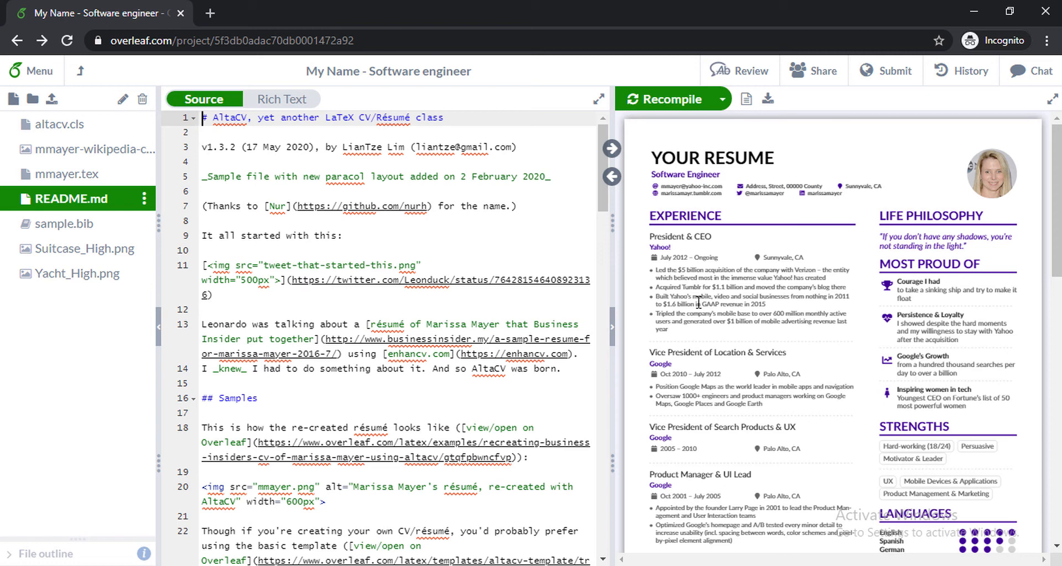
{"action": "mouse_move", "coordinate": [887, 185]}
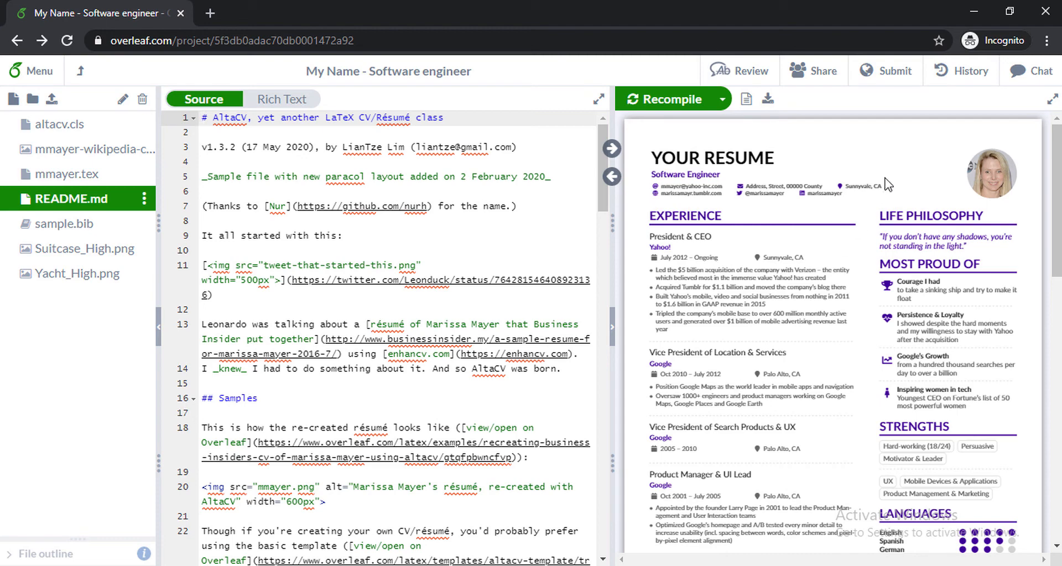
{"action": "mouse_move", "coordinate": [880, 201]}
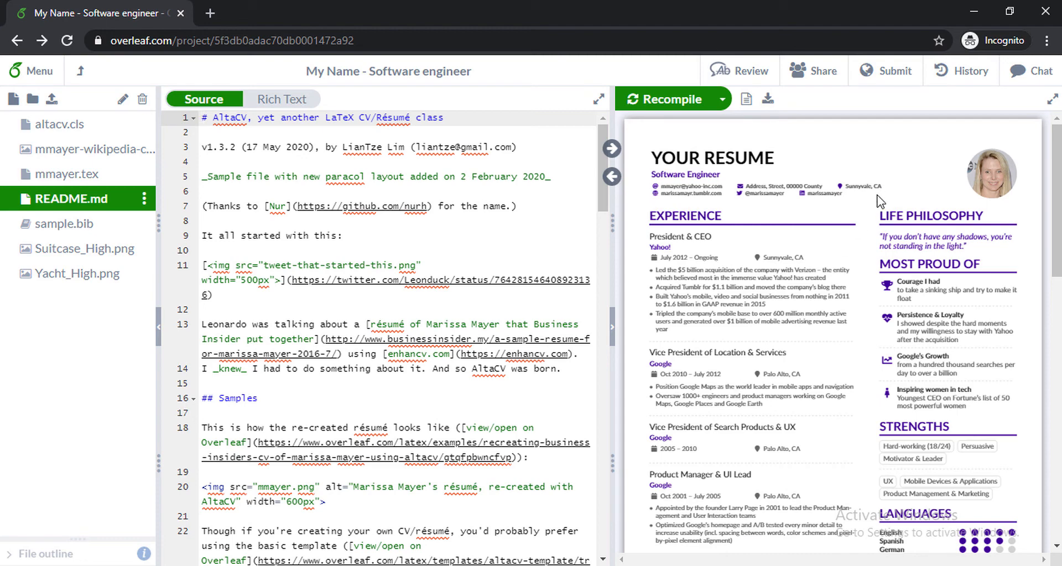